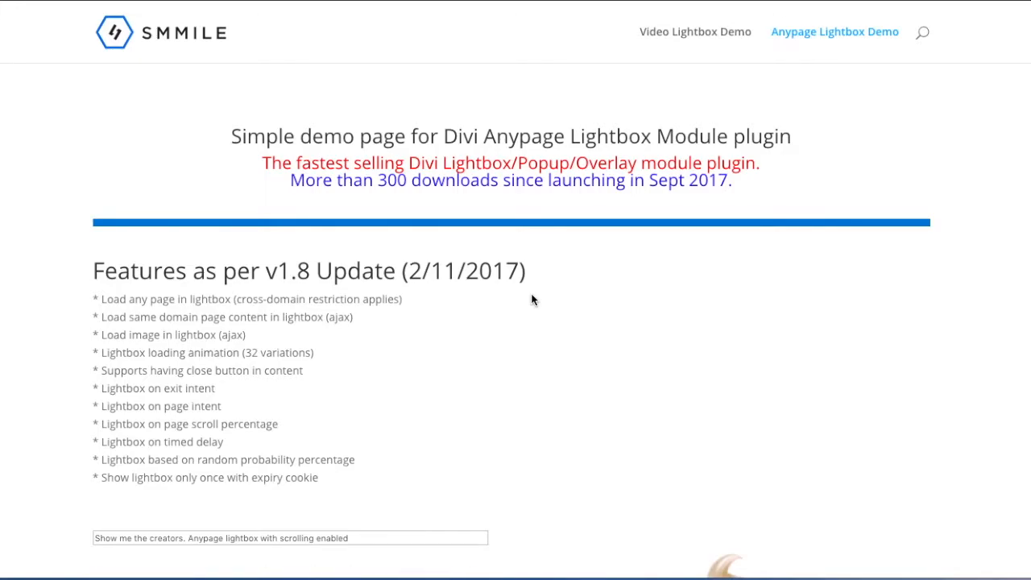
Step: Scroll down the Anypage Lightbox demo page toward the ice cream image
scroll("down", 3)
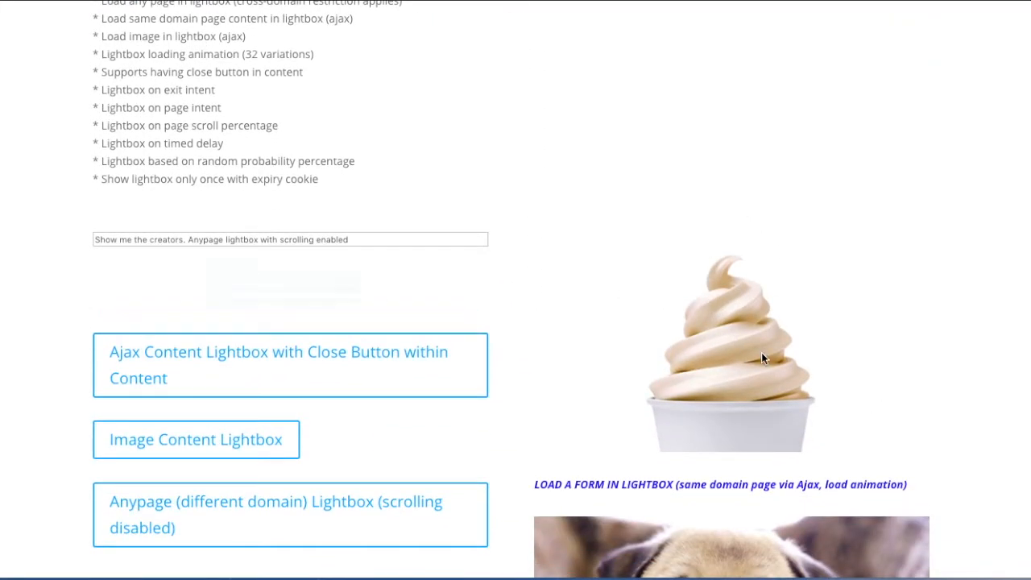
mouse_move(723, 296)
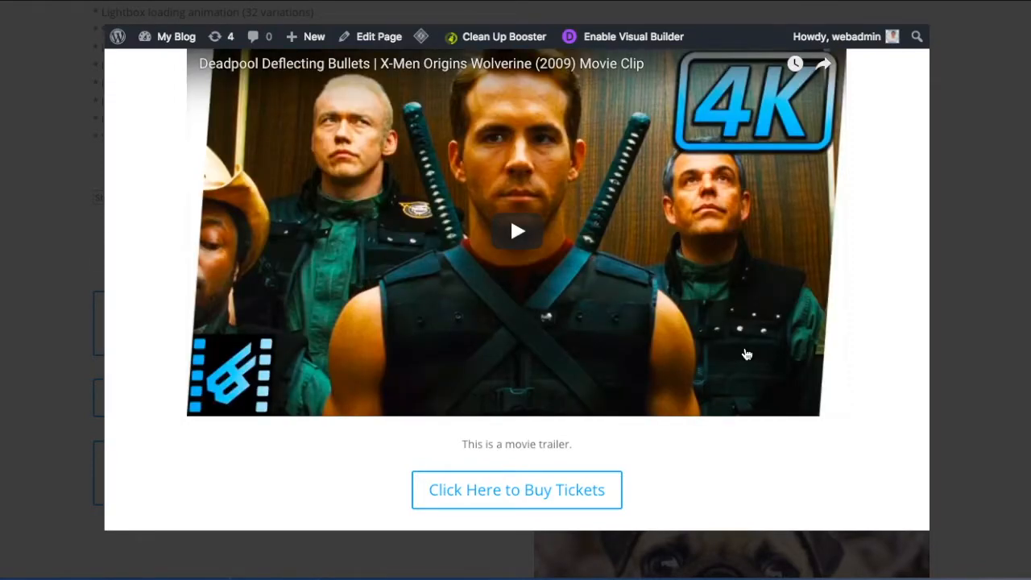
mouse_move(589, 284)
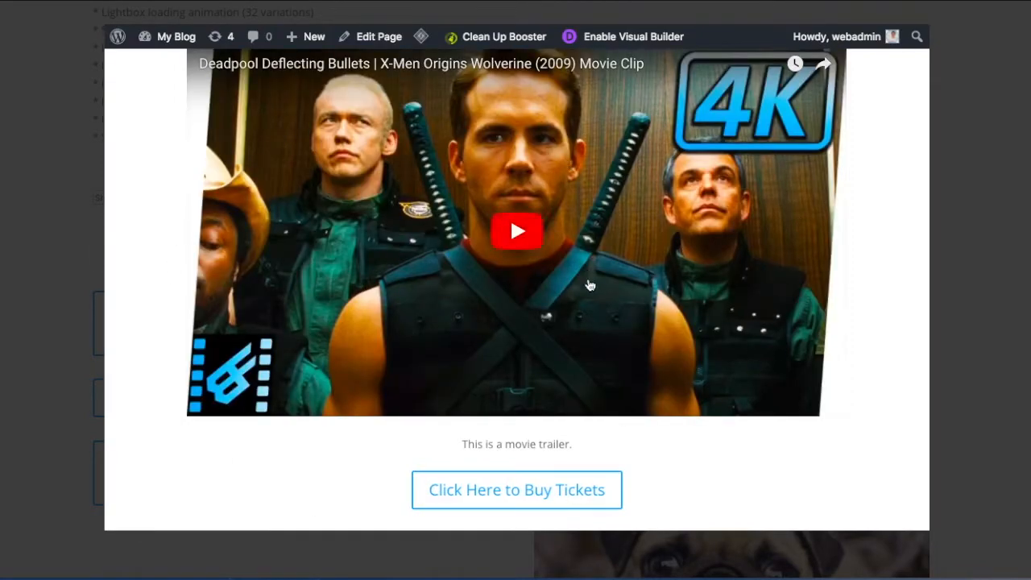
mouse_move(516, 490)
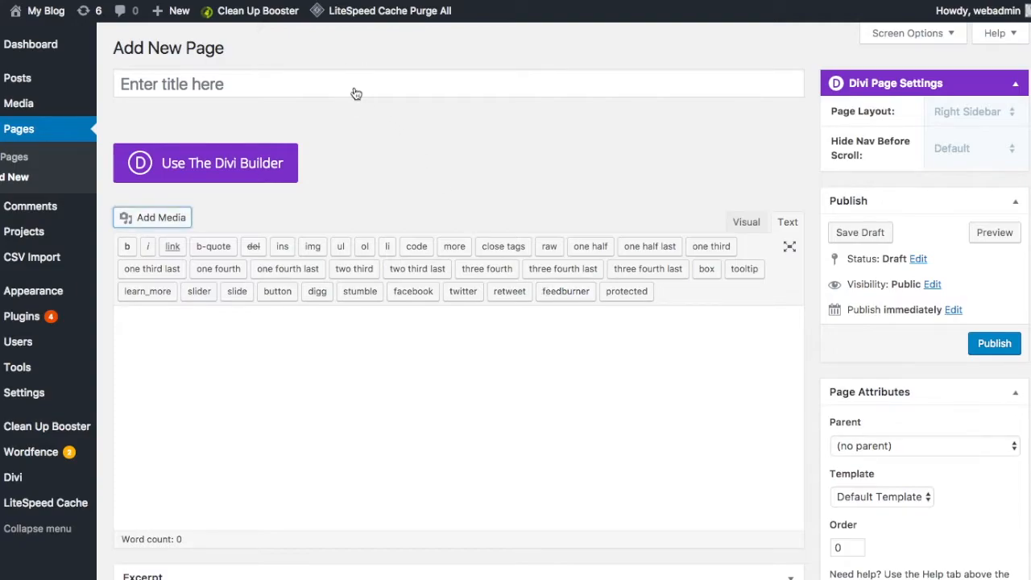
Step: Title the new page 'Popup - Video with CTA button' and enable the Divi Builder
type("P")
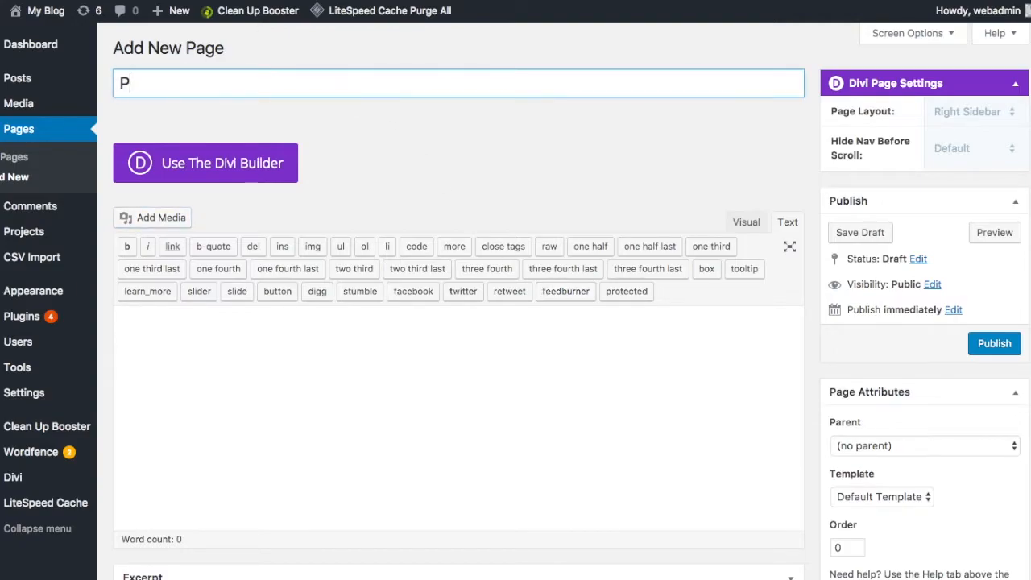
type("Popup")
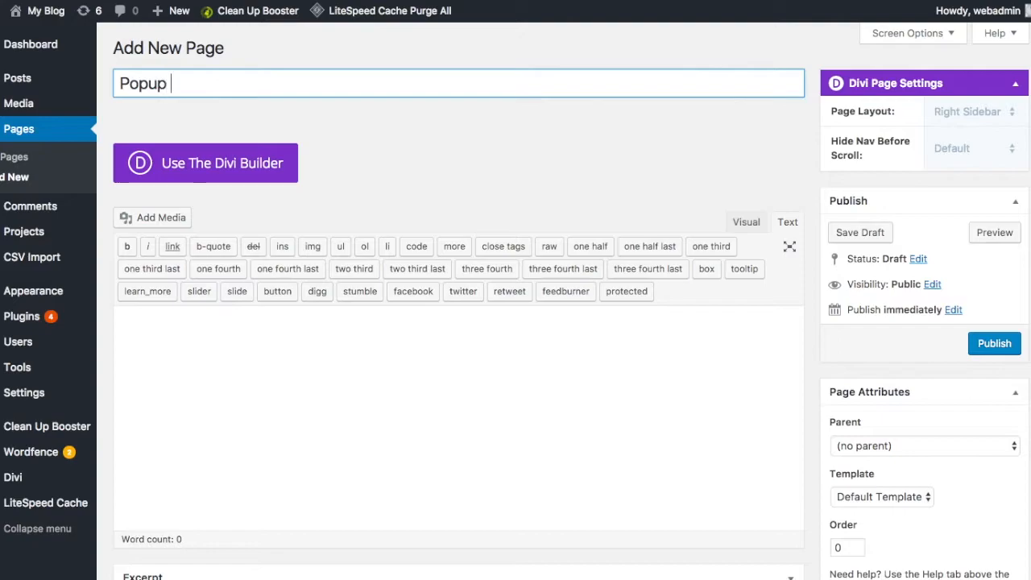
type("- Vid")
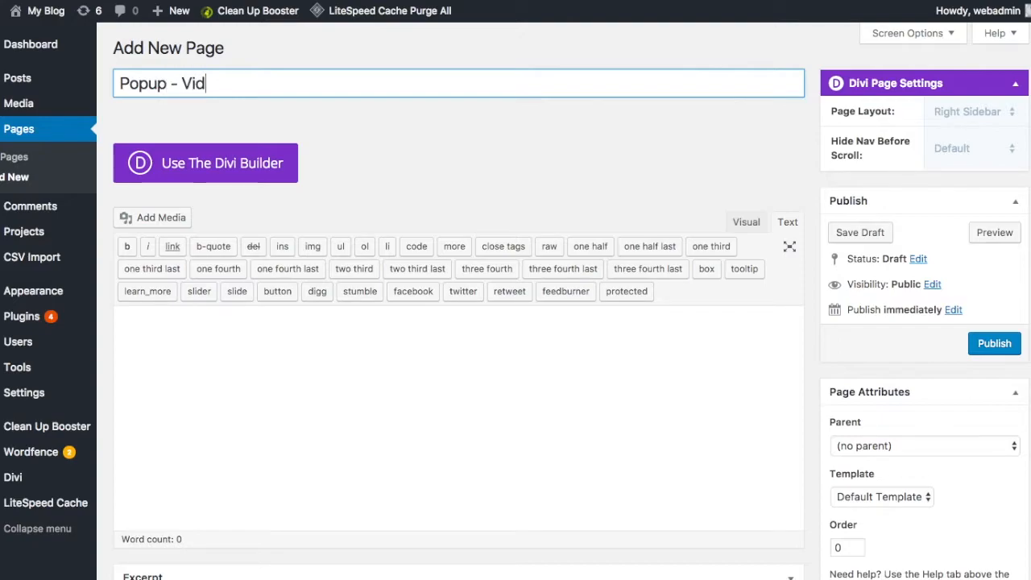
type("eo with CTA")
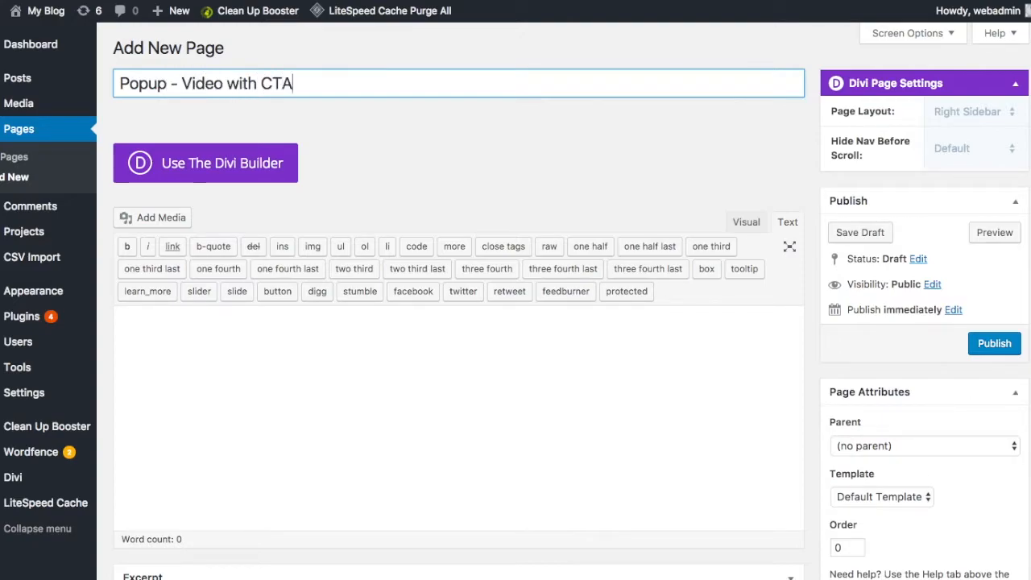
type("button")
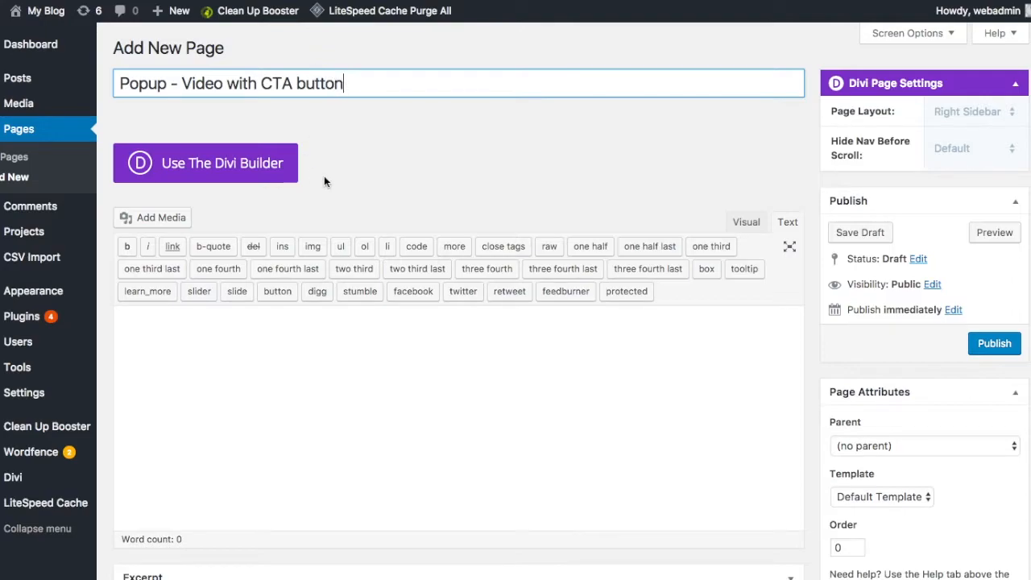
left_click(205, 163)
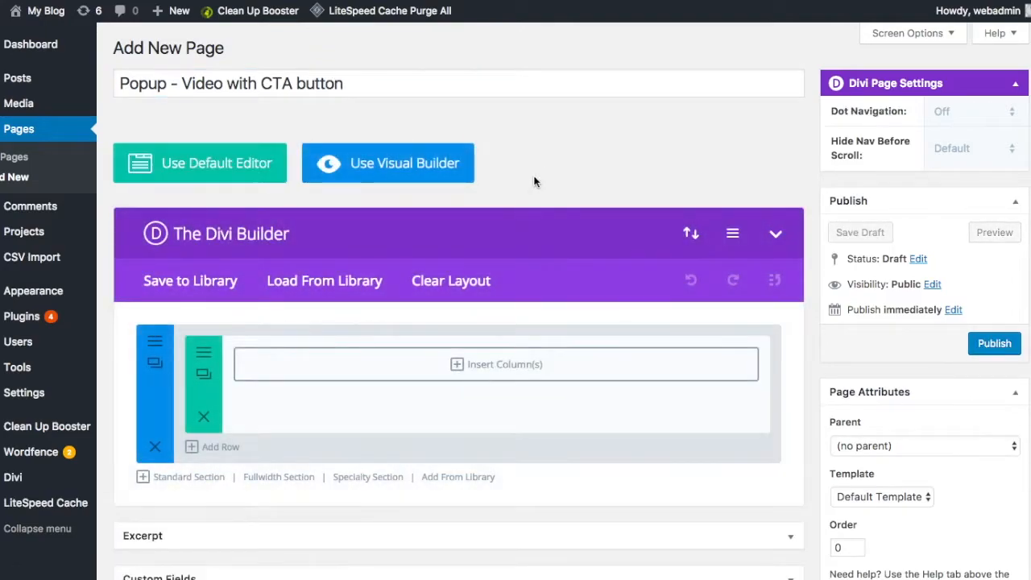
scroll("down", 3)
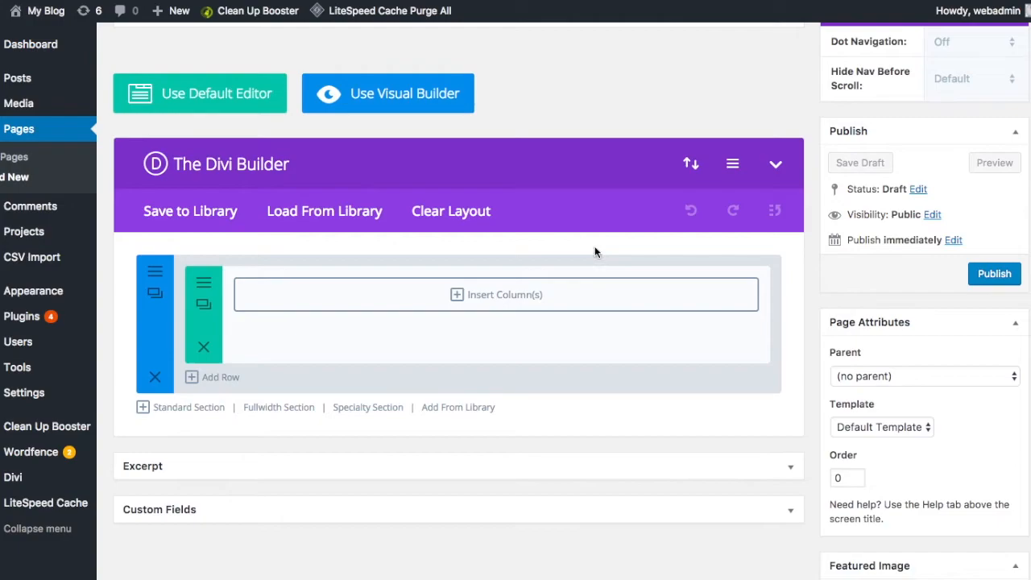
left_click(497, 294)
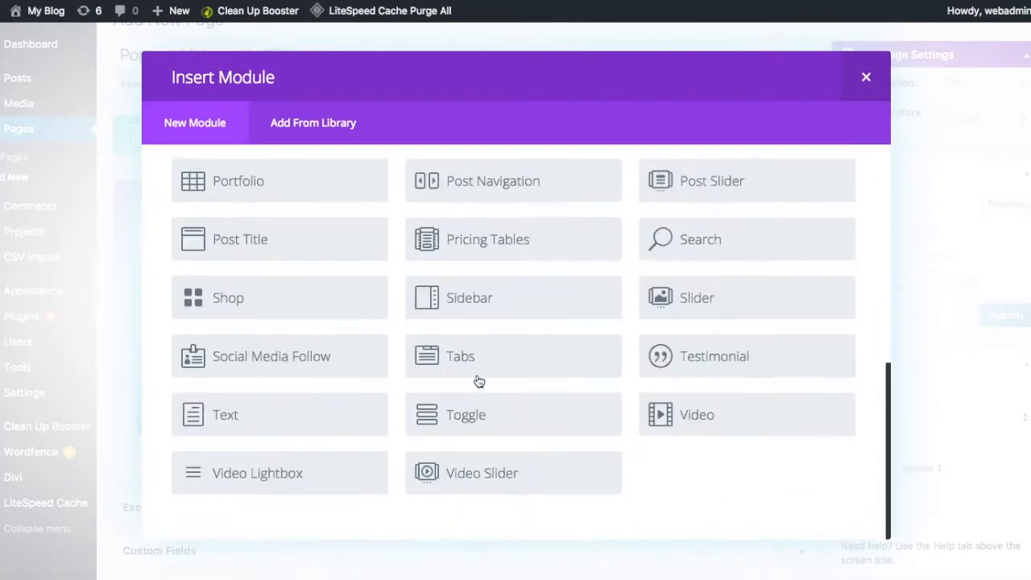
mouse_move(674, 437)
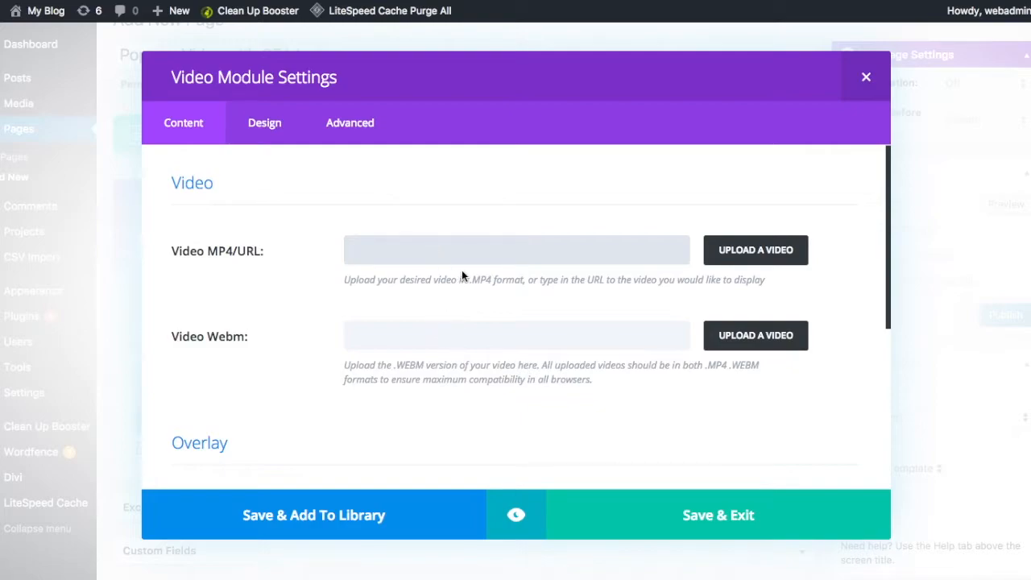
mouse_move(500, 249)
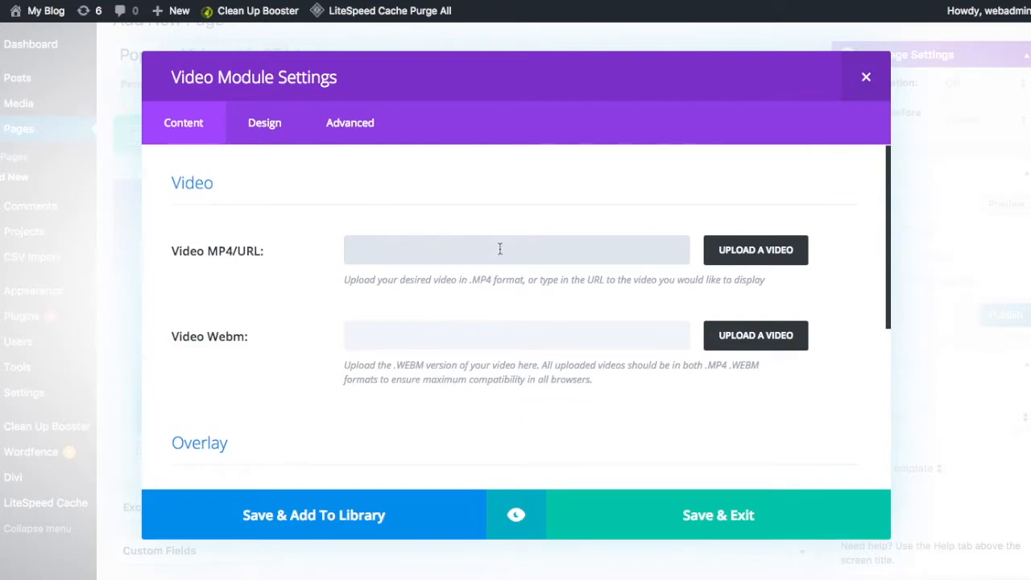
type("https://www.youtube.com/watch?v=sBAS9SVWUA8")
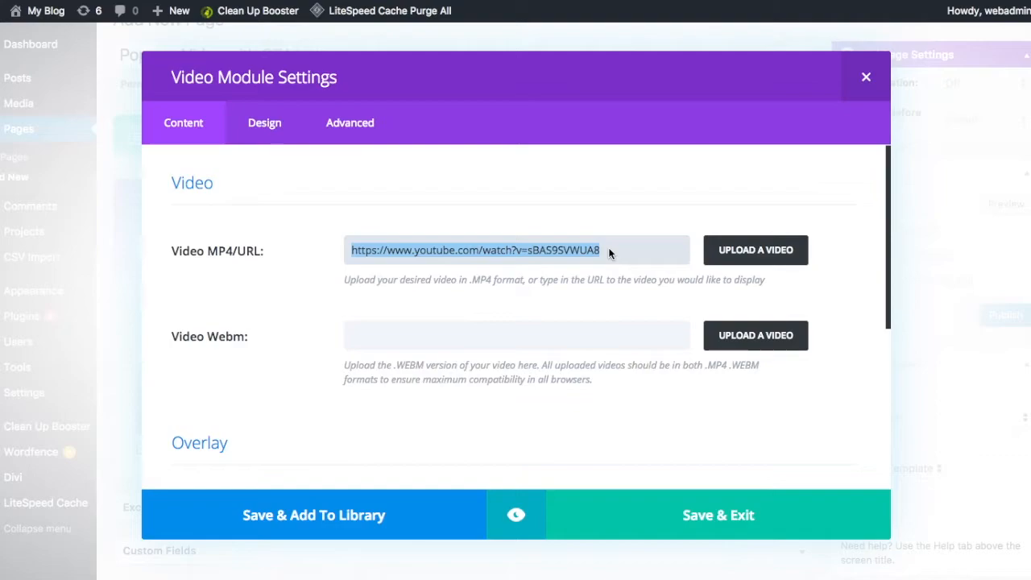
scroll("down", 3)
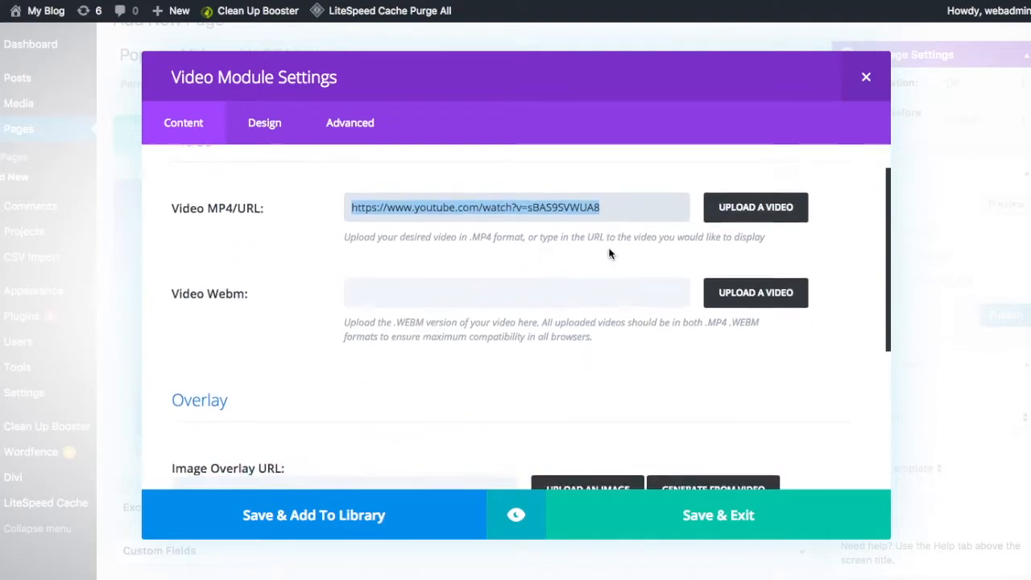
scroll("down", 3)
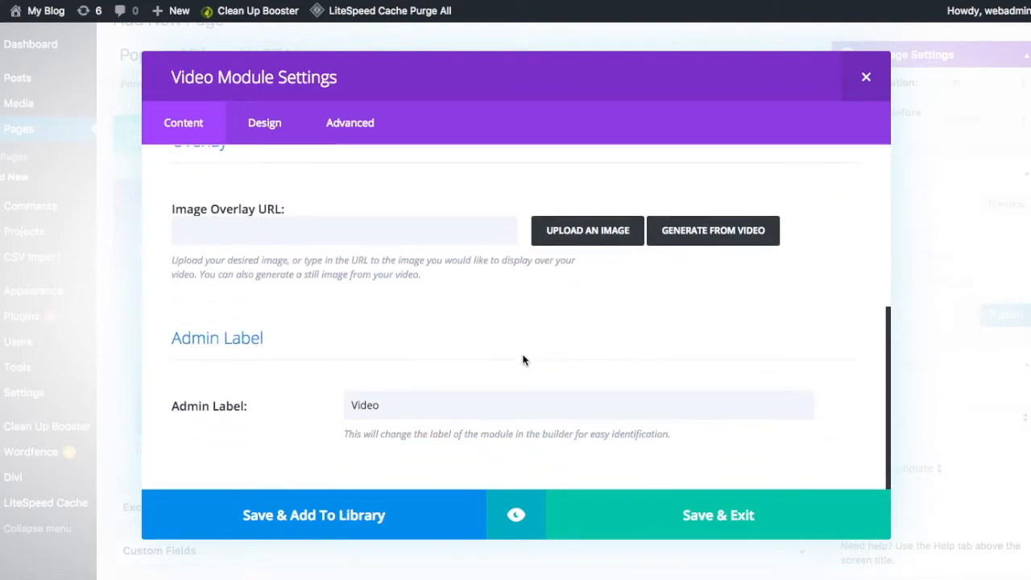
scroll("up", 3)
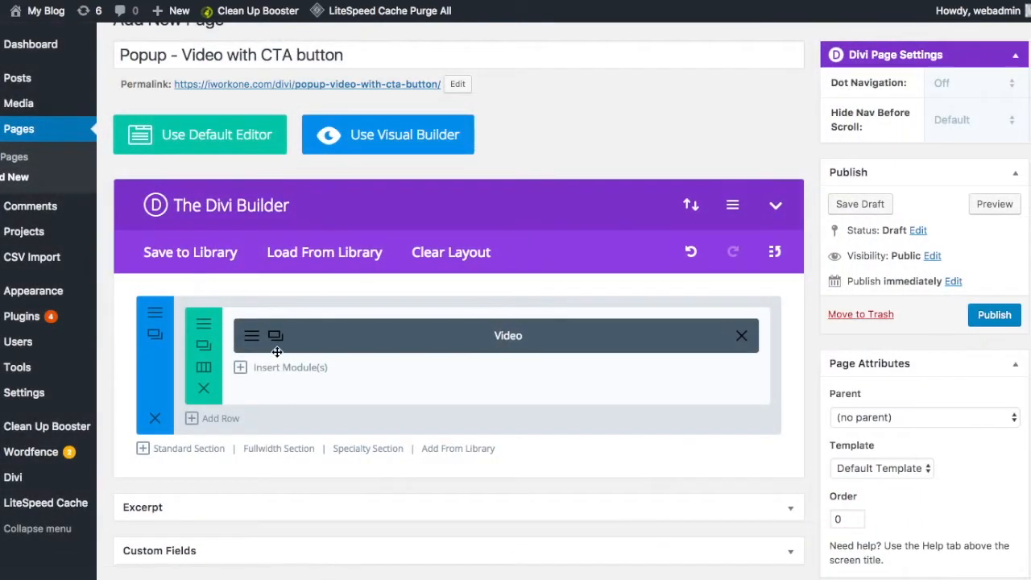
Step: Add a Text module below the video reading 'This is a movie trailer'
left_click(290, 367)
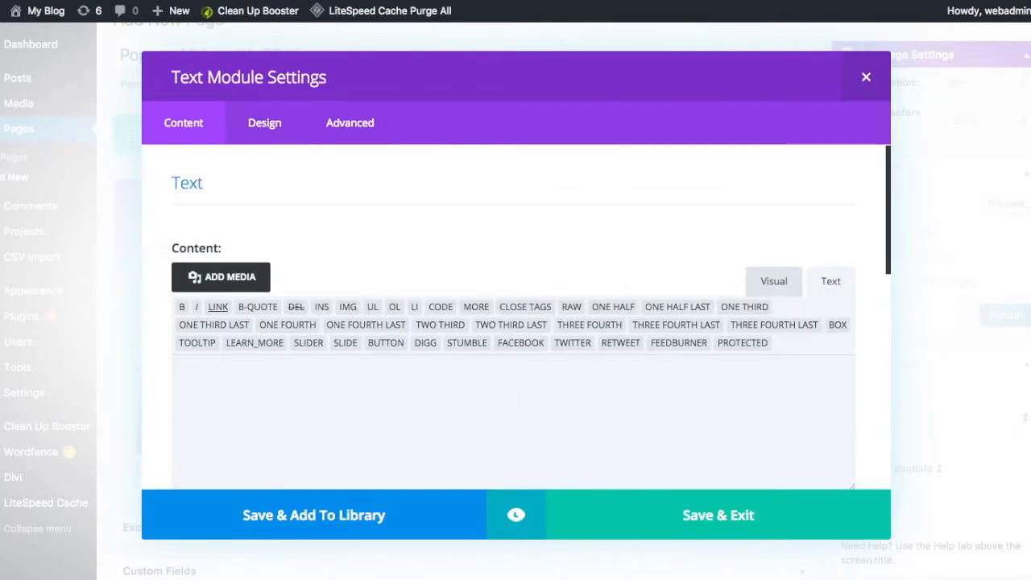
type("This is a mov")
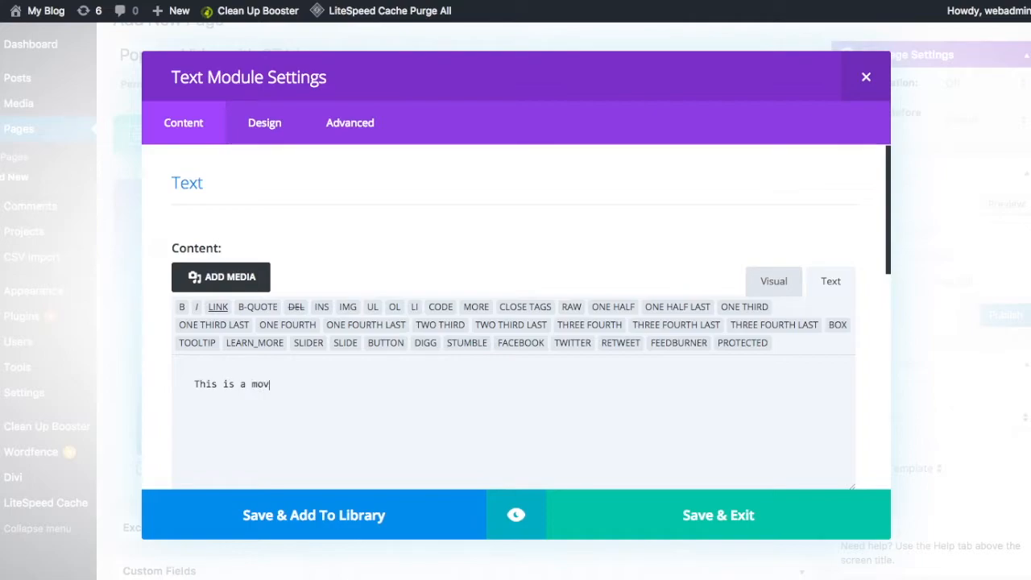
type("ie traile")
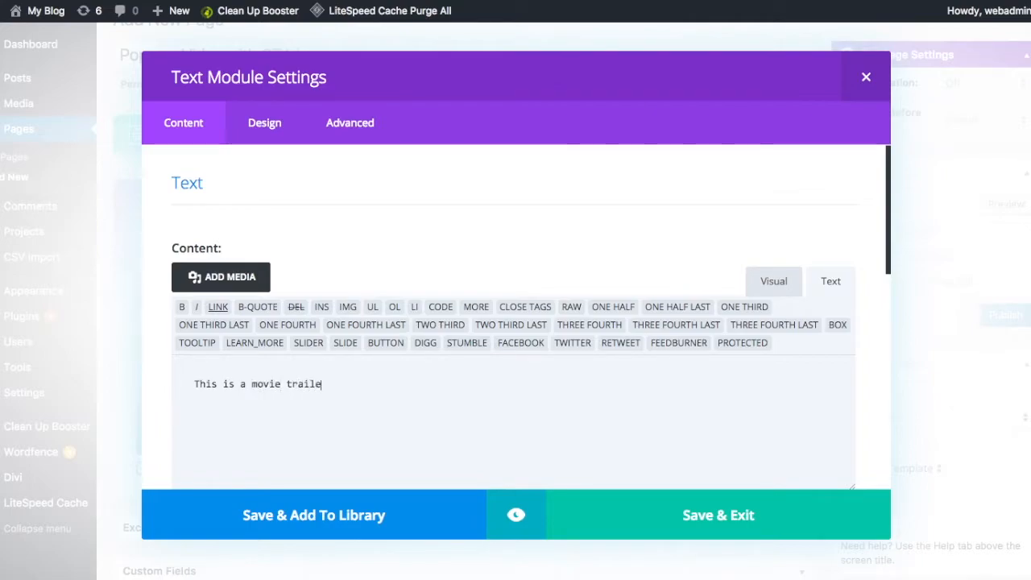
left_click(718, 515)
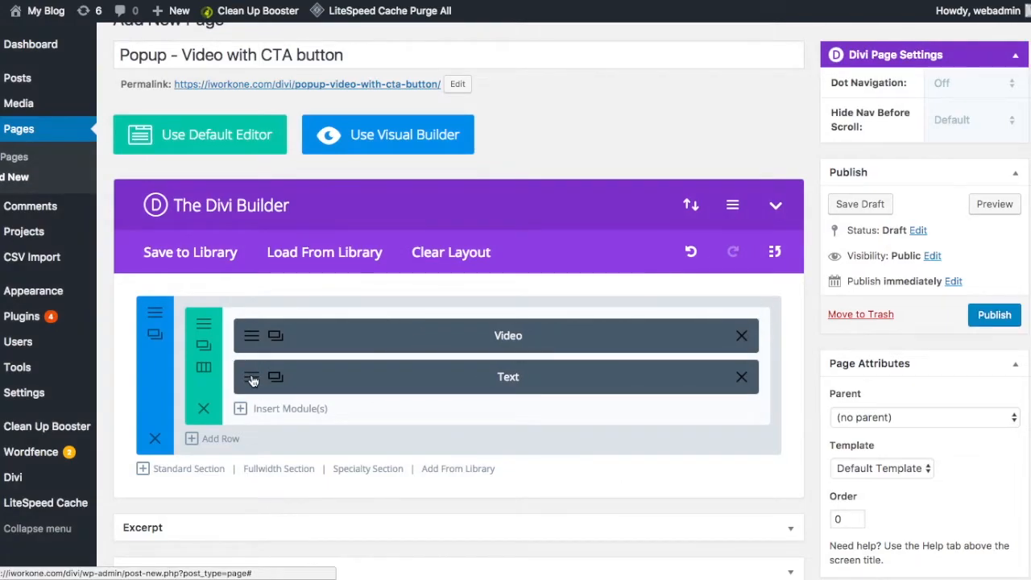
Step: Set the caption's text orientation to center and save
left_click(251, 377)
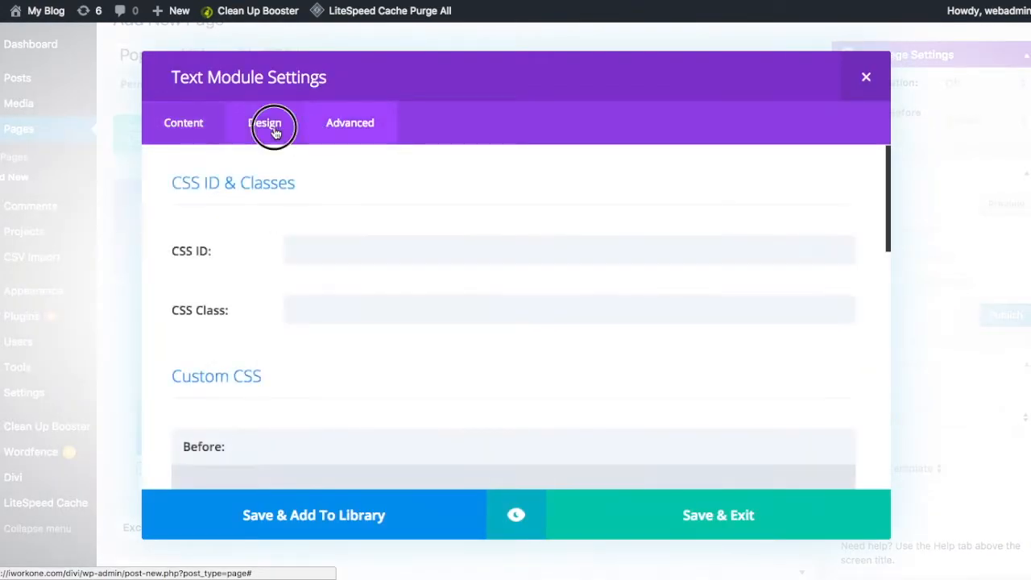
left_click(265, 123)
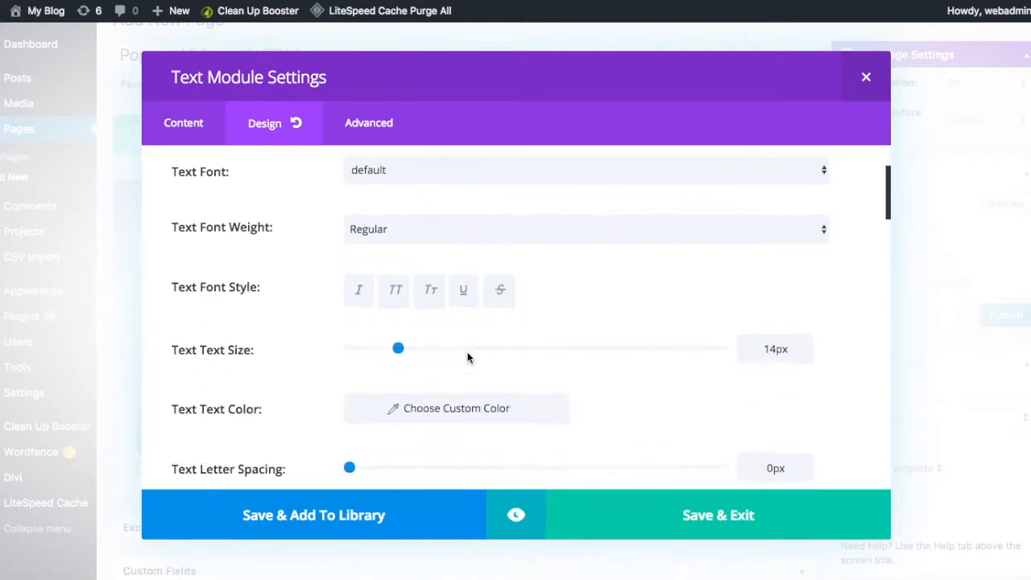
scroll("down", 3)
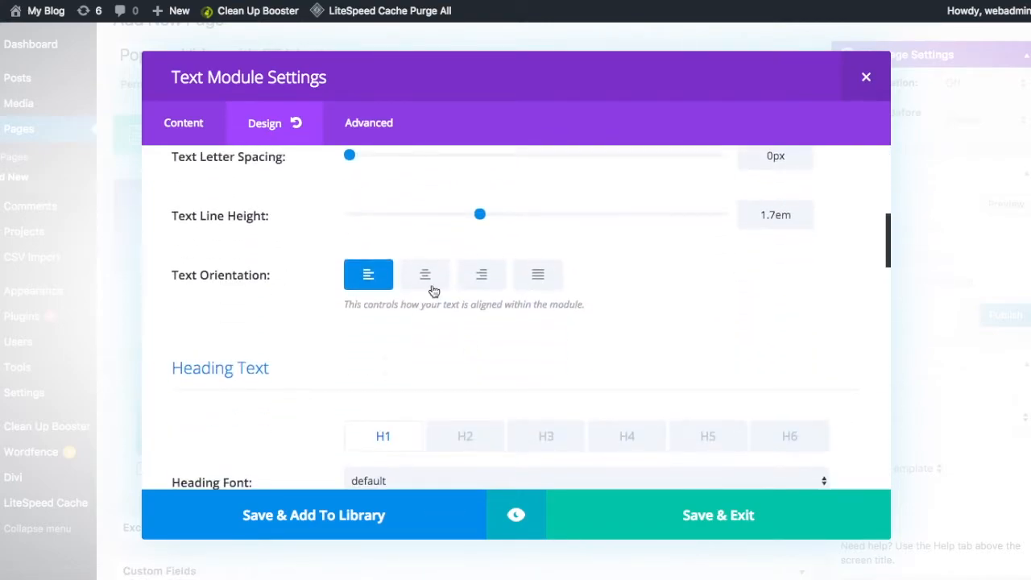
left_click(866, 77)
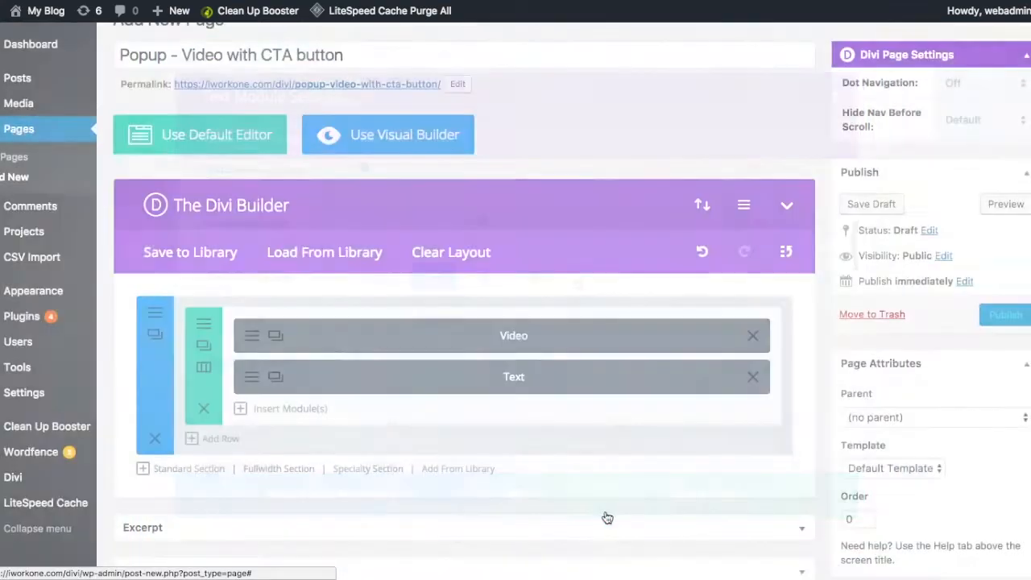
left_click(290, 409)
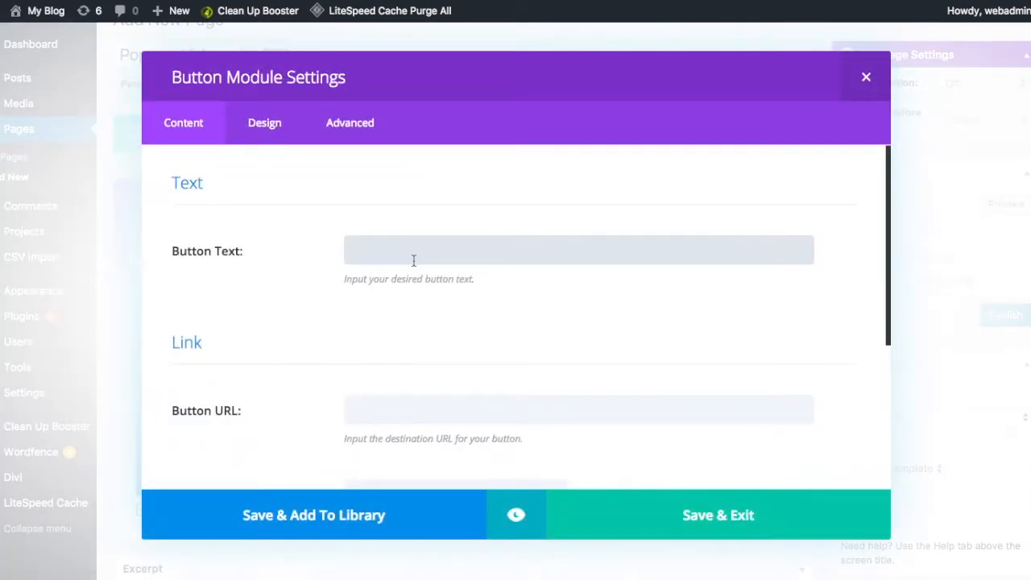
Step: Set the button text to 'Click Here to Buy Tickets'
type("Cli")
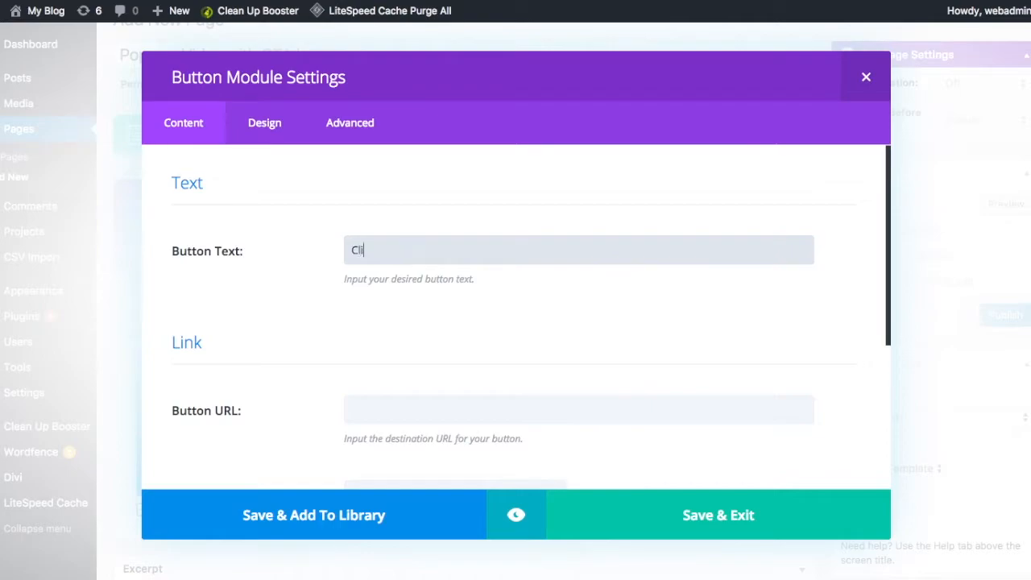
type("Click Here to B")
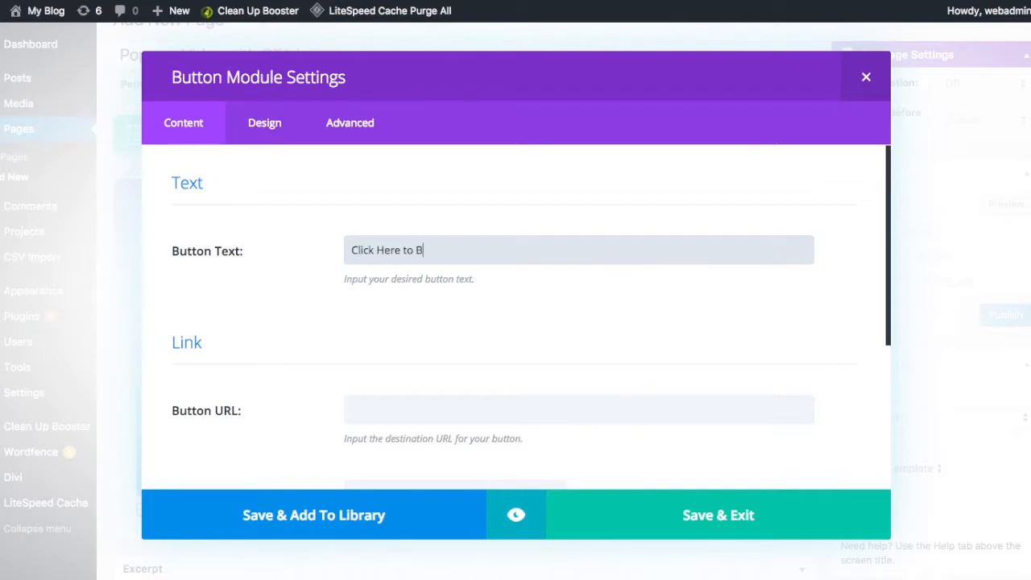
type("uy Tickes")
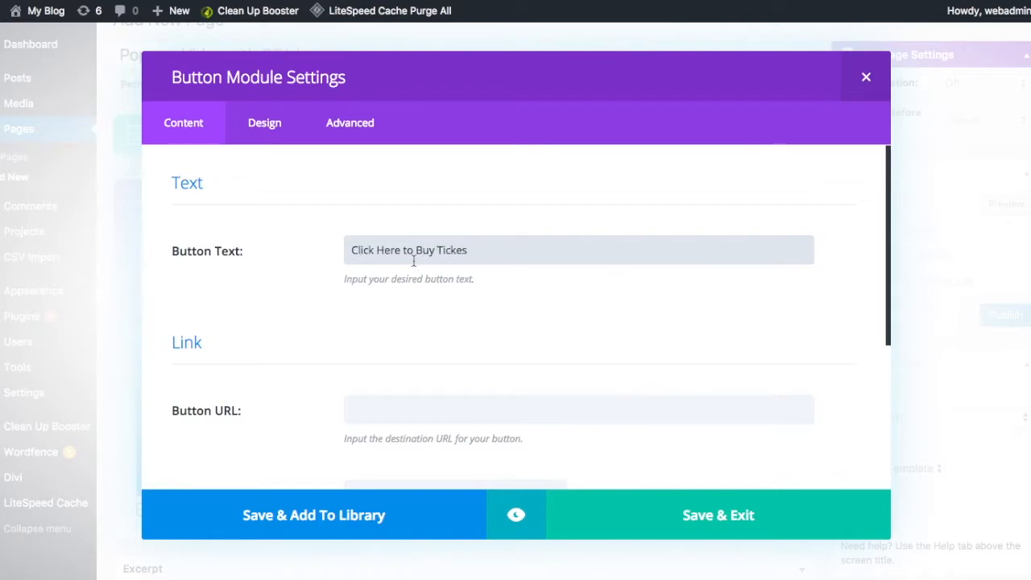
type("t")
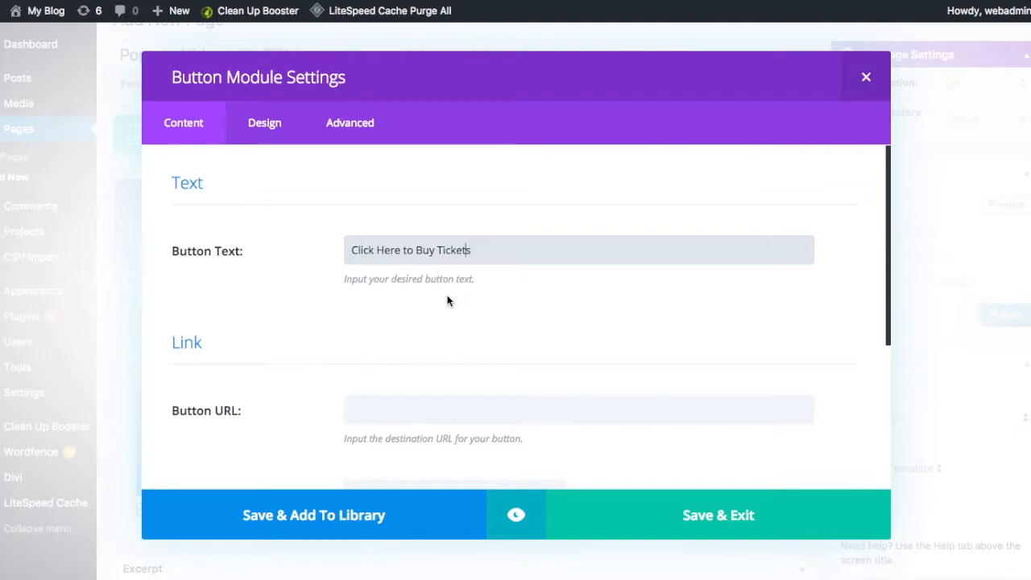
left_click(578, 407)
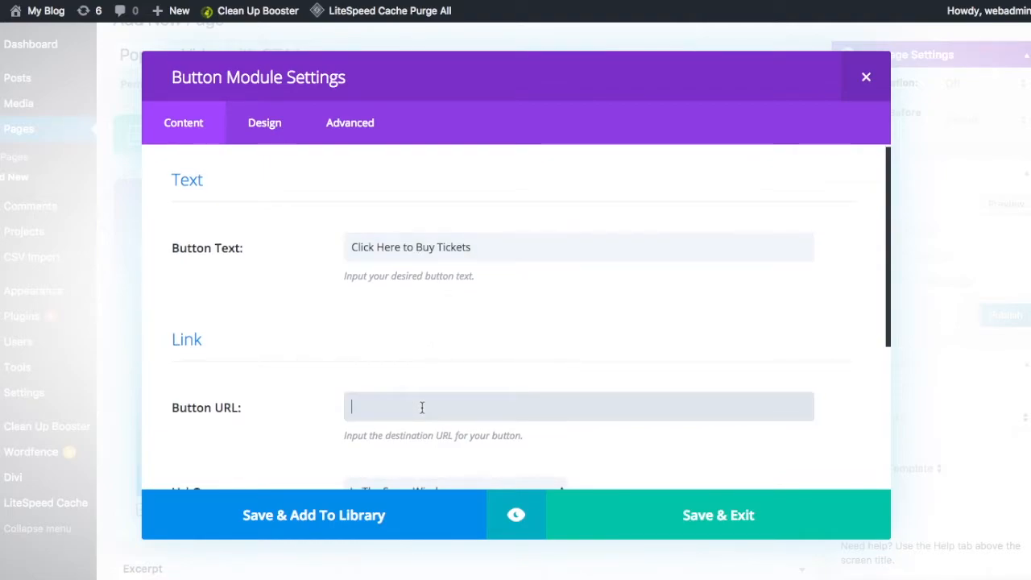
scroll("down", 3)
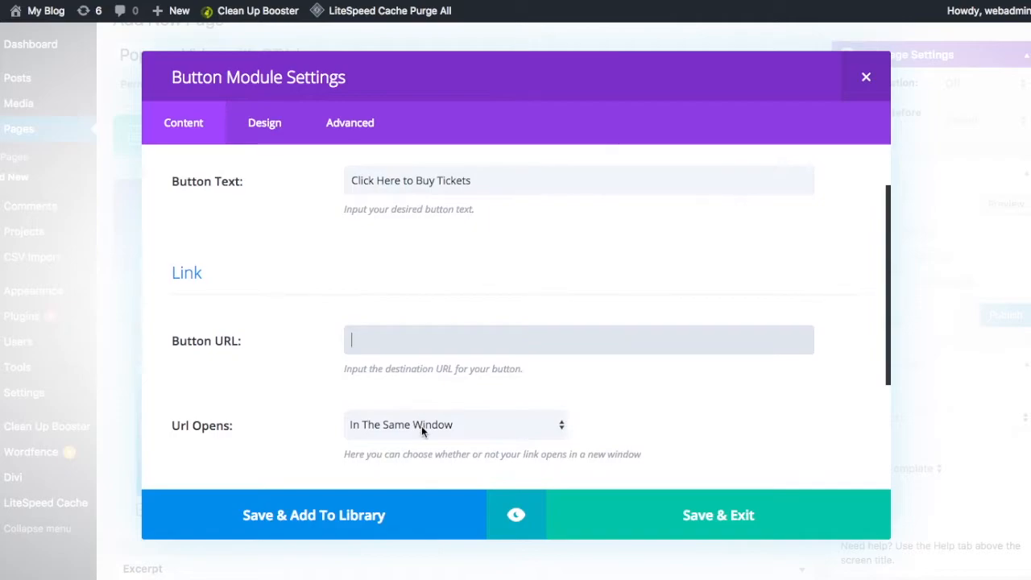
left_click(455, 425)
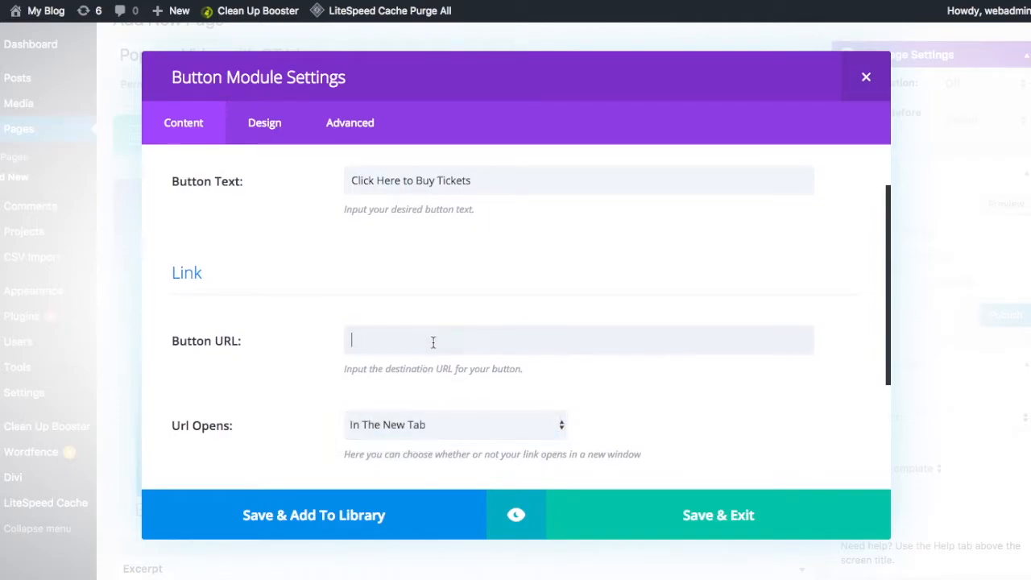
type("w")
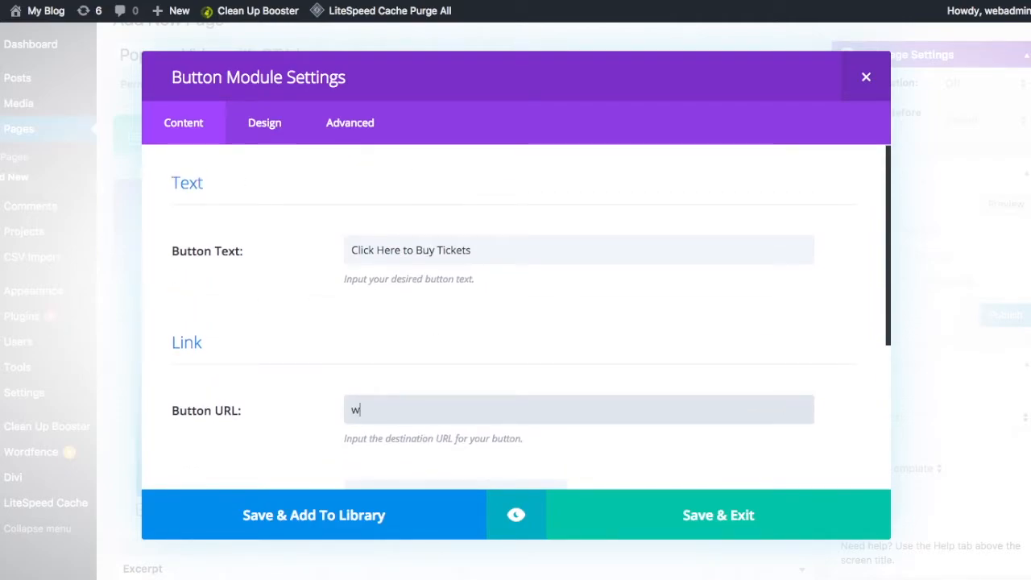
type("ww.s")
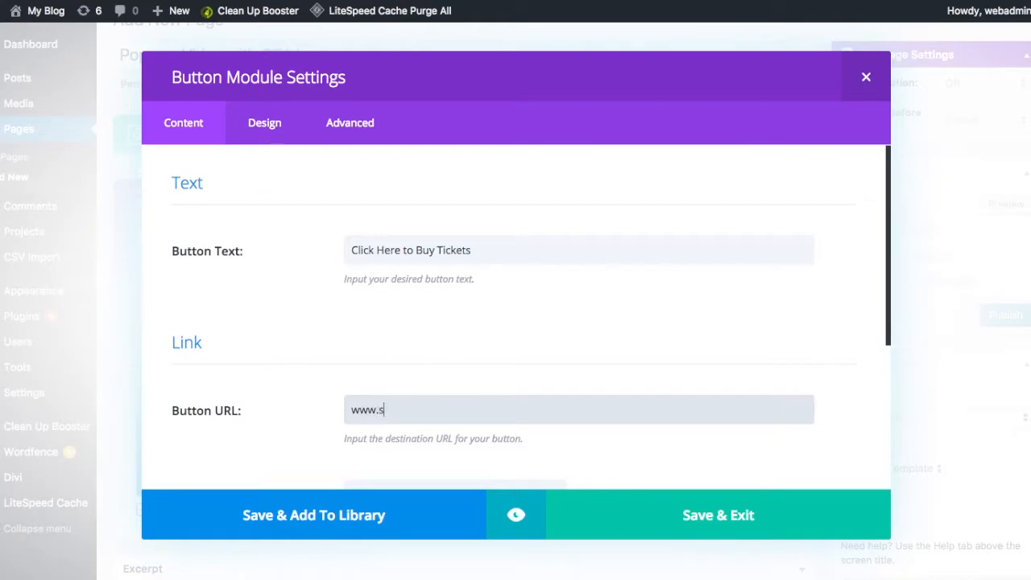
type("mmi")
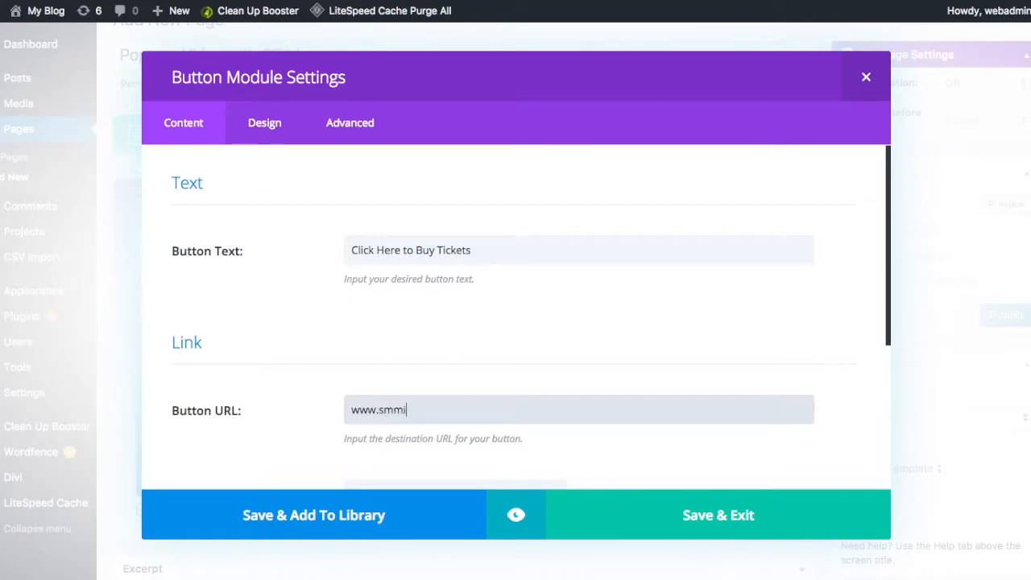
type("le.com")
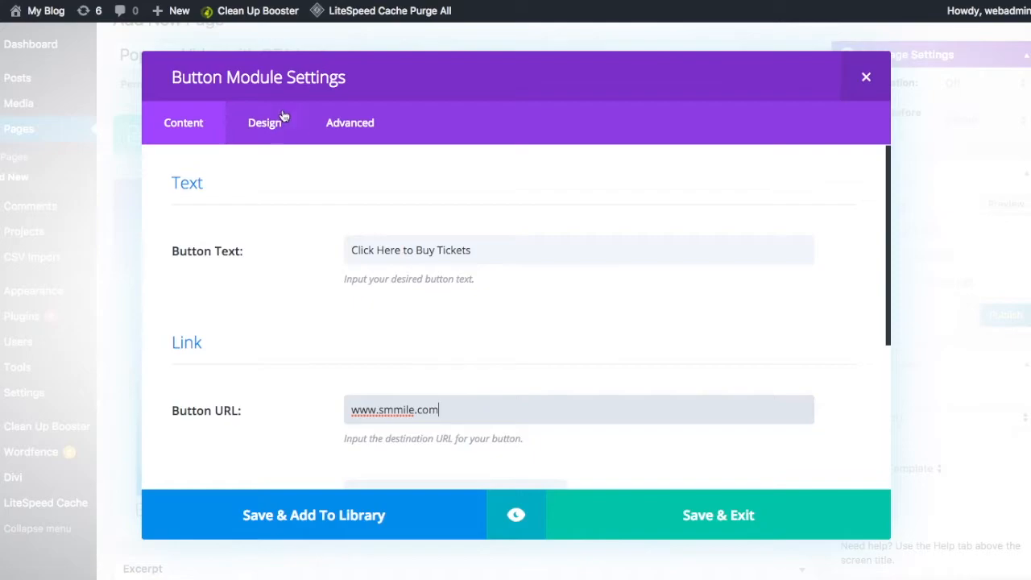
Step: Centre-align the button and save its settings
left_click(265, 122)
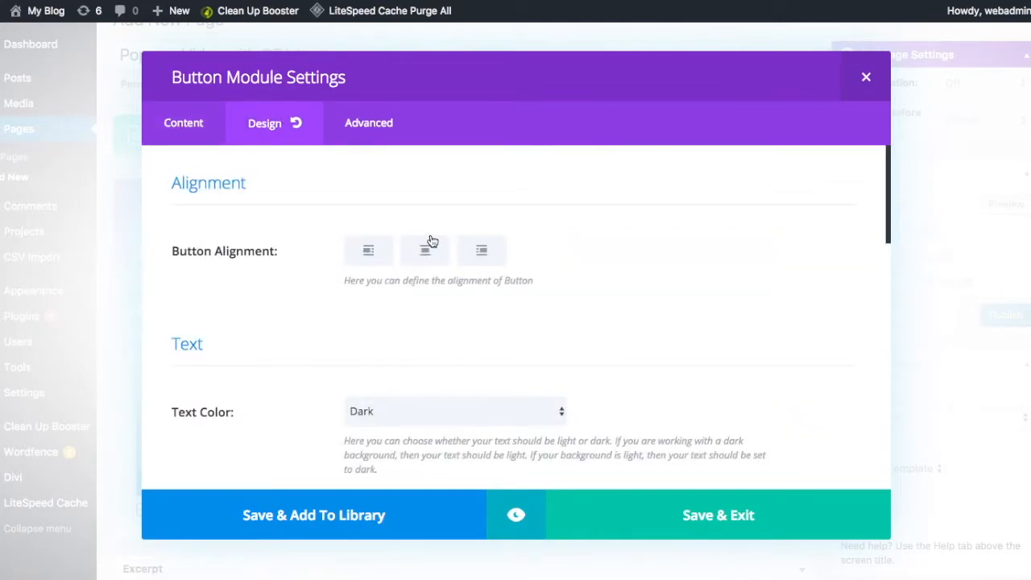
left_click(425, 250)
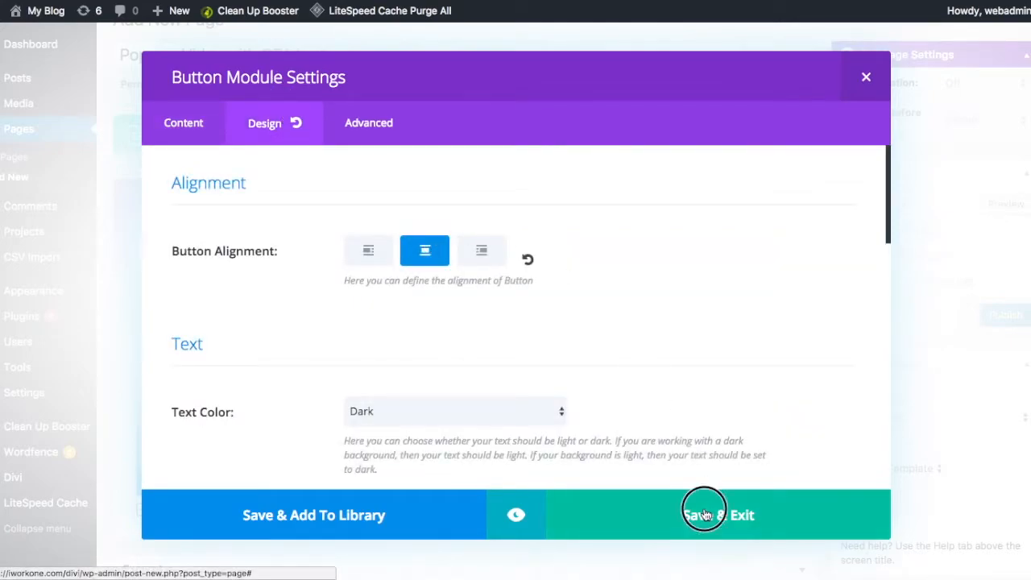
left_click(717, 515)
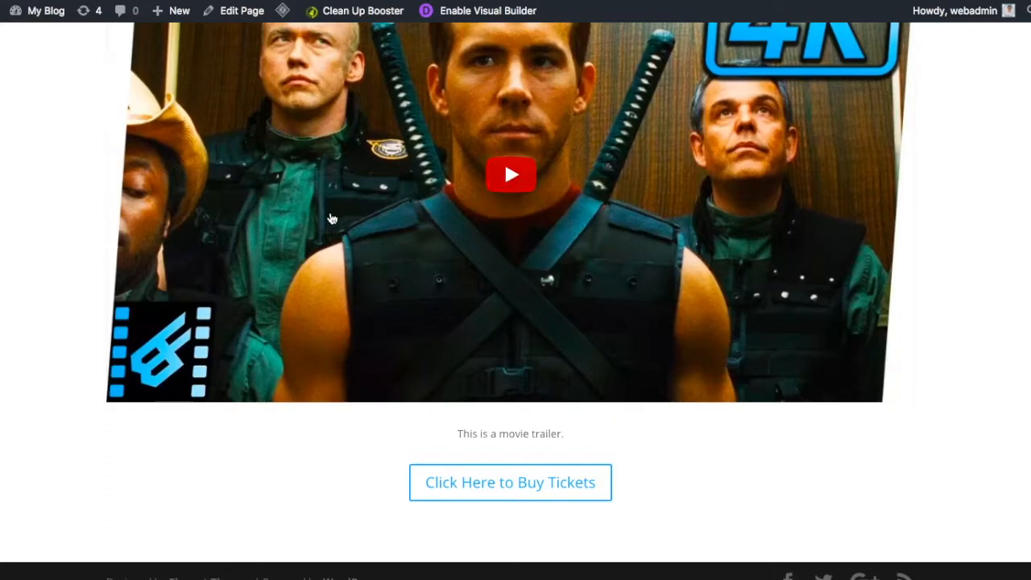
scroll("down", 3)
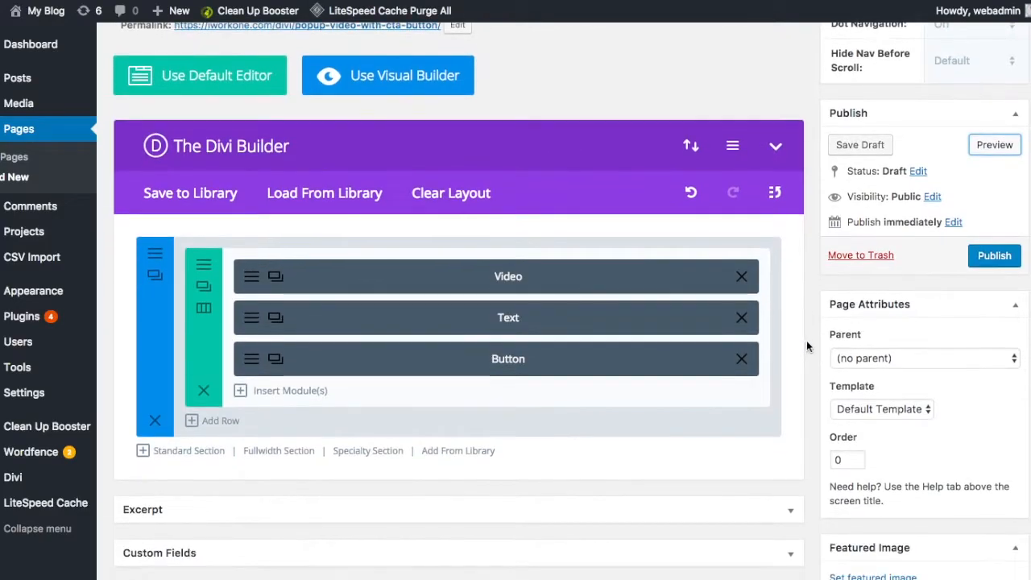
Step: Apply the Blank Page template, publish the page, and return to the Dashboard
left_click(882, 408)
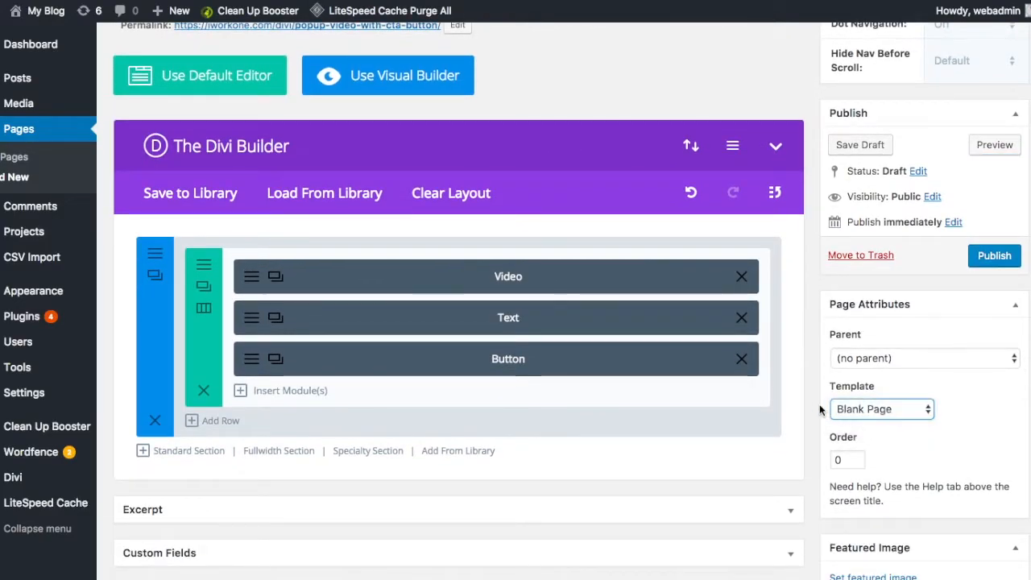
scroll("up", 3)
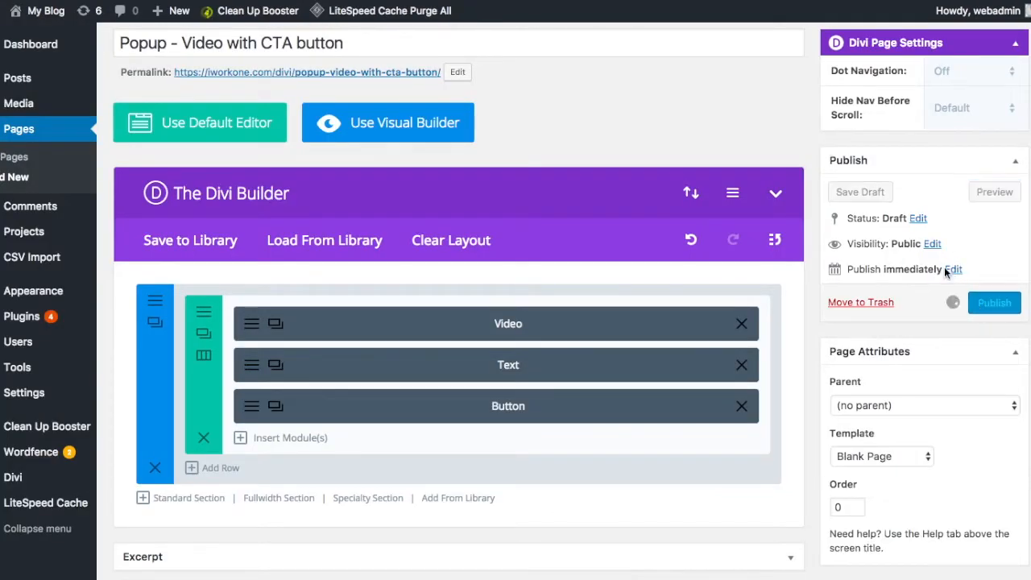
mouse_move(546, 138)
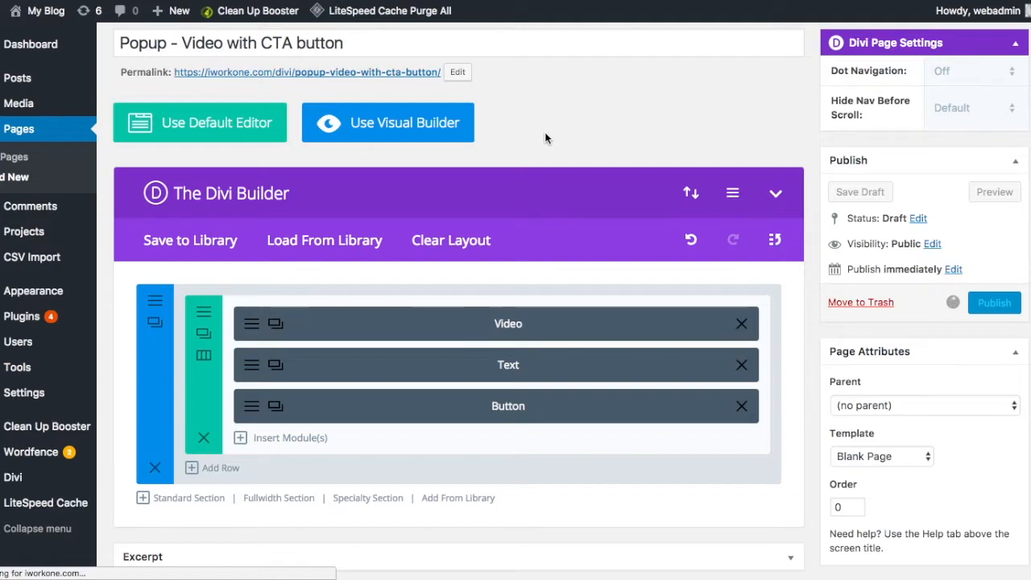
left_click(994, 302)
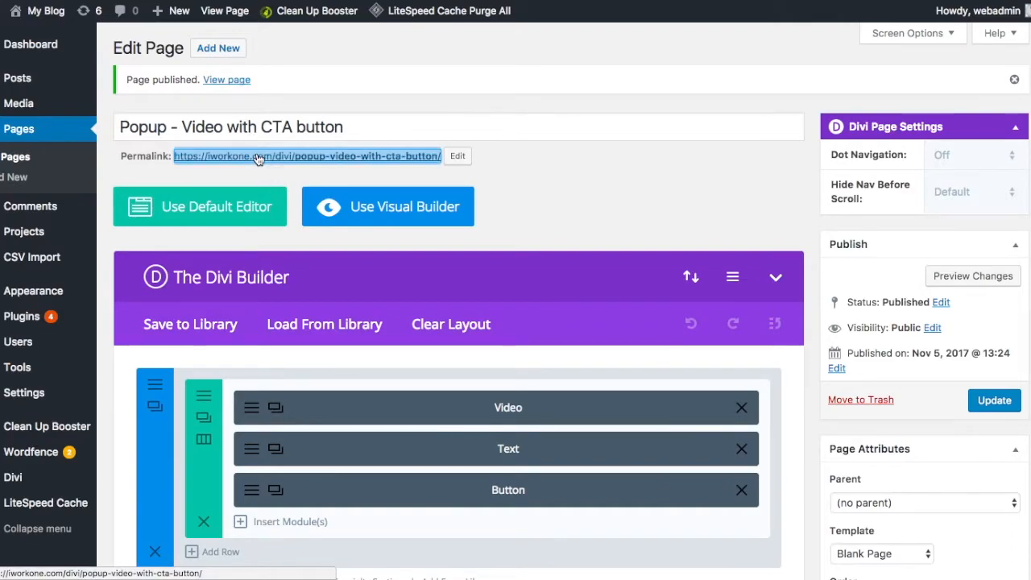
left_click(30, 44)
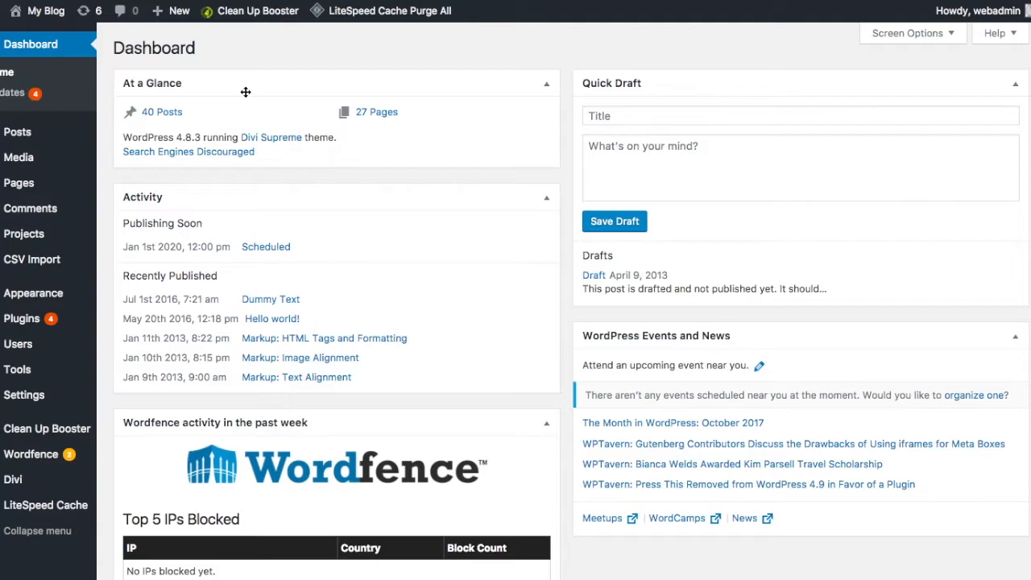
mouse_move(79, 44)
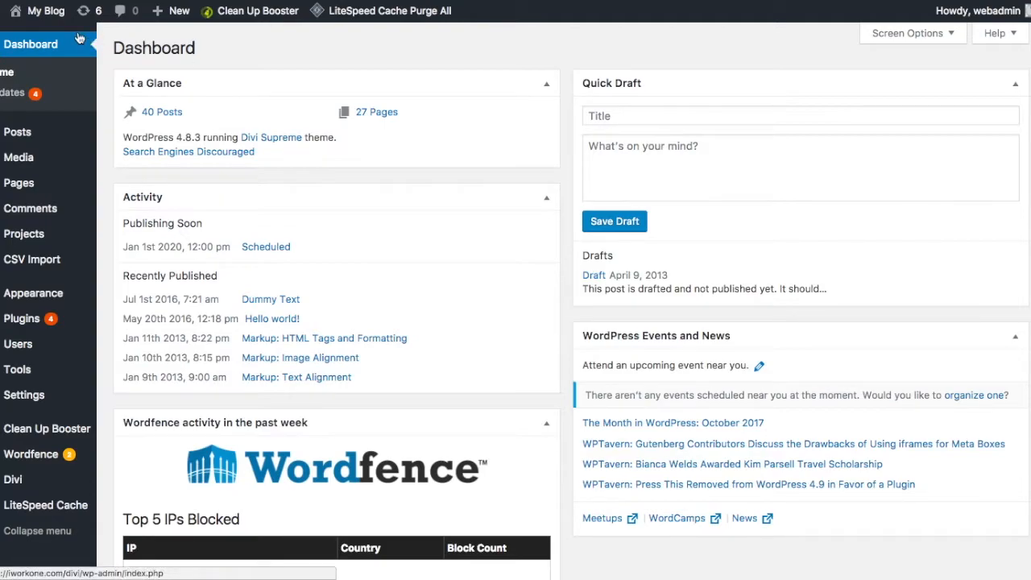
mouse_move(45, 11)
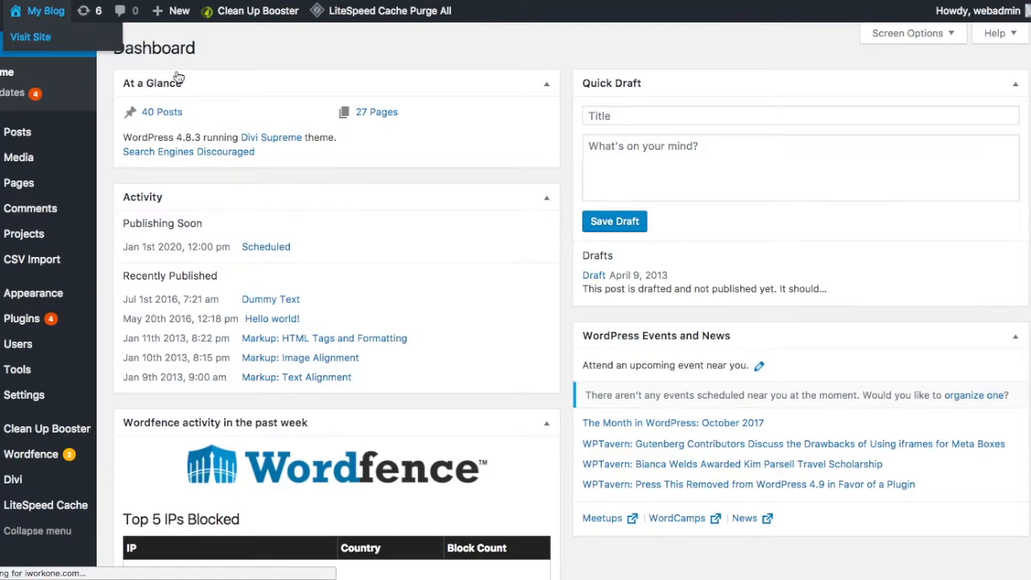
mouse_move(558, 260)
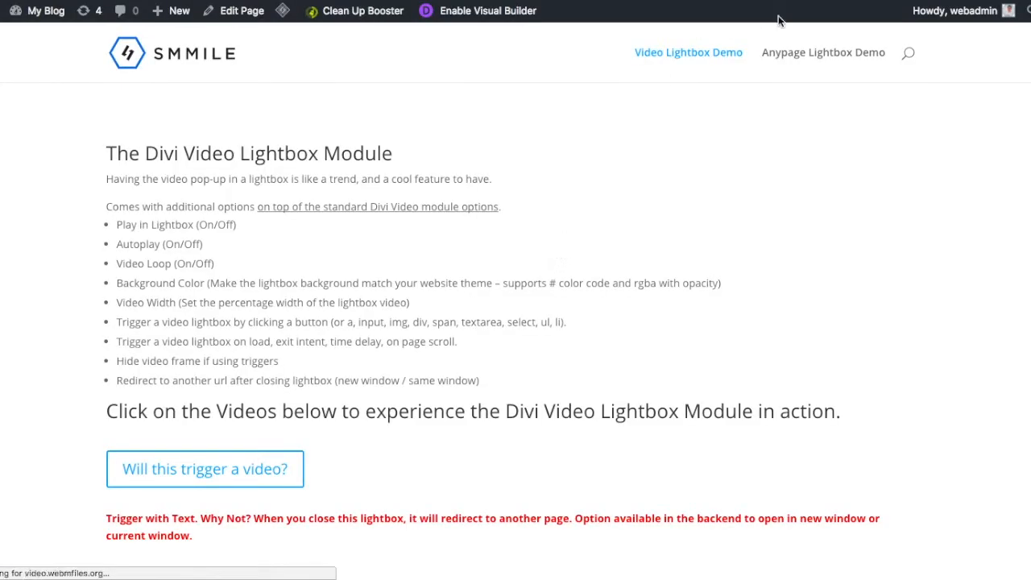
mouse_move(803, 54)
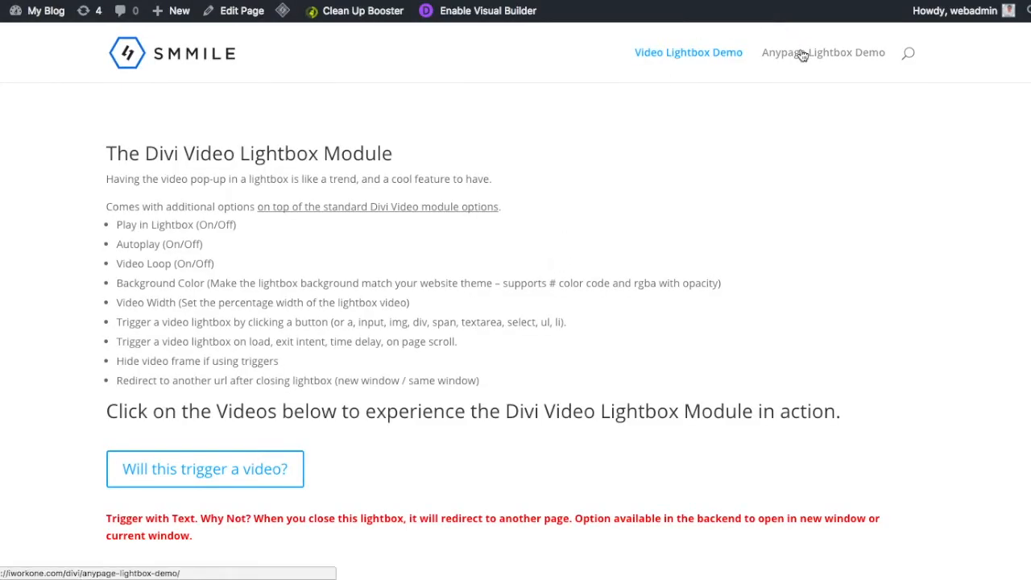
Step: Open Anypage Lightbox Demo from the live site's menu
left_click(823, 52)
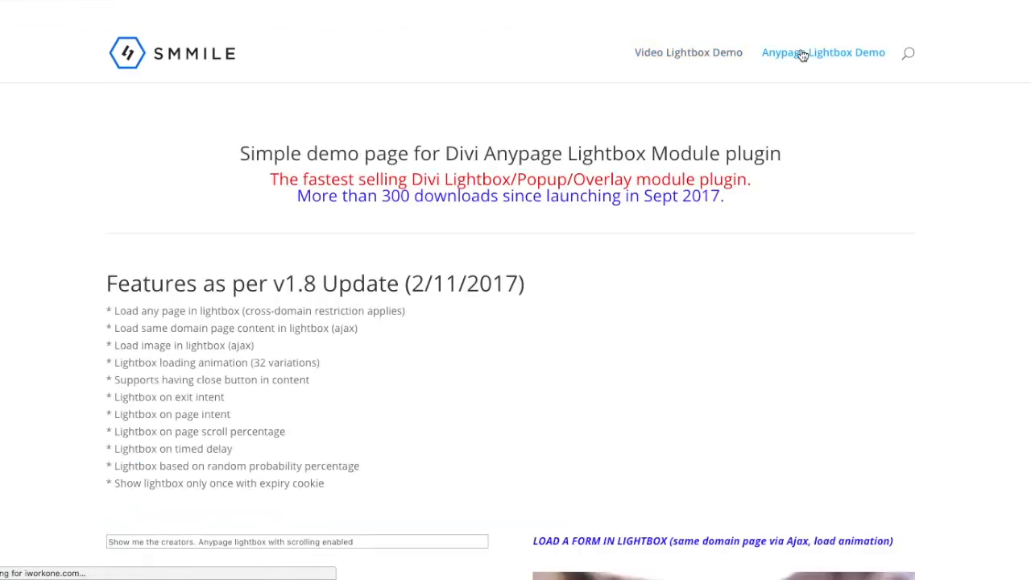
Step: Review the demo page's lightbox buttons and pug image, ending back at the top
left_click(822, 52)
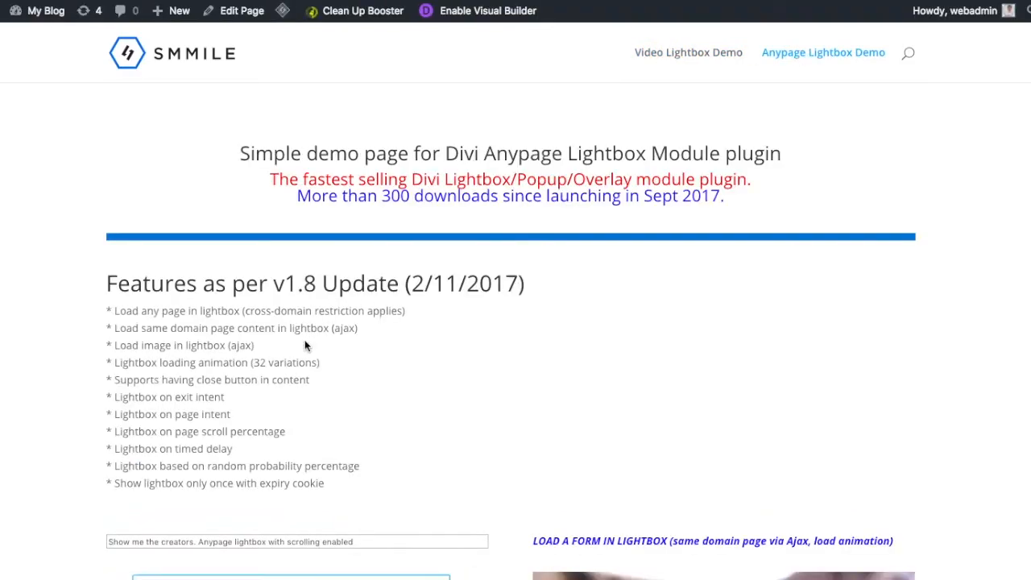
scroll("down", 3)
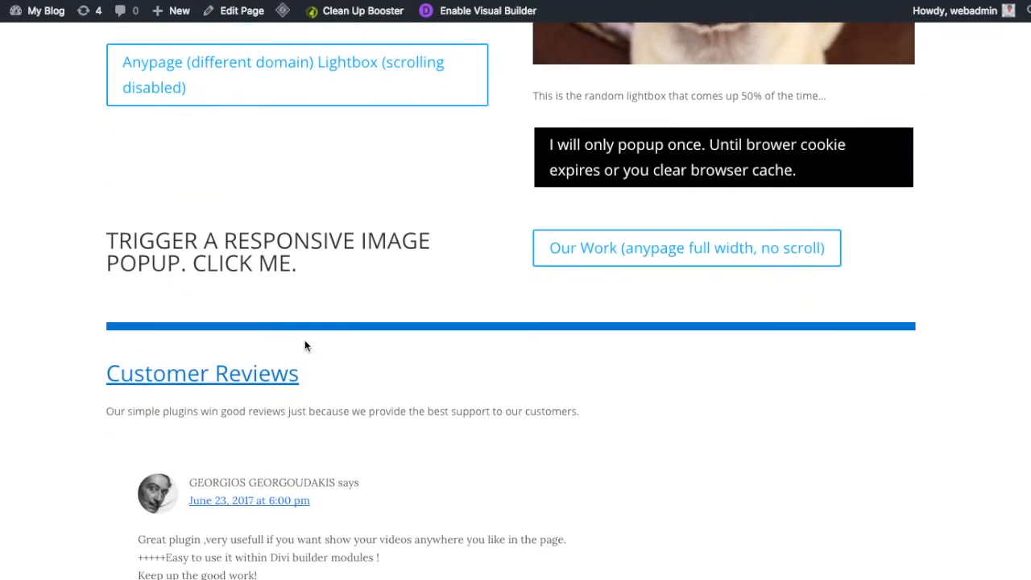
scroll("up", 3)
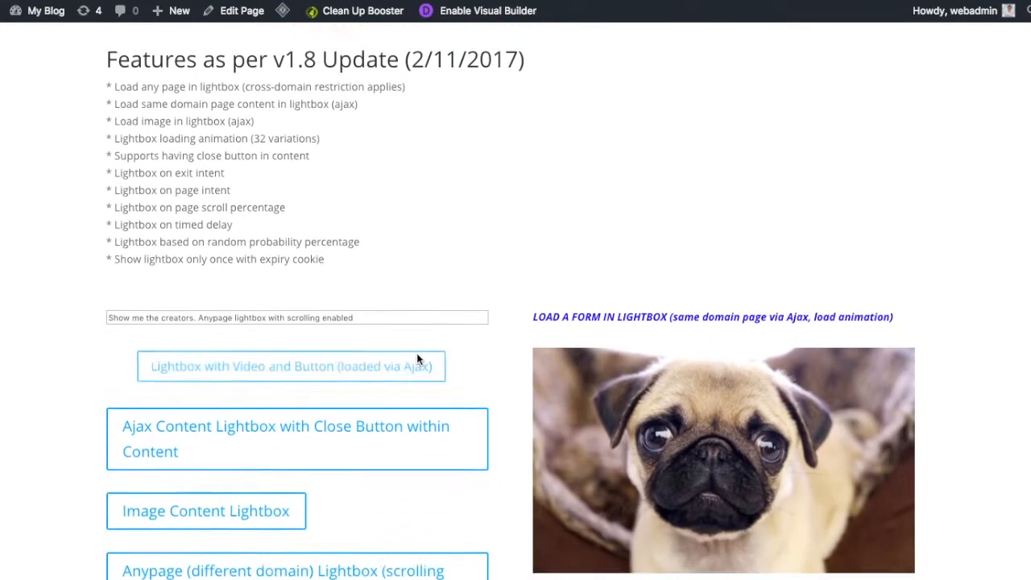
scroll("down", 3)
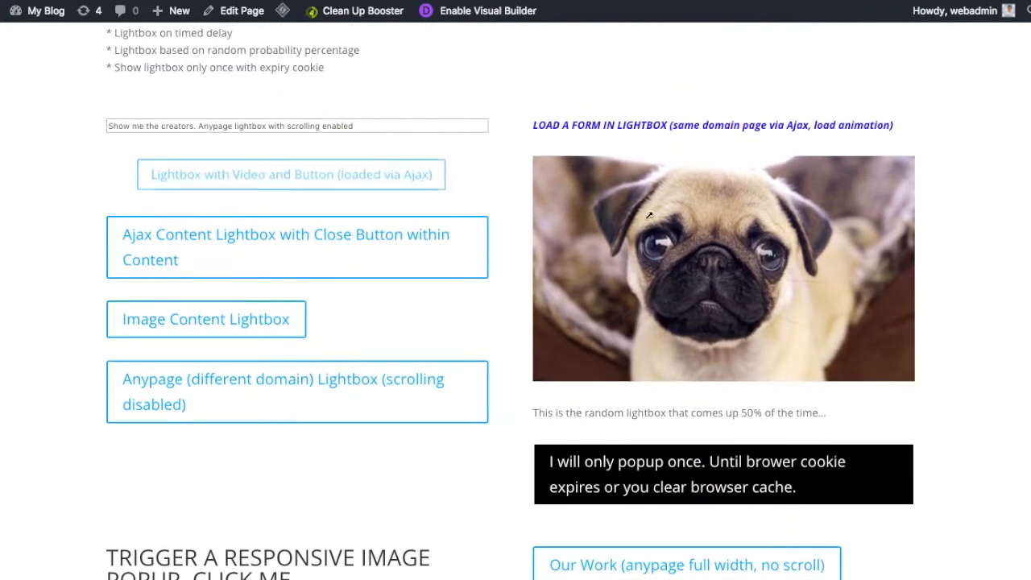
mouse_move(741, 211)
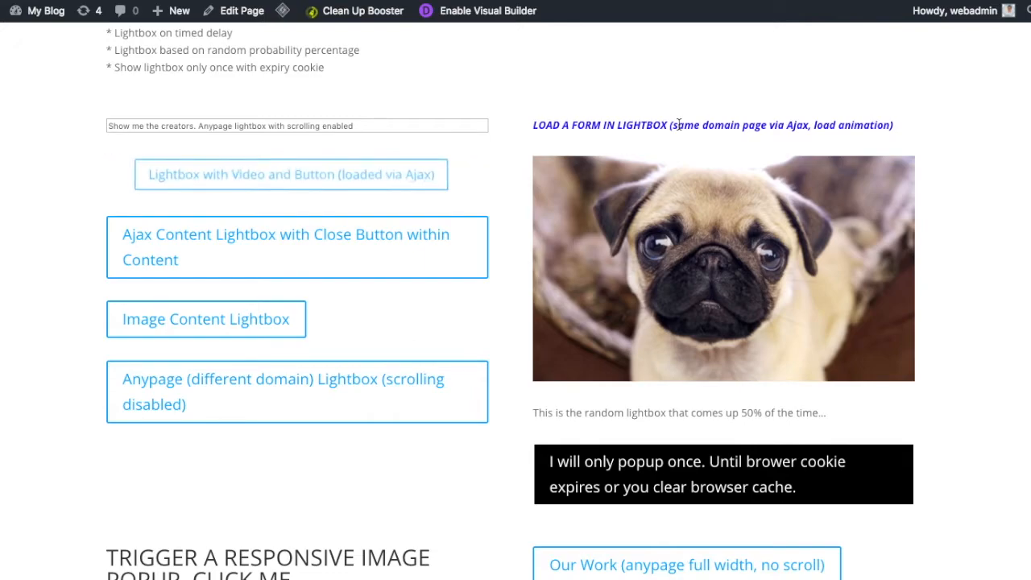
scroll("up", 3)
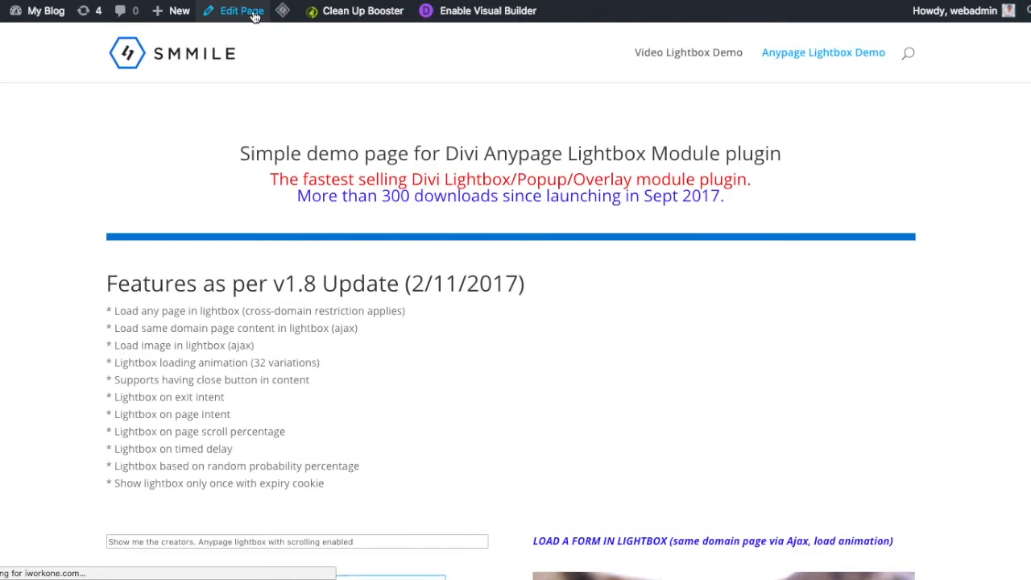
Step: Edit the demo page in Divi Builder and insert a module after onloadfullscreenpop
left_click(240, 10)
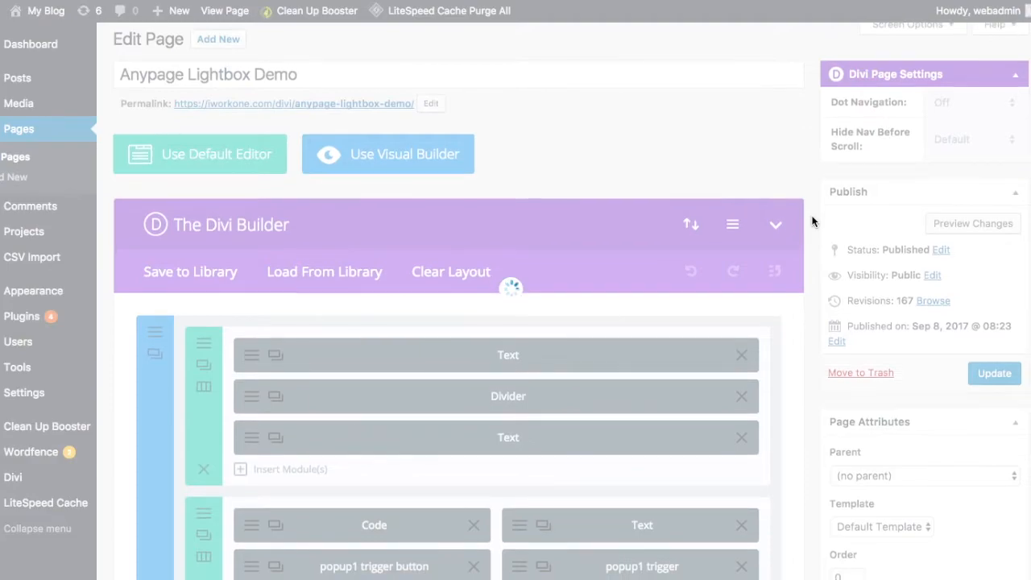
scroll("down", 3)
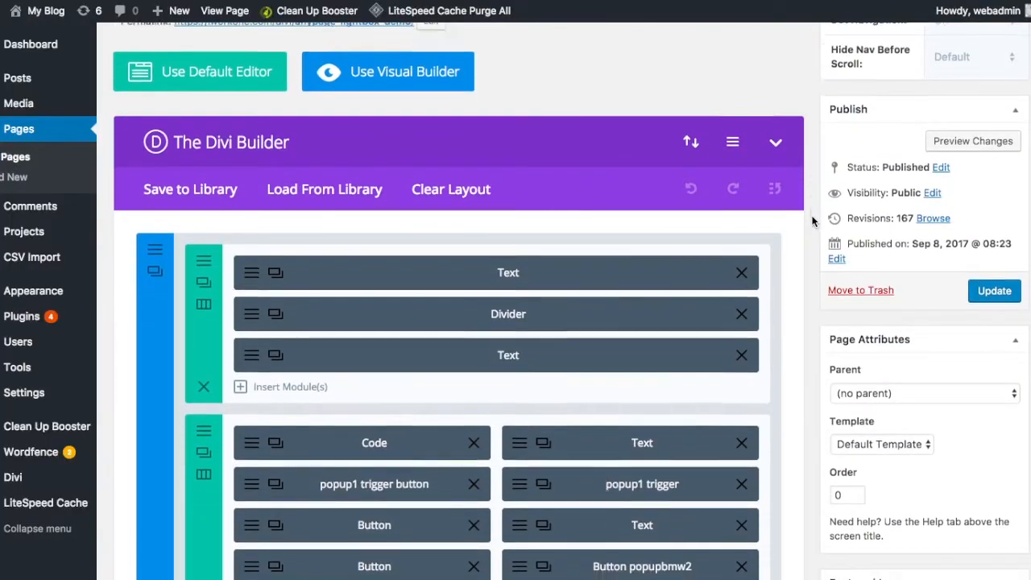
scroll("down", 3)
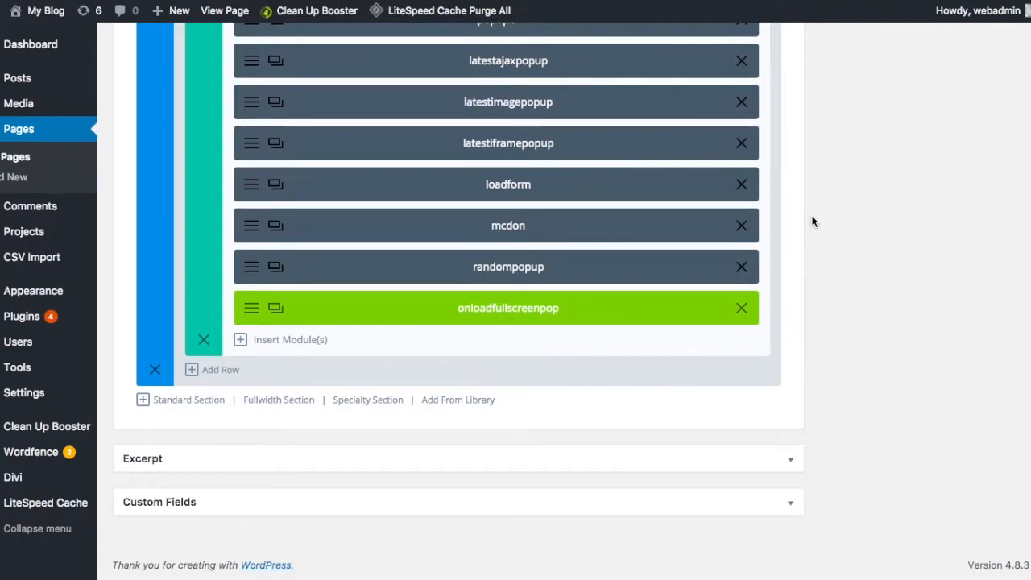
scroll("up", 3)
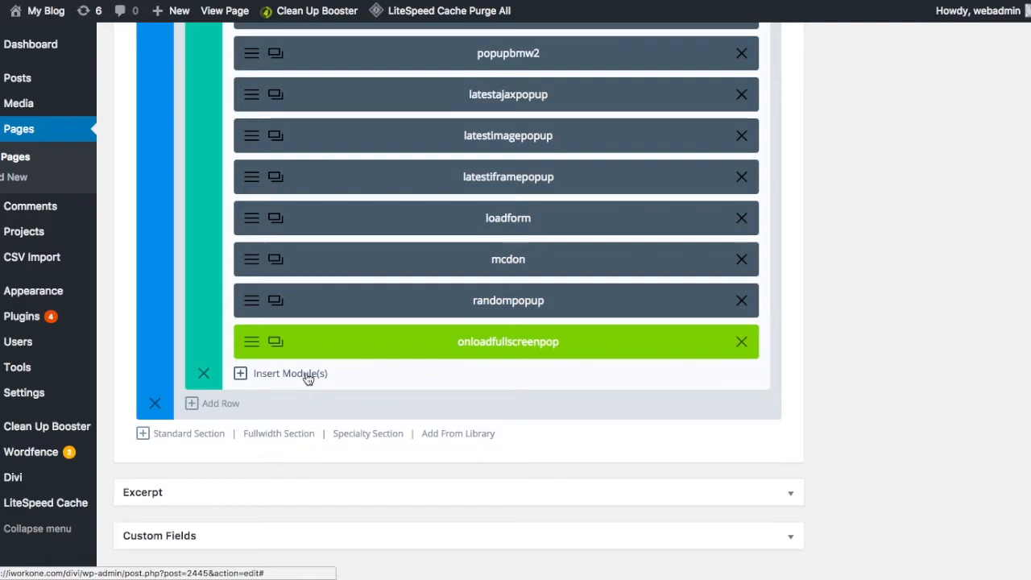
left_click(289, 373)
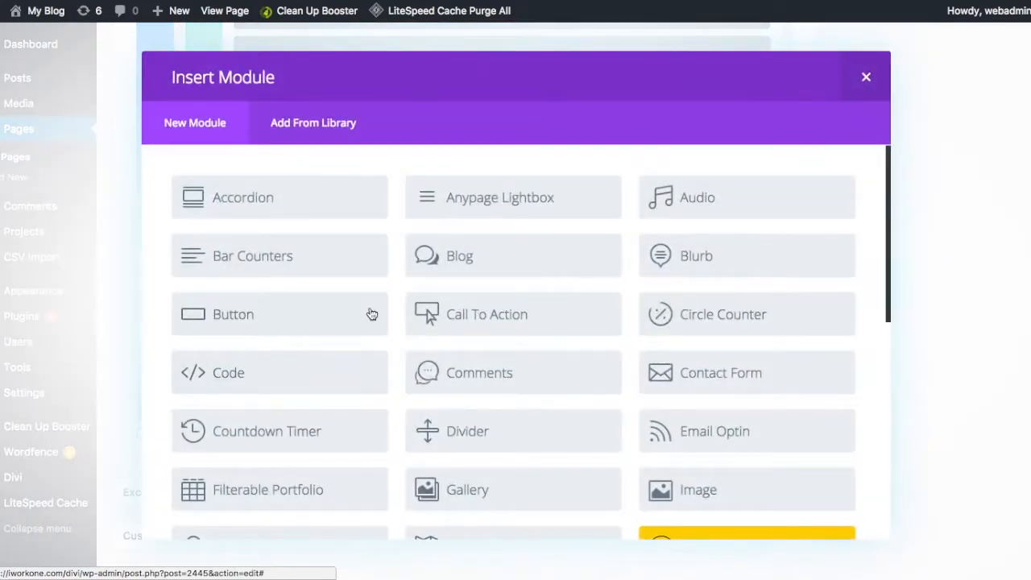
mouse_move(568, 215)
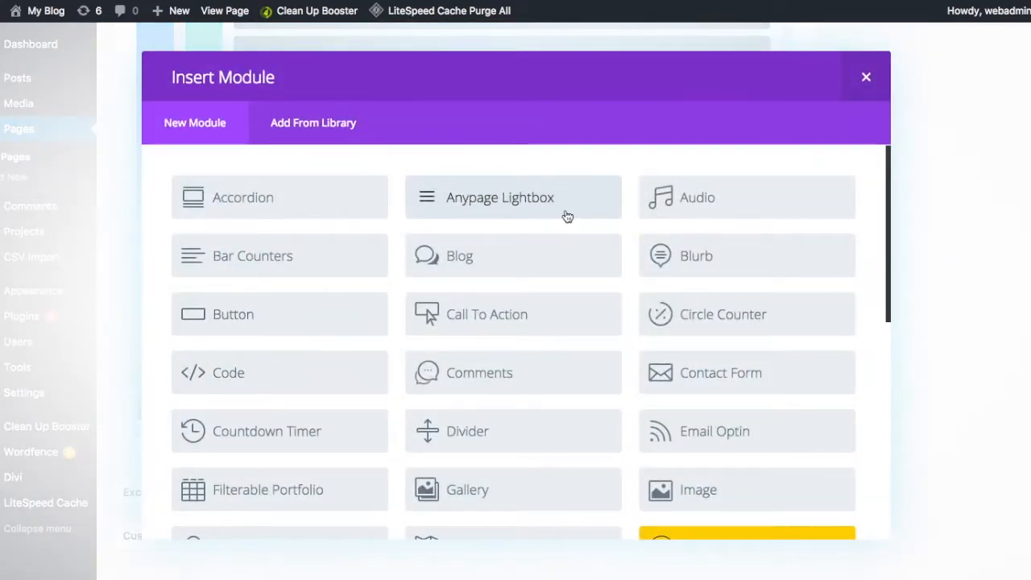
Step: Add an Anypage Lightbox module with Lightbox ID 'xmenpopup' and view content type options
left_click(500, 196)
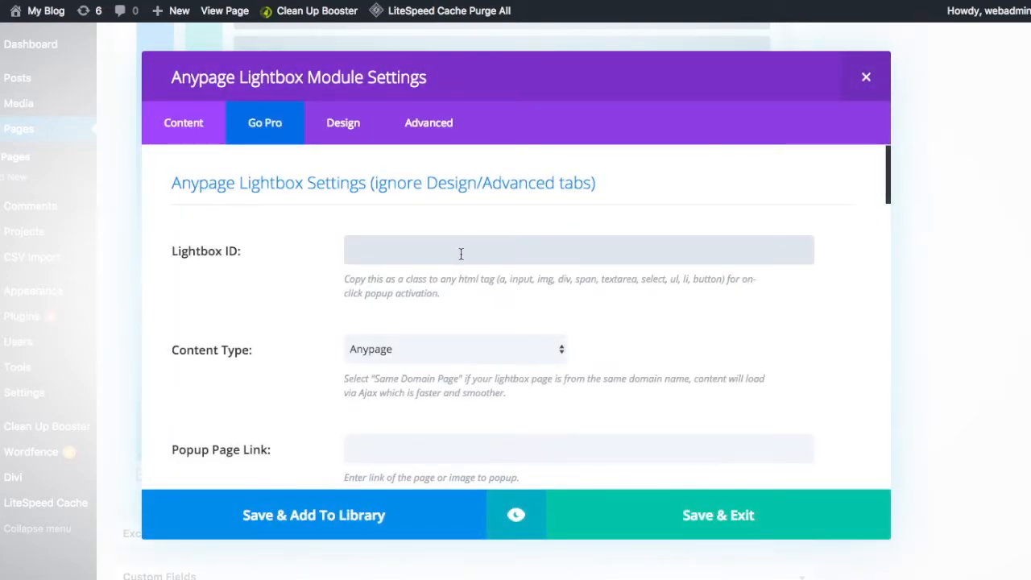
type("x")
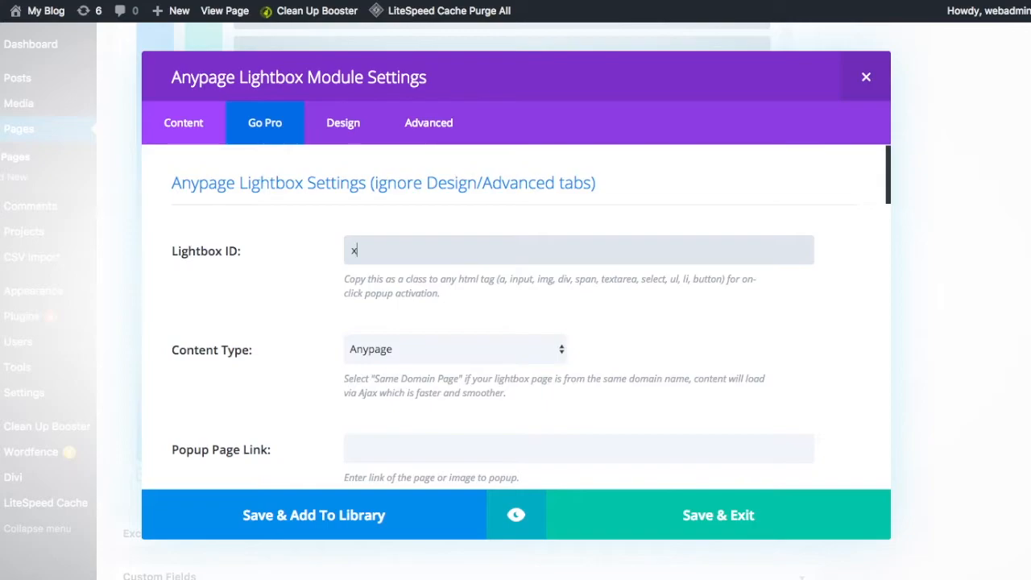
type("menpopup")
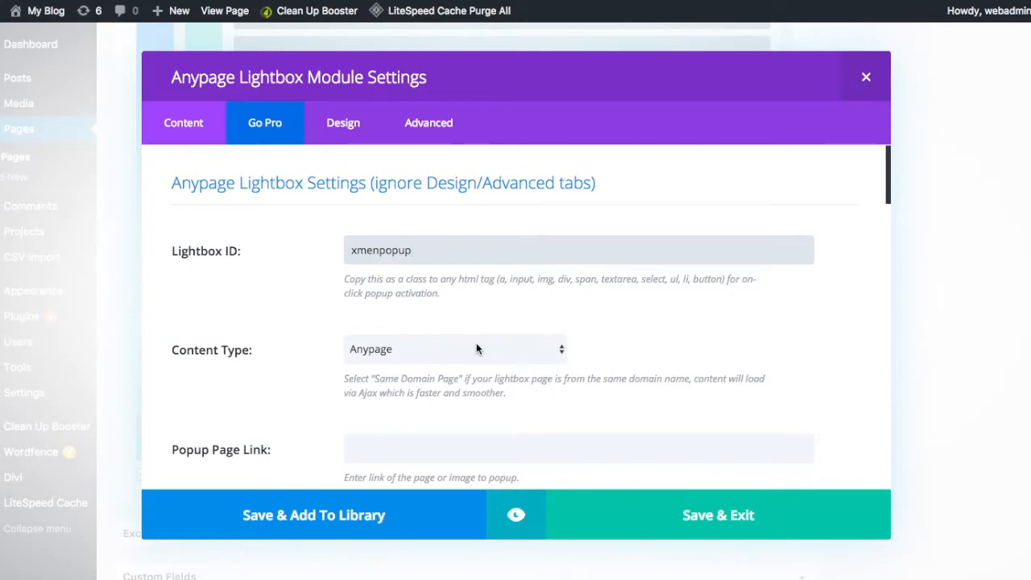
left_click(455, 349)
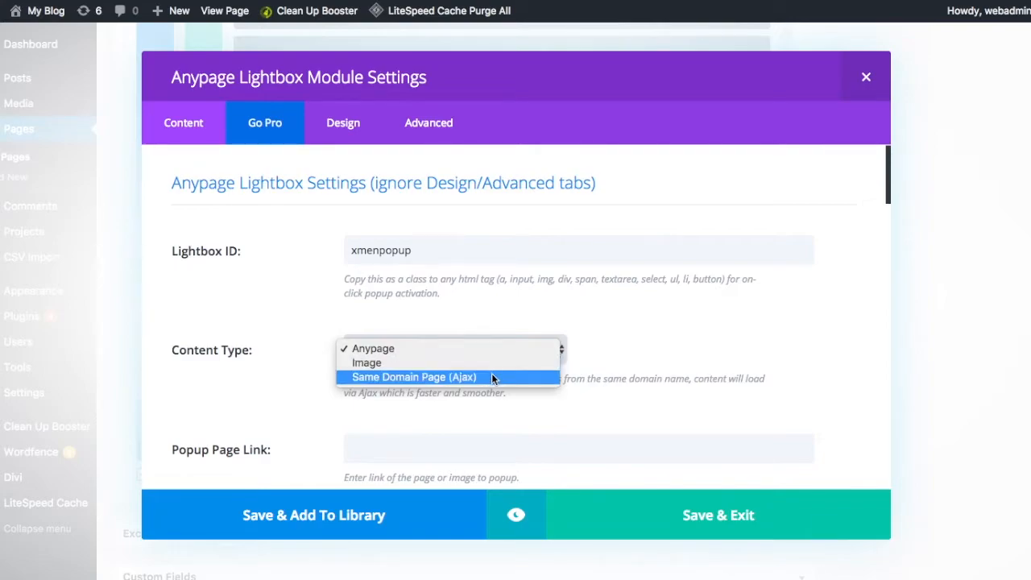
Step: Set the lightbox Content Type to Same Domain Page (Ajax) and scroll through its options
left_click(413, 377)
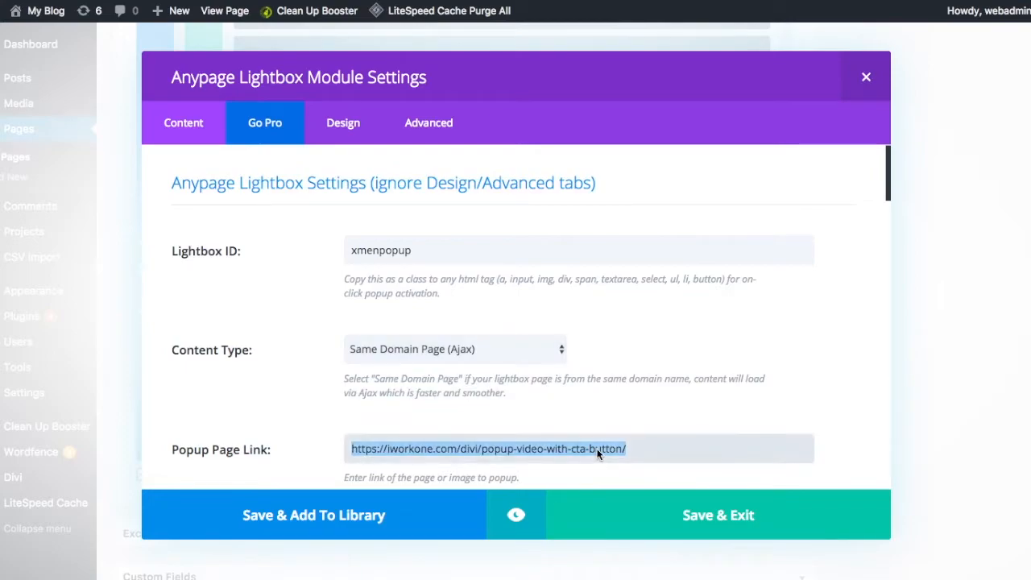
scroll("down", 3)
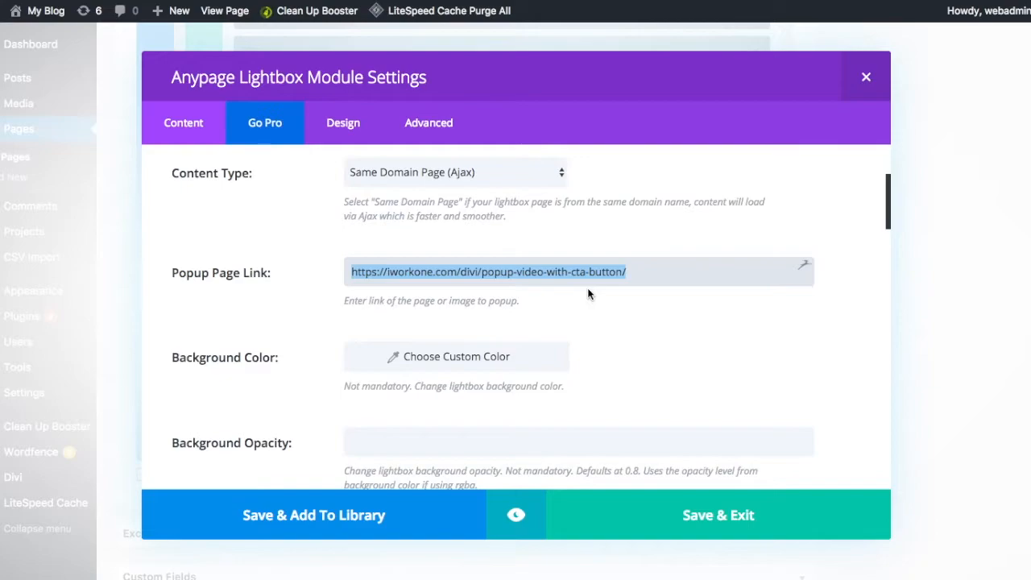
scroll("down", 3)
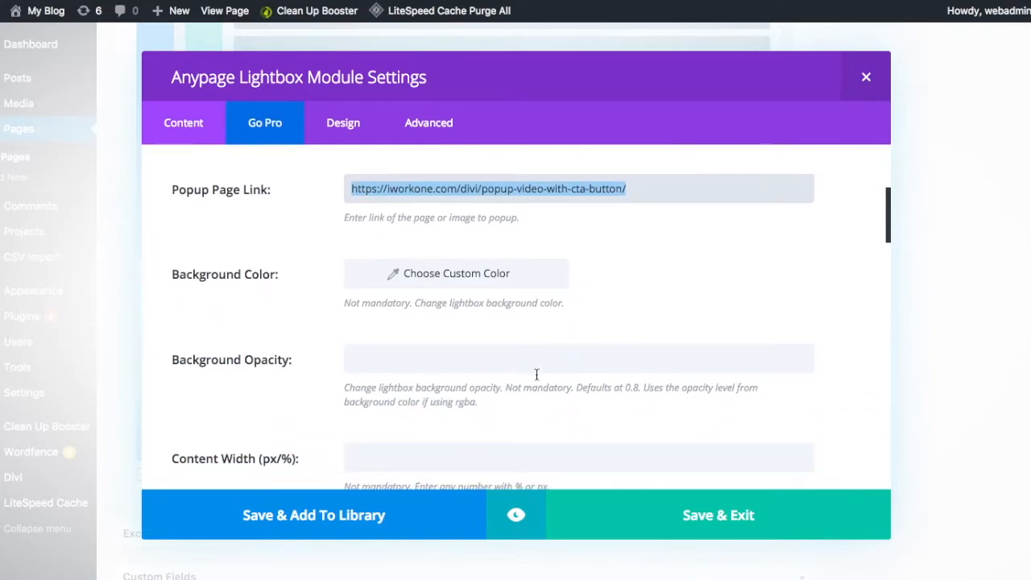
scroll("down", 3)
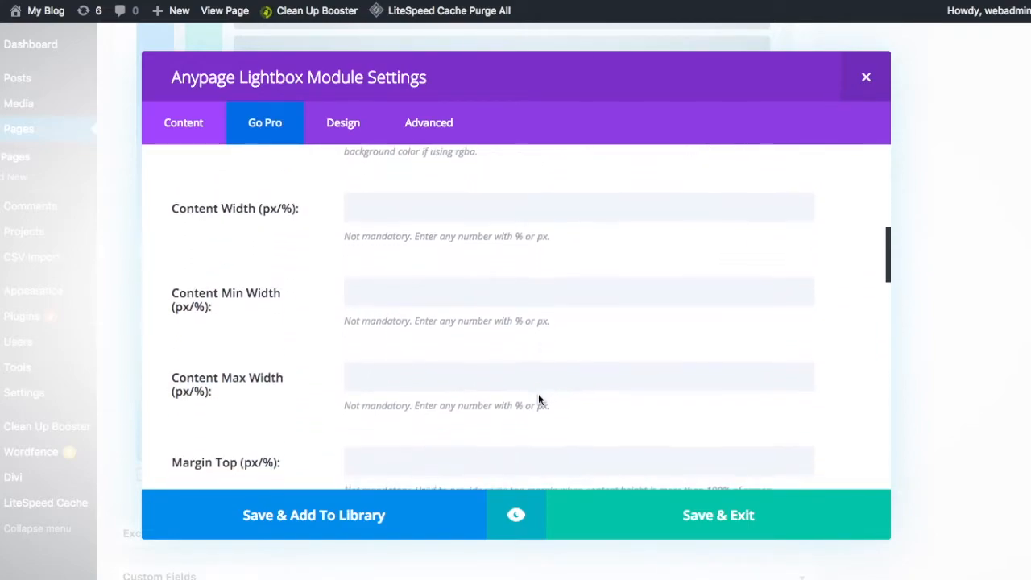
scroll("down", 3)
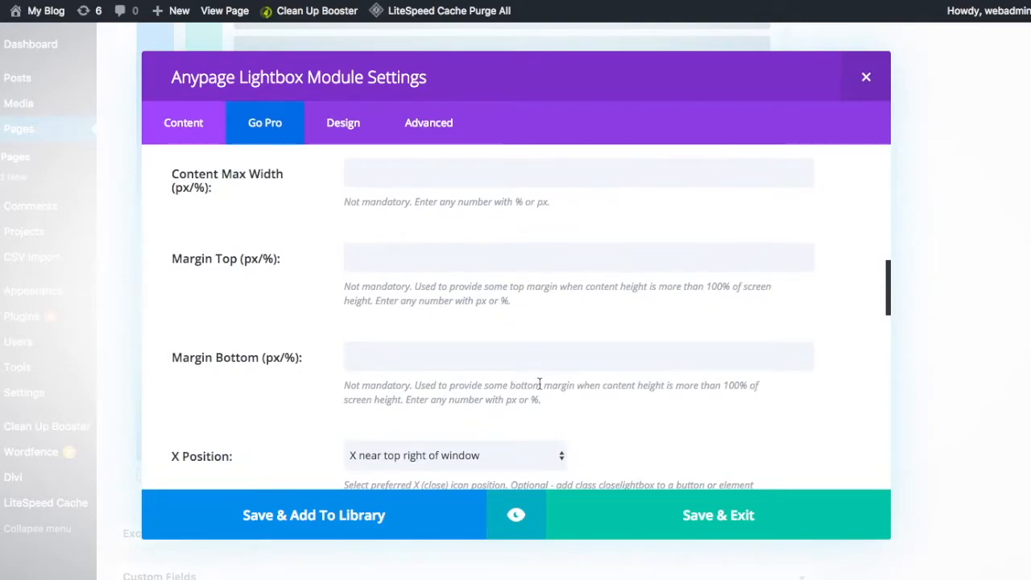
scroll("down", 3)
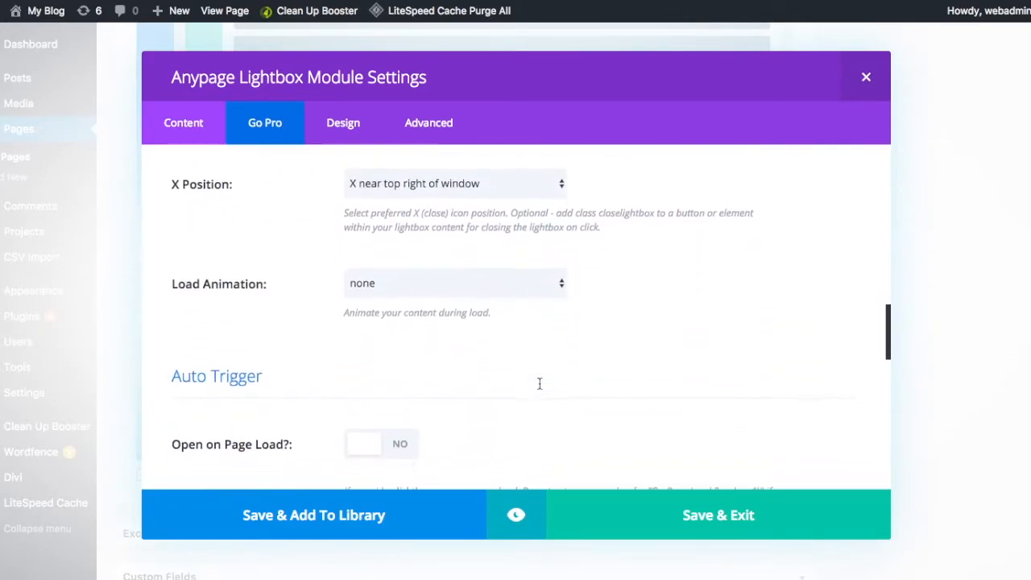
scroll("down", 3)
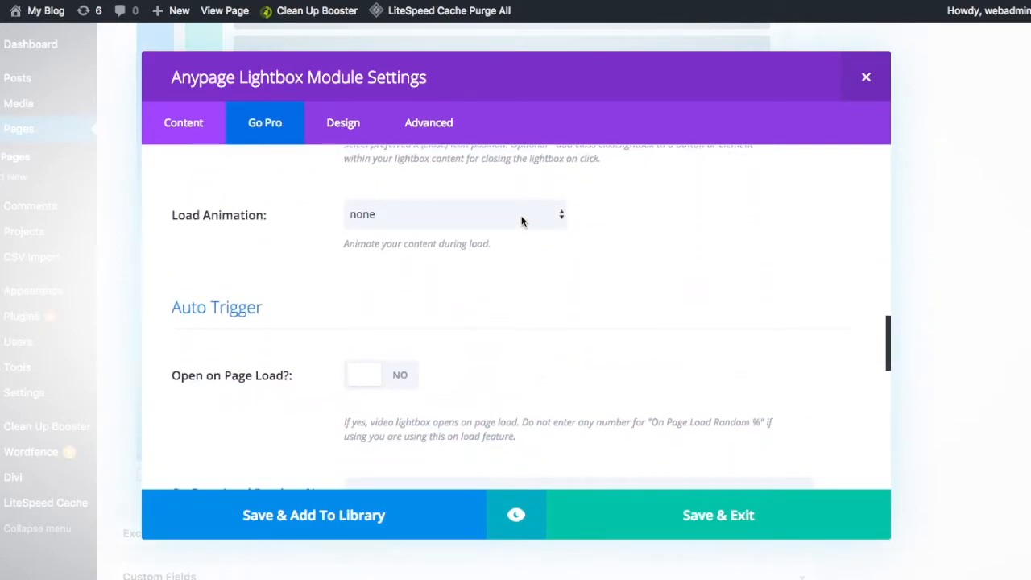
Step: Review the load animation options, then save the Anypage Lightbox module
left_click(455, 214)
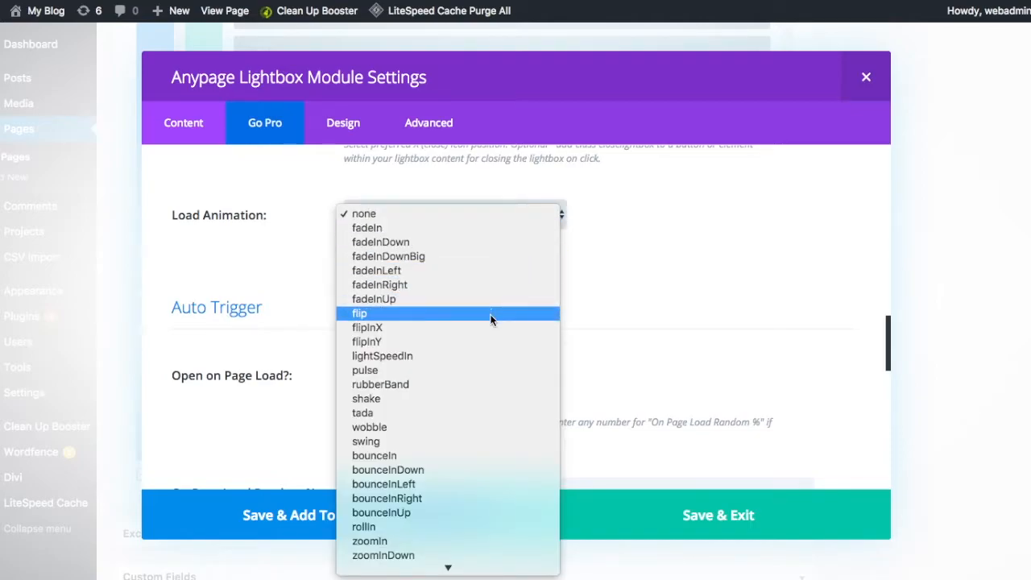
left_click(359, 313)
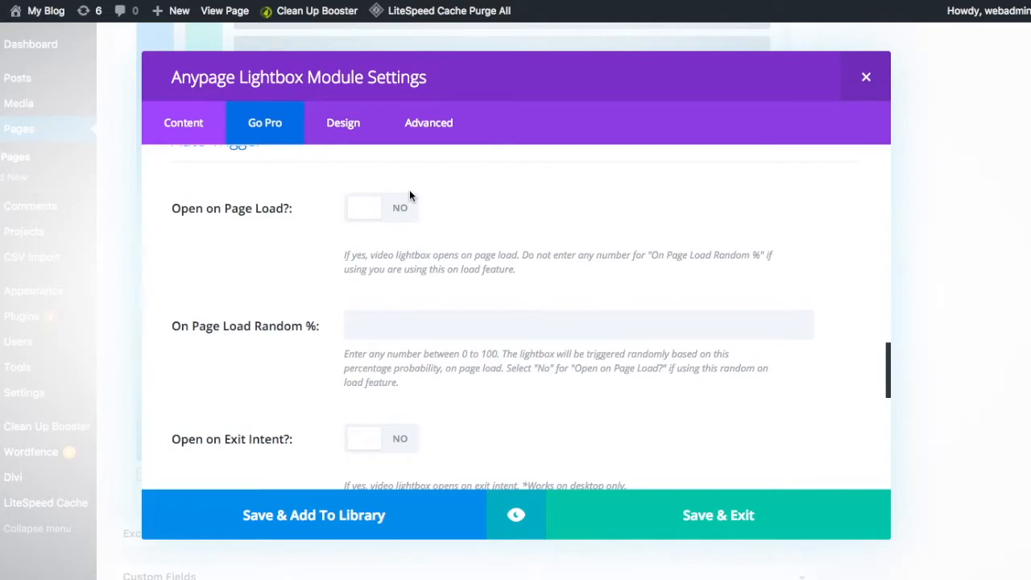
scroll("down", 3)
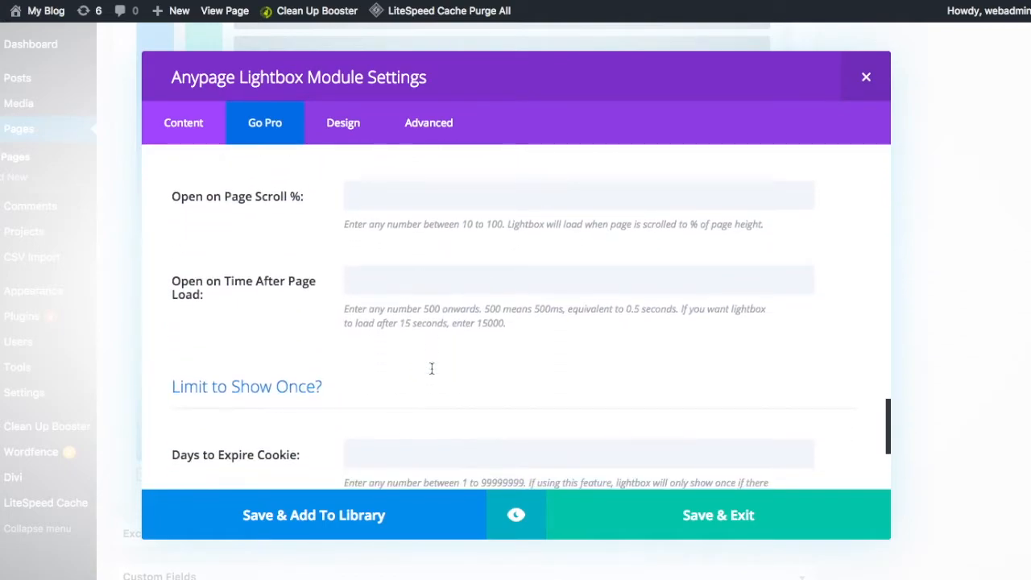
scroll("up", 3)
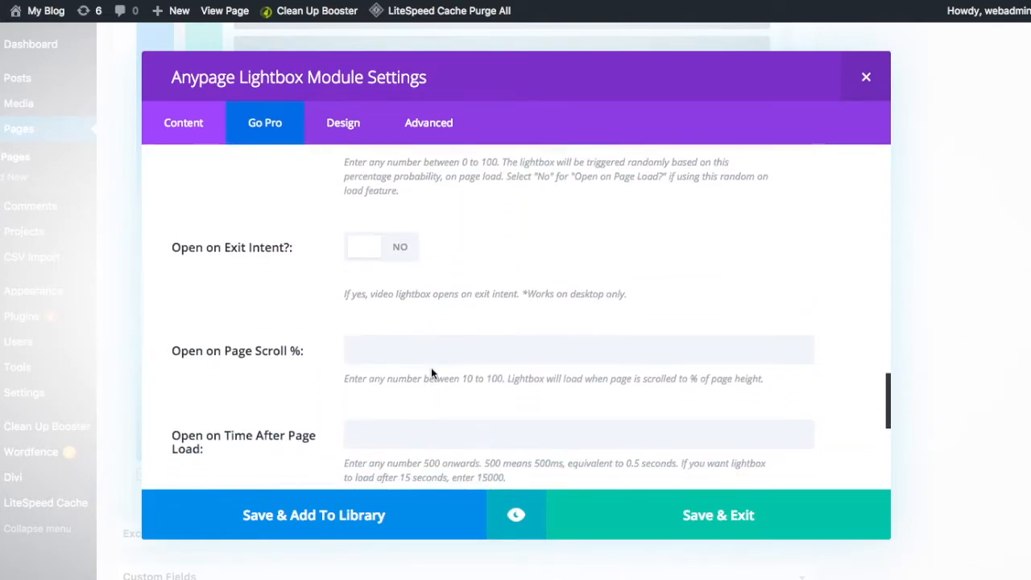
scroll("down", 3)
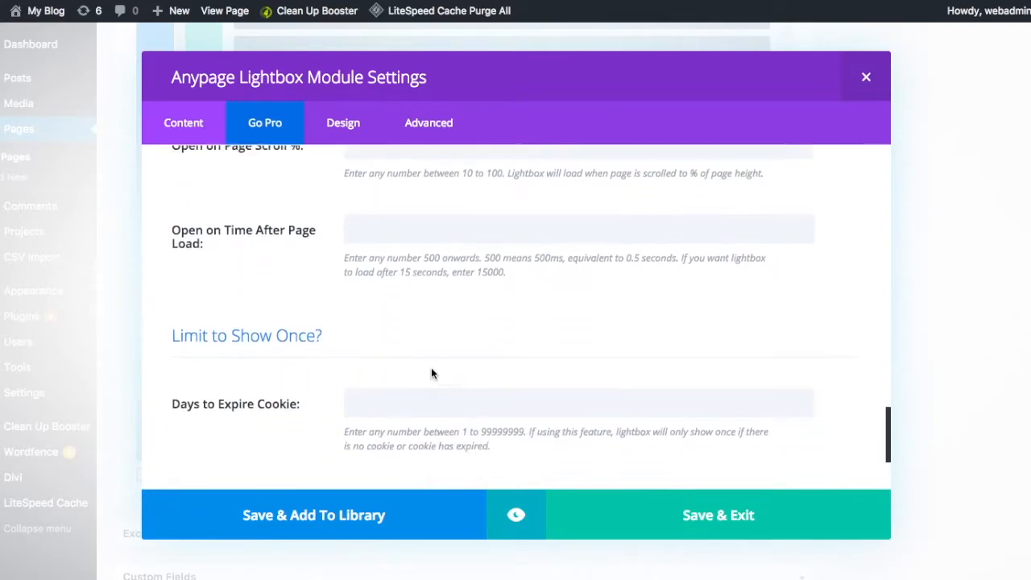
scroll("up", 3)
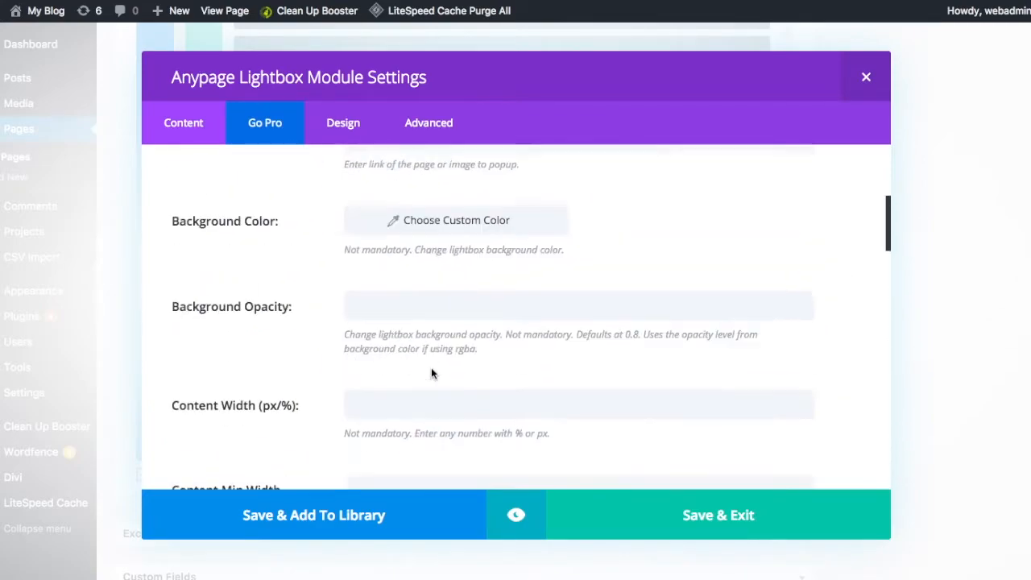
scroll("up", 3)
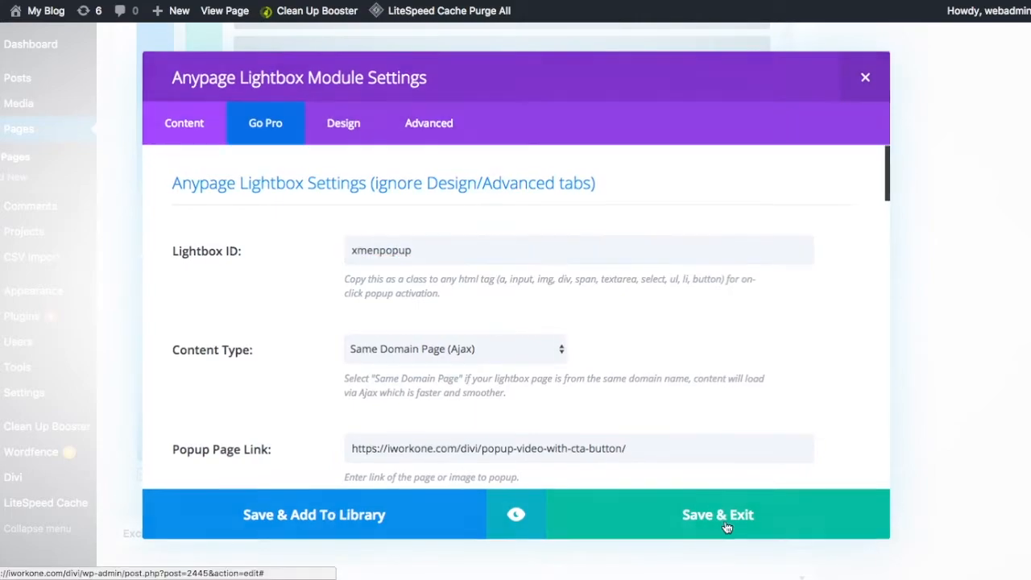
left_click(717, 515)
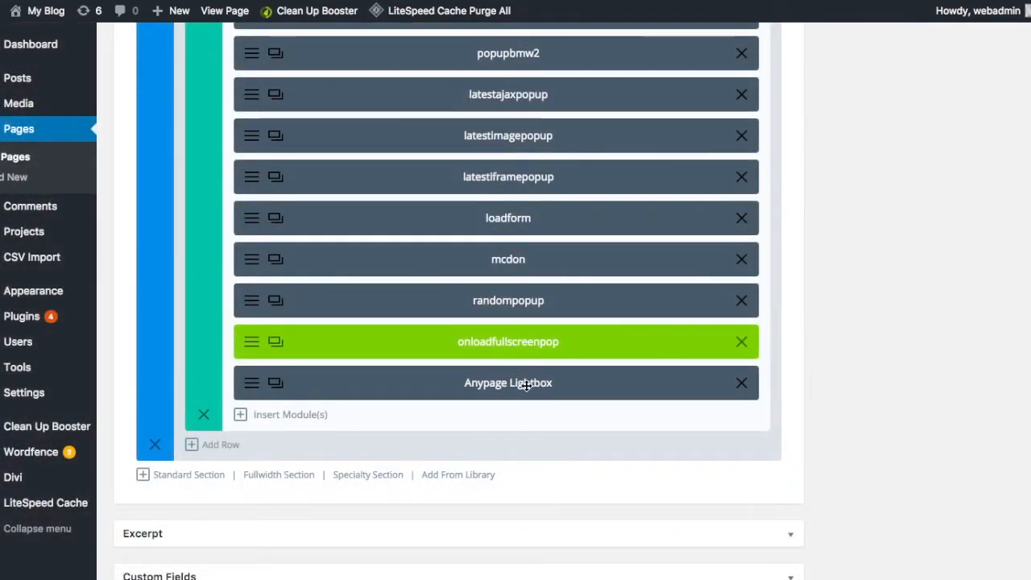
Step: Insert a new Image module below Button popupbmw2
scroll("up", 3)
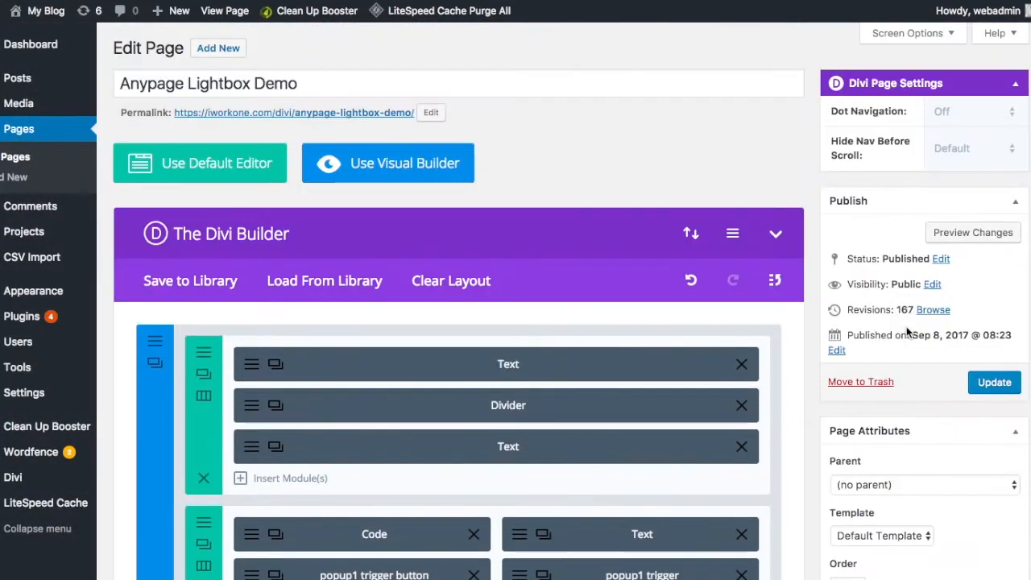
scroll("down", 3)
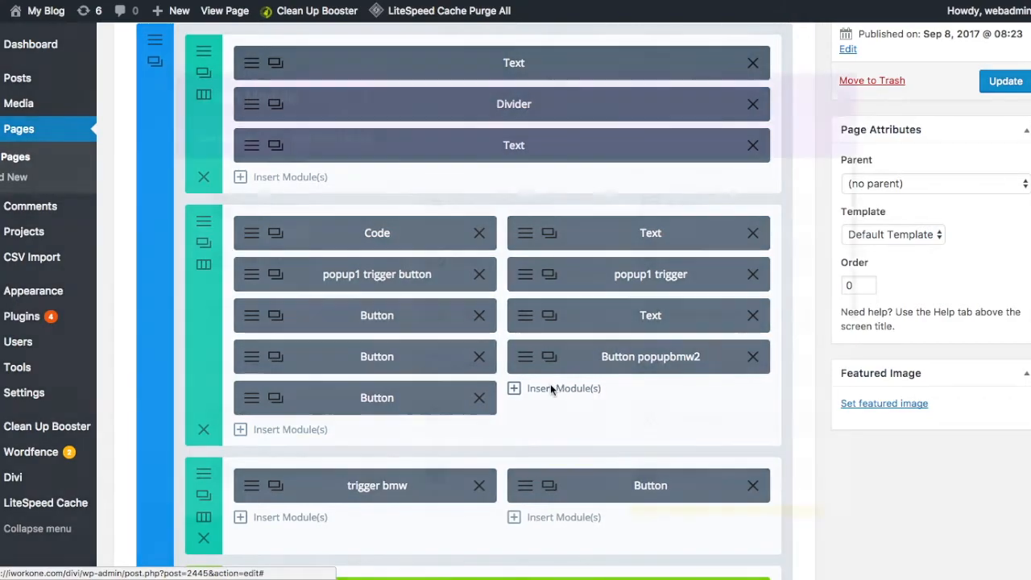
left_click(564, 388)
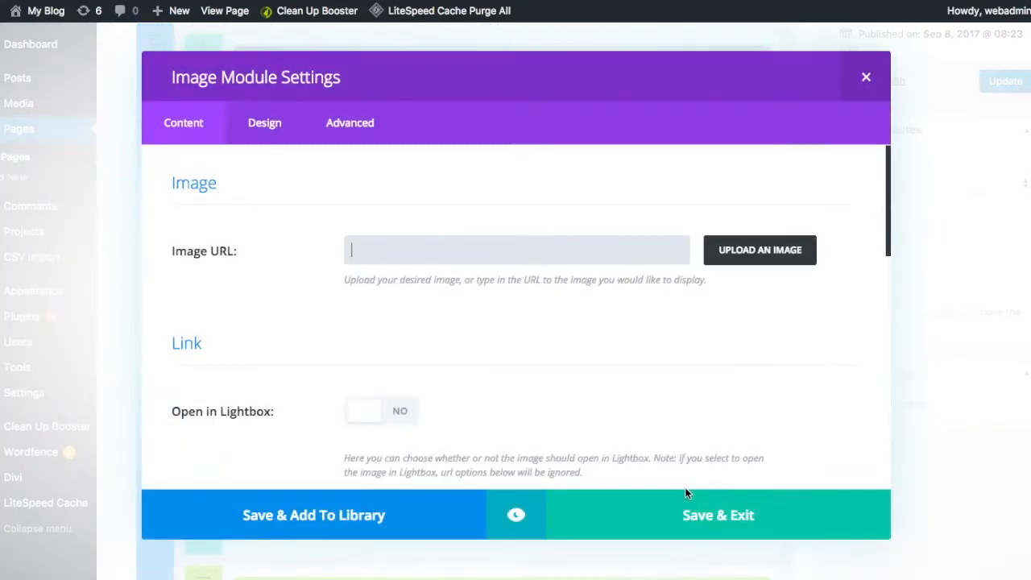
Step: Give the ice cream Image module the CSS class 'xmenpopup' in its Advanced settings
left_click(759, 250)
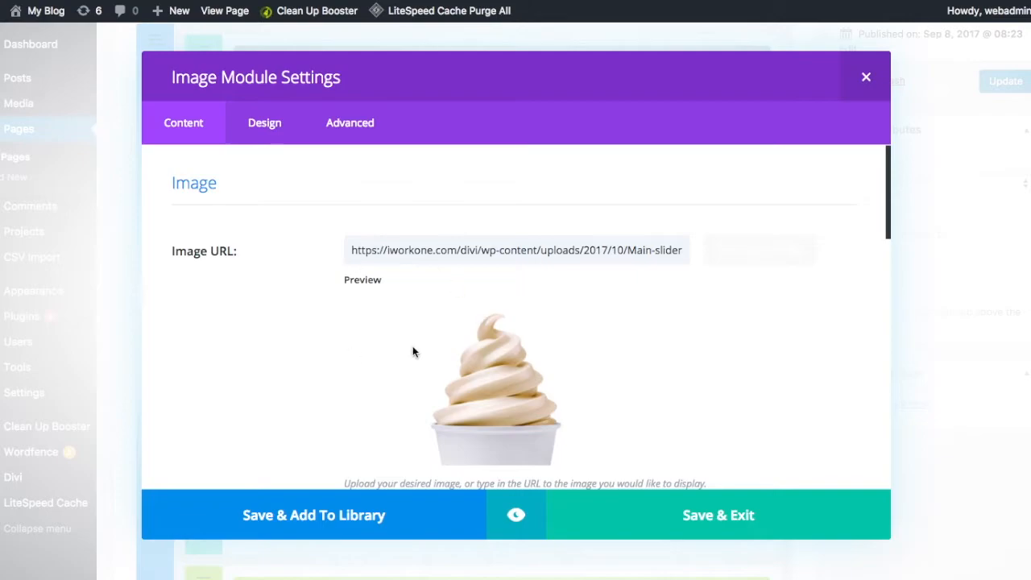
left_click(349, 123)
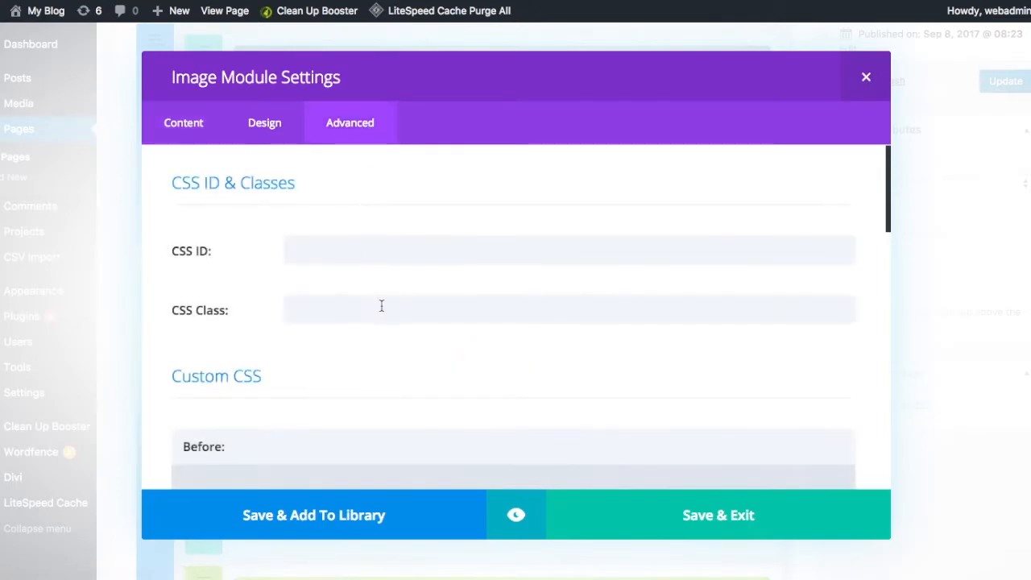
left_click(382, 309)
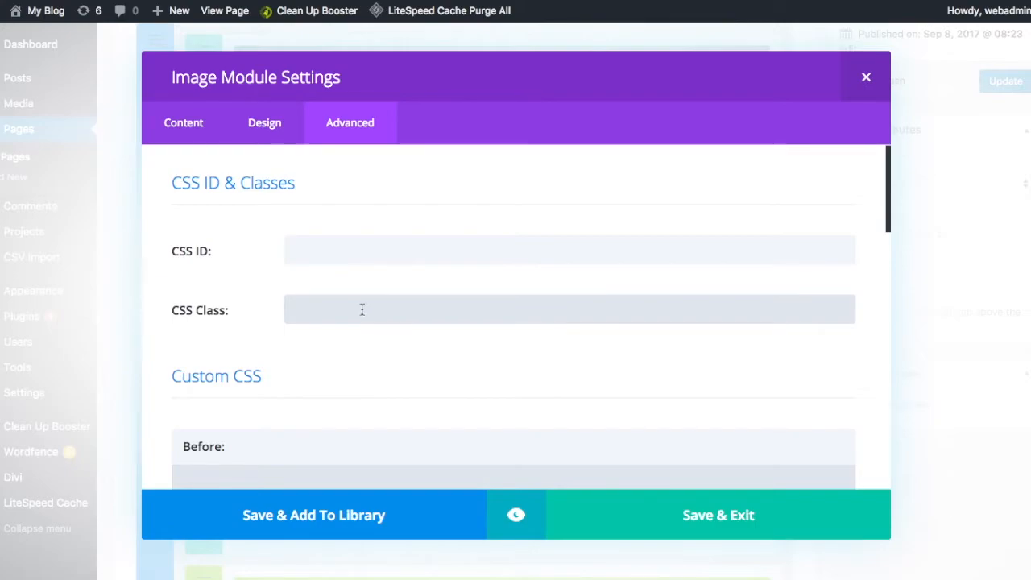
type("xmenpopup")
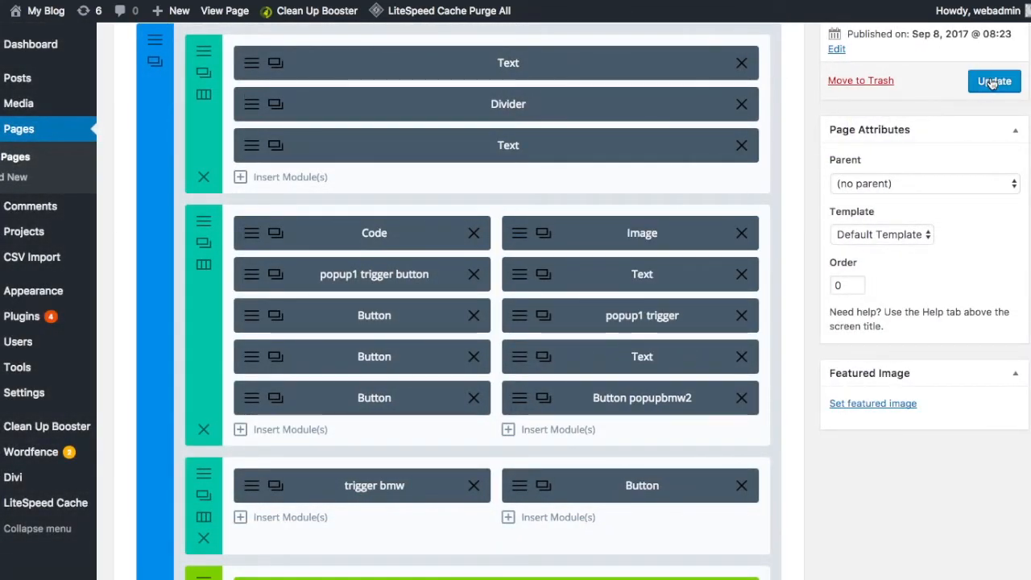
Step: Update the Anypage Lightbox Demo page and view the published version
left_click(995, 82)
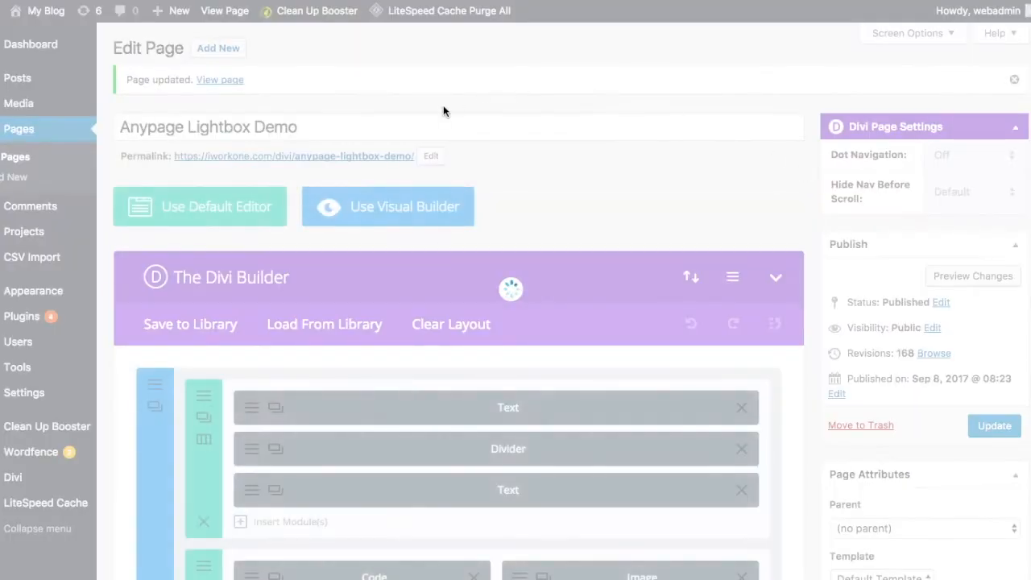
mouse_move(349, 90)
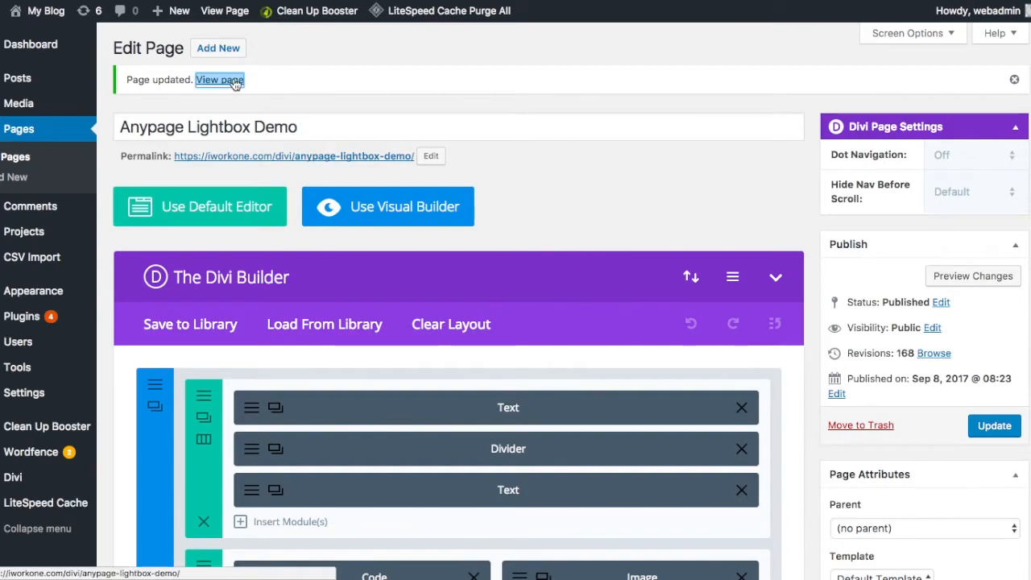
left_click(219, 79)
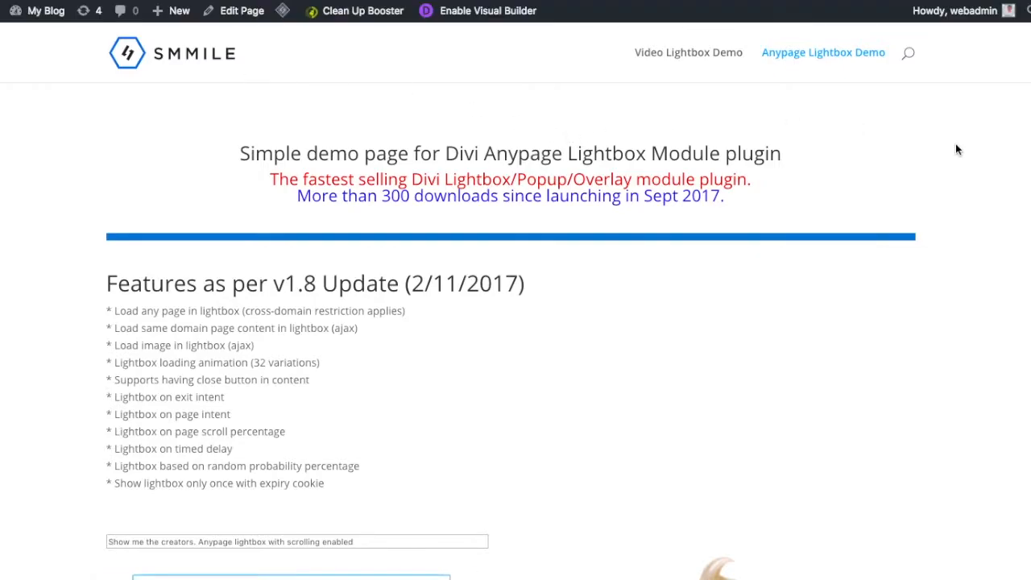
scroll("down", 3)
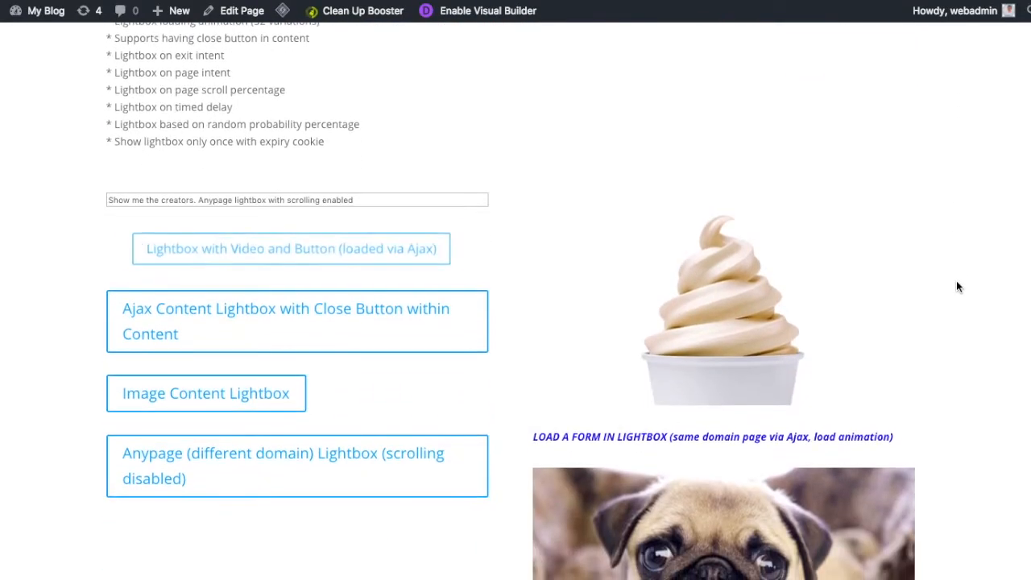
left_click(290, 248)
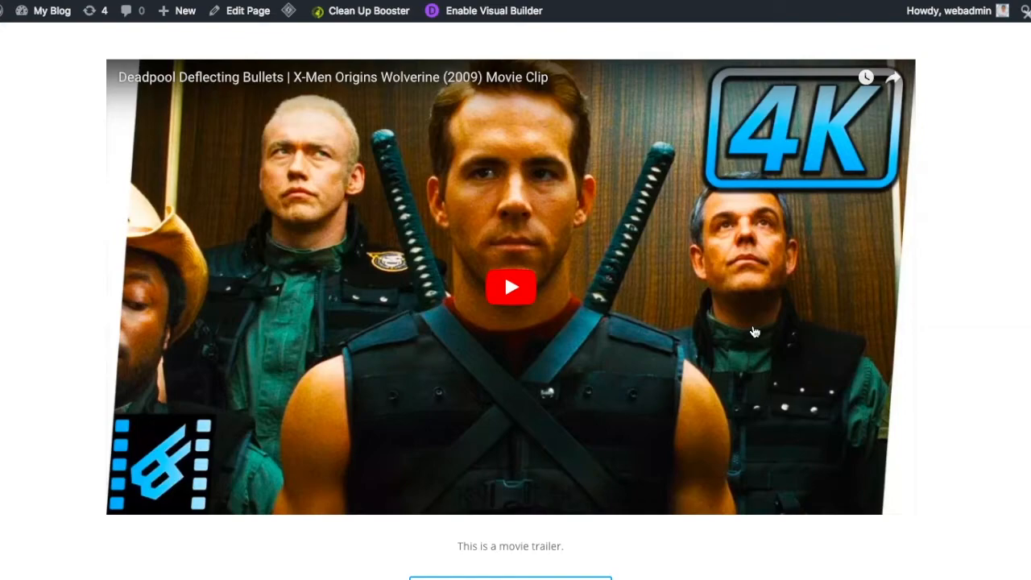
mouse_move(984, 268)
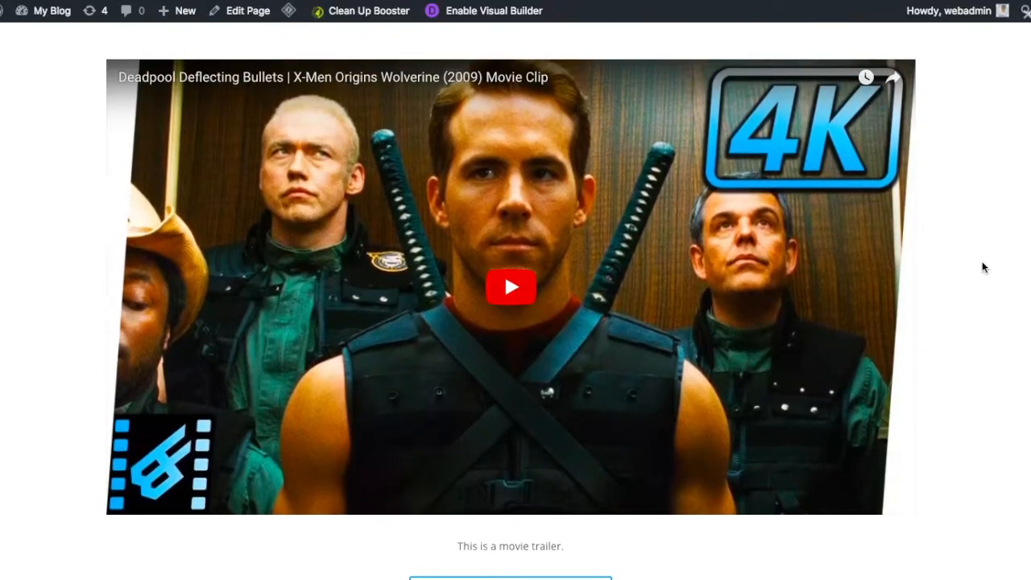
mouse_move(1027, 71)
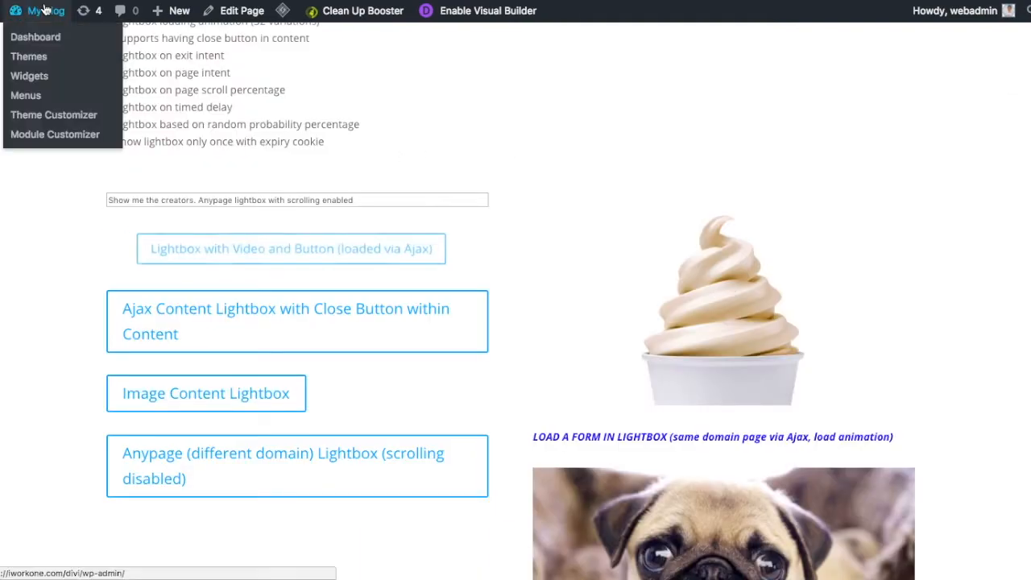
mouse_move(35, 37)
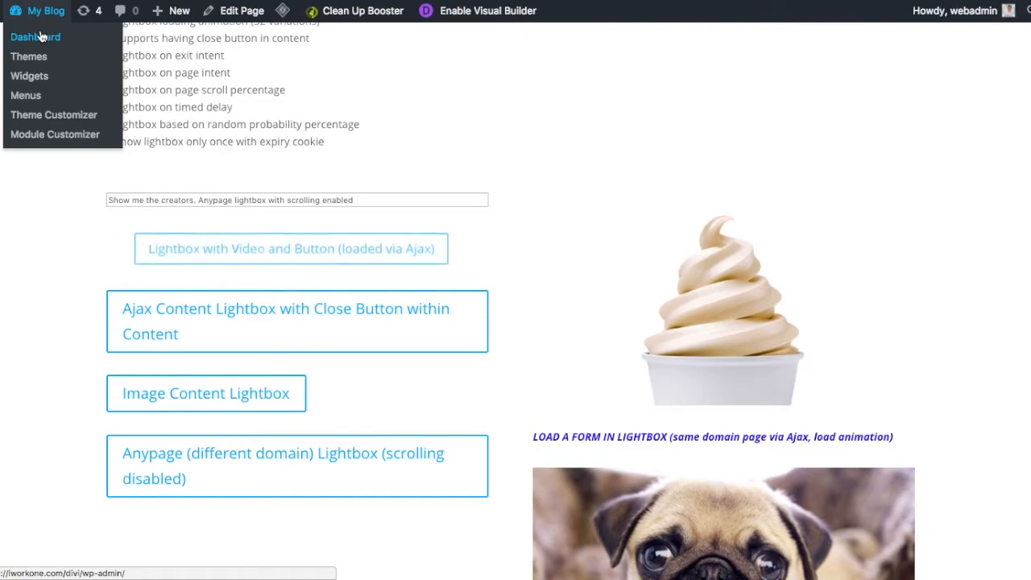
Step: Reopen the demo page editor and scroll down to the Anypage Lightbox module
left_click(36, 37)
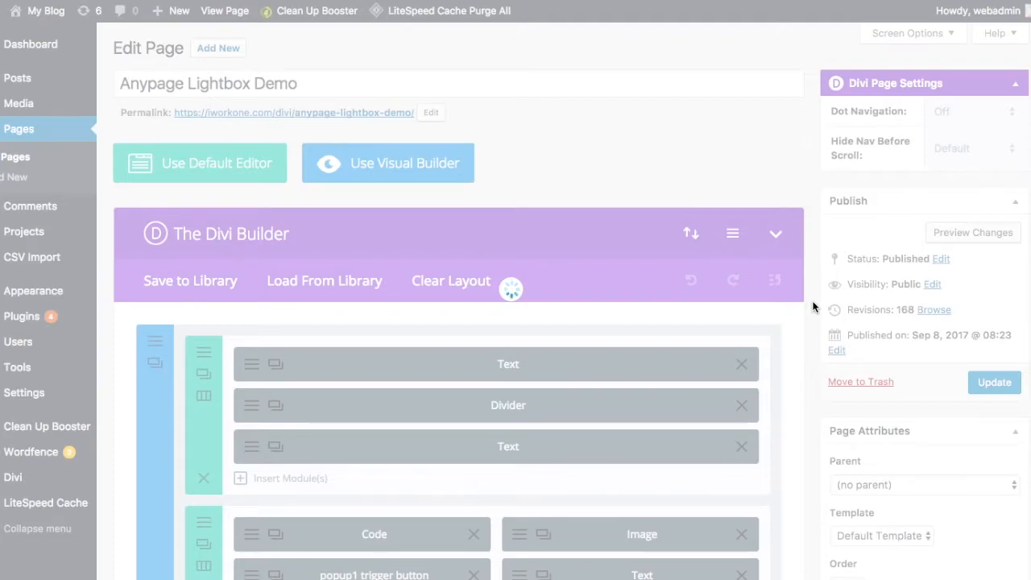
scroll("down", 3)
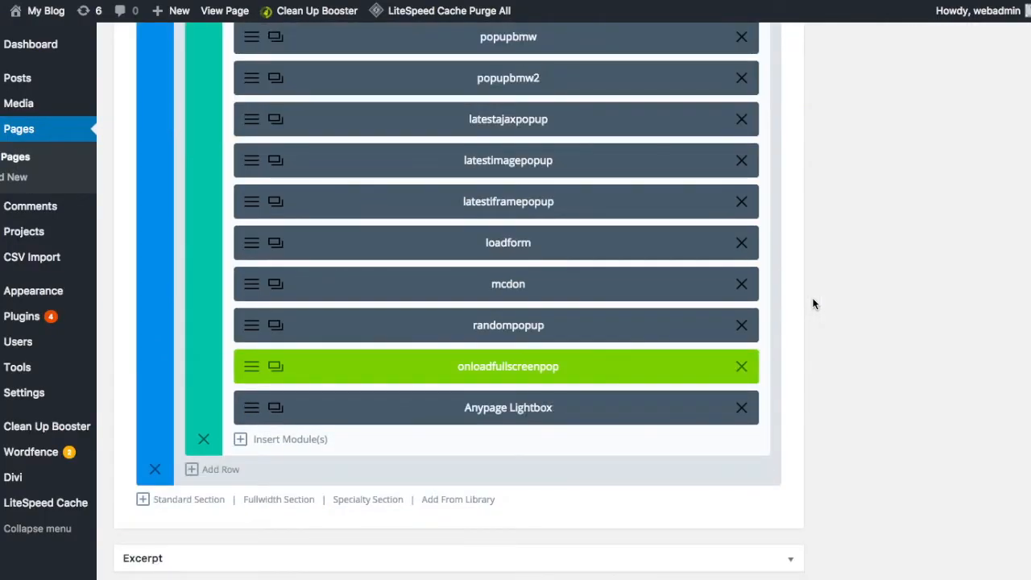
scroll("down", 3)
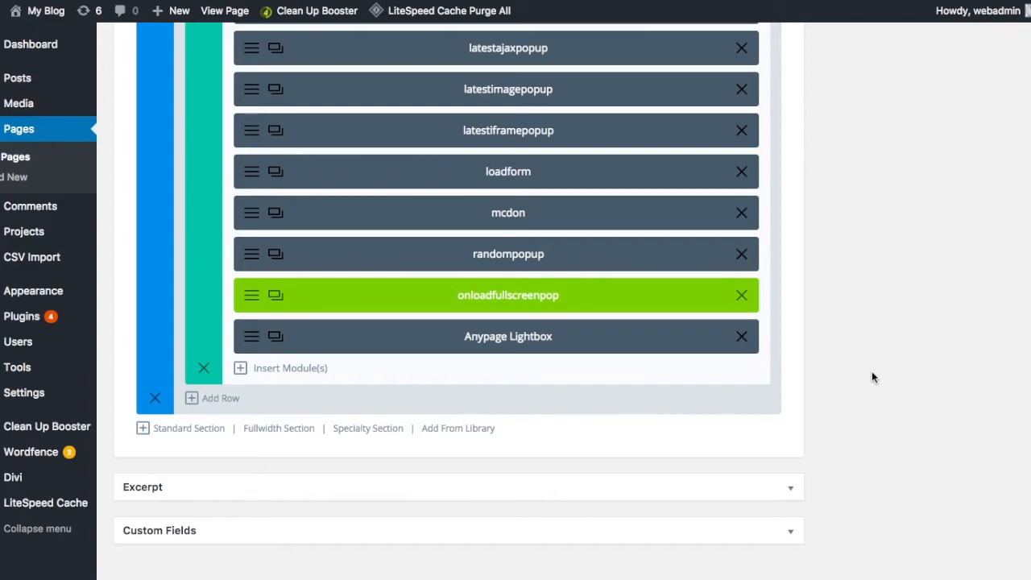
scroll("down", 3)
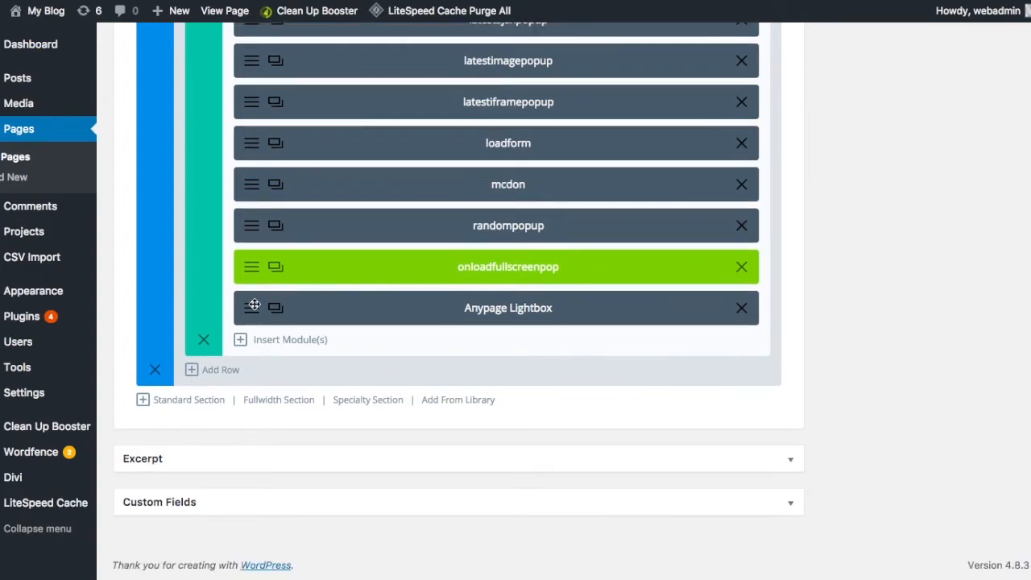
Step: Set the Anypage Lightbox Content Width to 75% and save the module
left_click(251, 307)
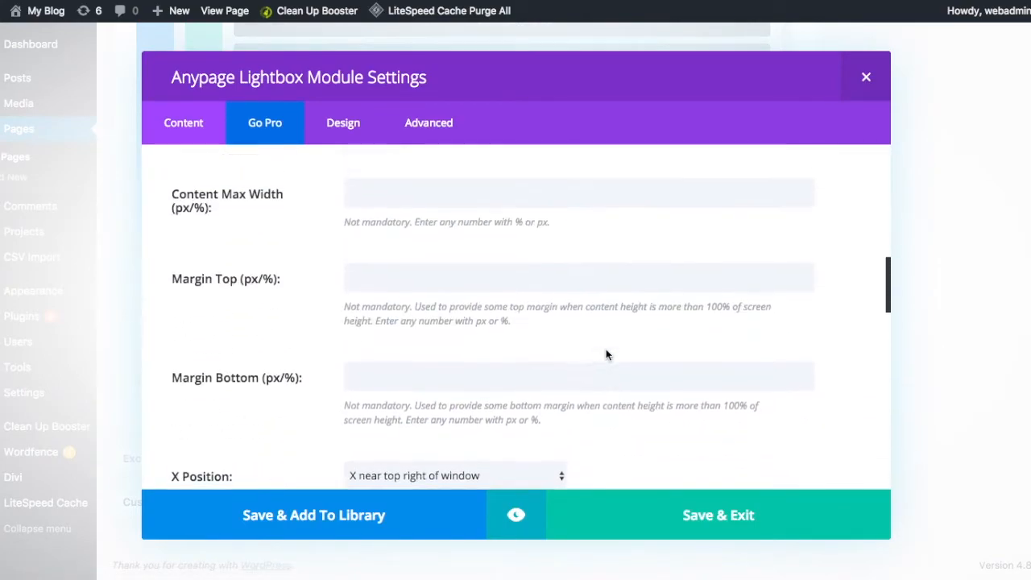
scroll("up", 3)
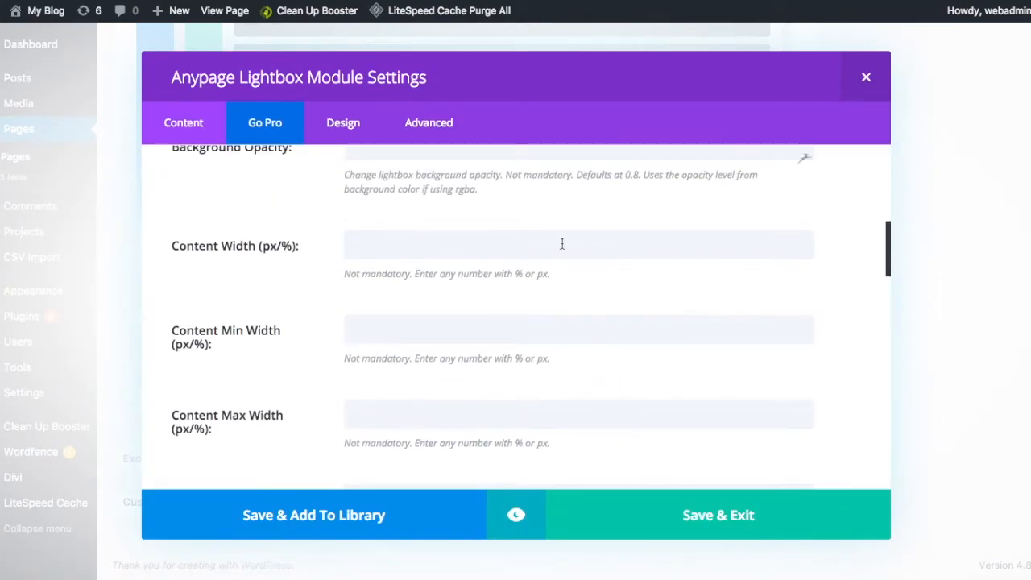
type("7")
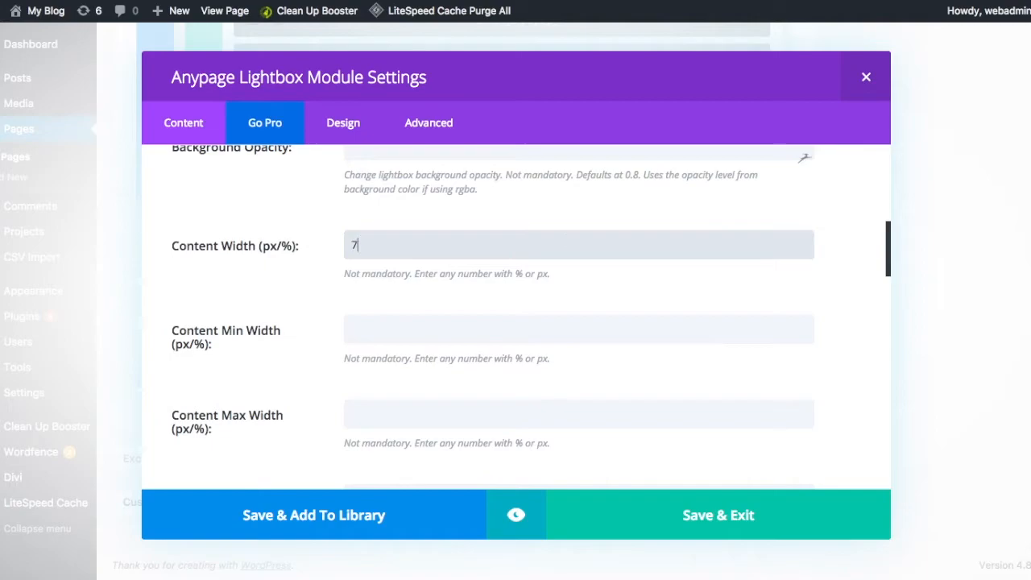
type("5%")
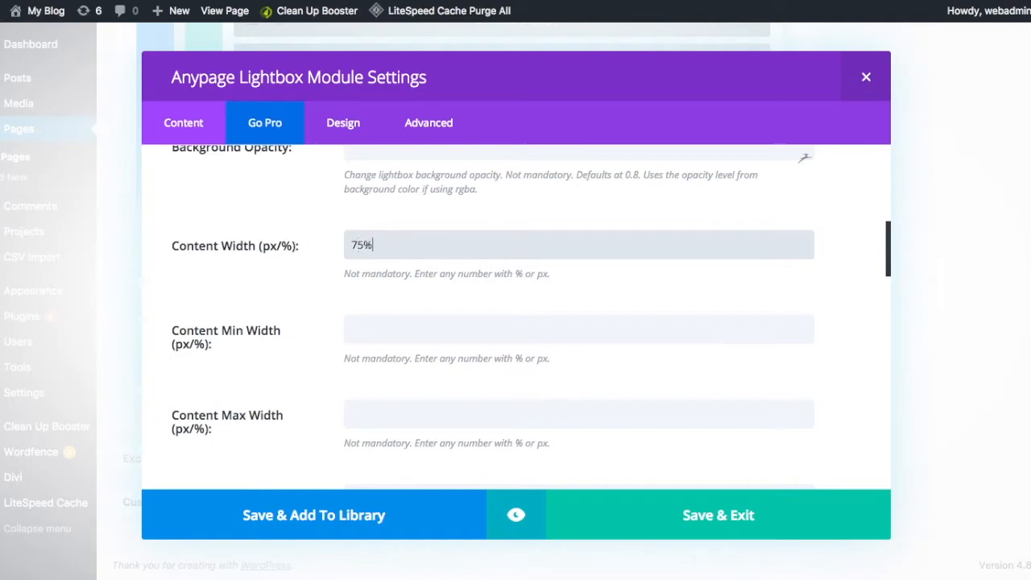
mouse_move(681, 489)
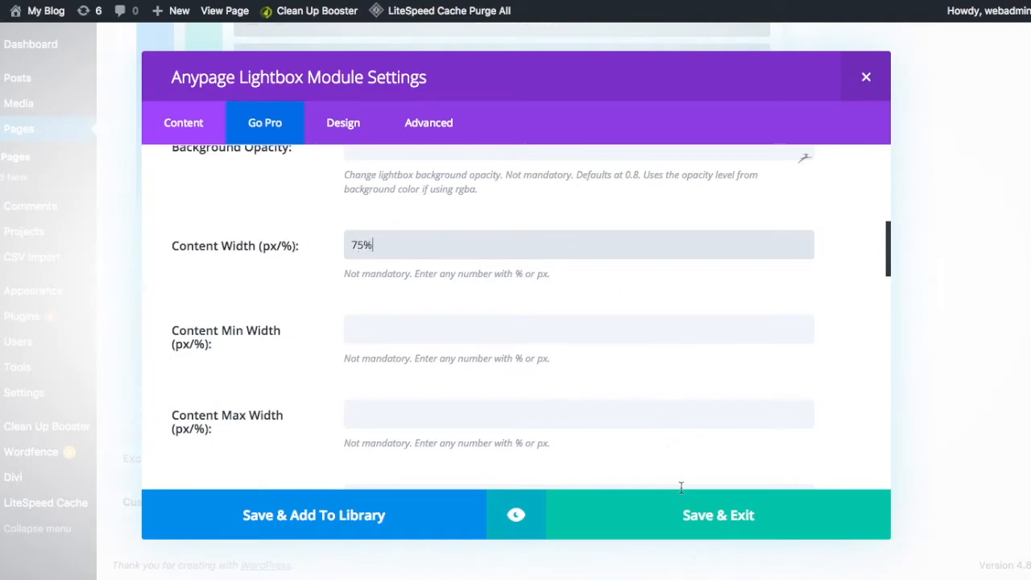
left_click(717, 515)
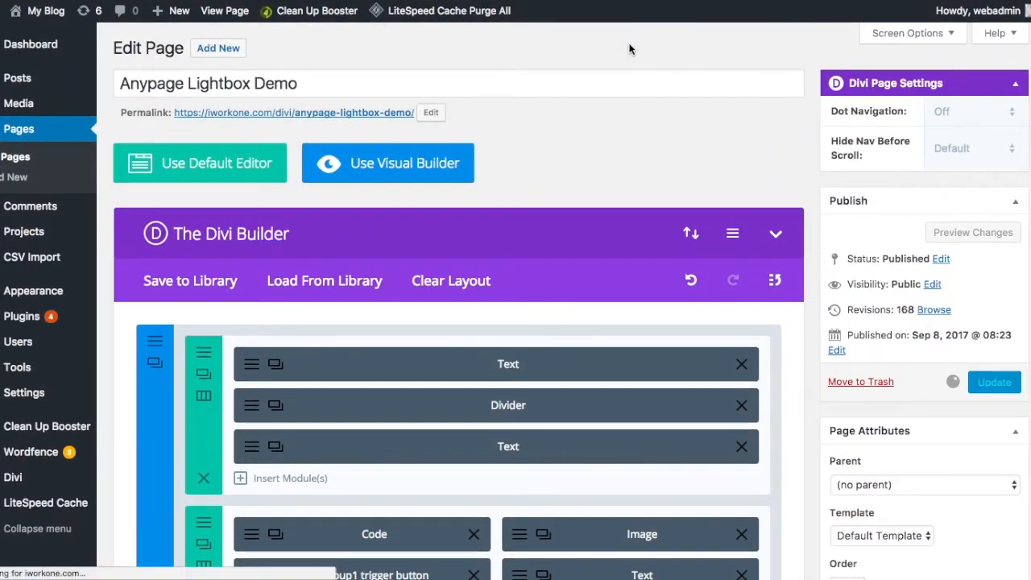
mouse_move(608, 168)
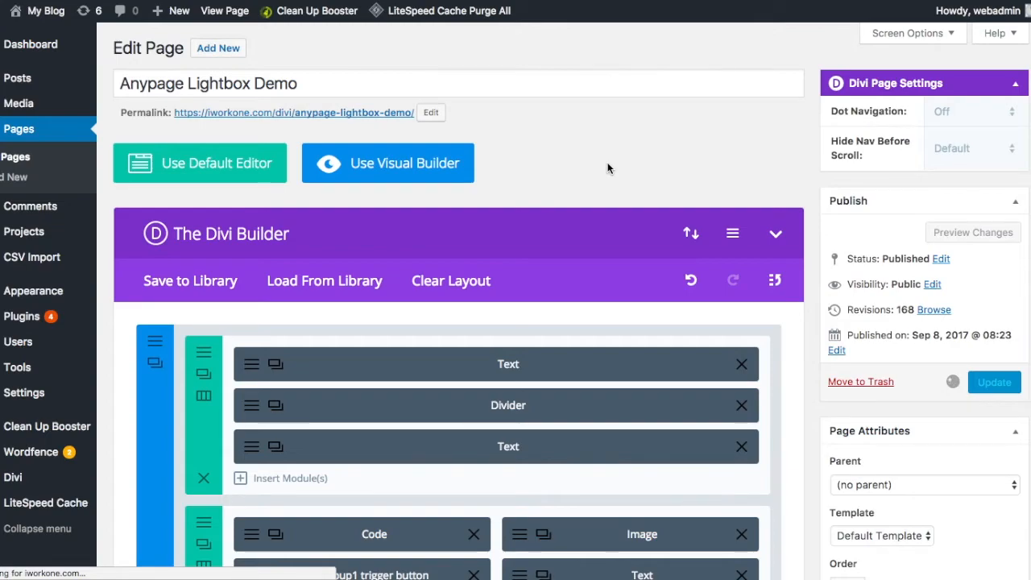
mouse_move(511, 147)
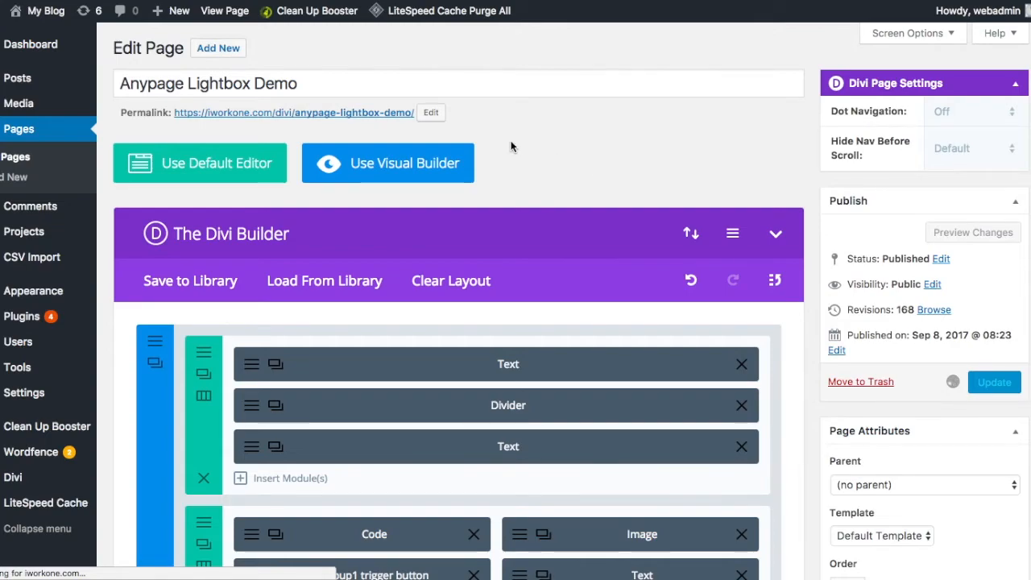
Step: On the live page, click the ice cream image to open the narrower trailer lightbox
left_click(994, 382)
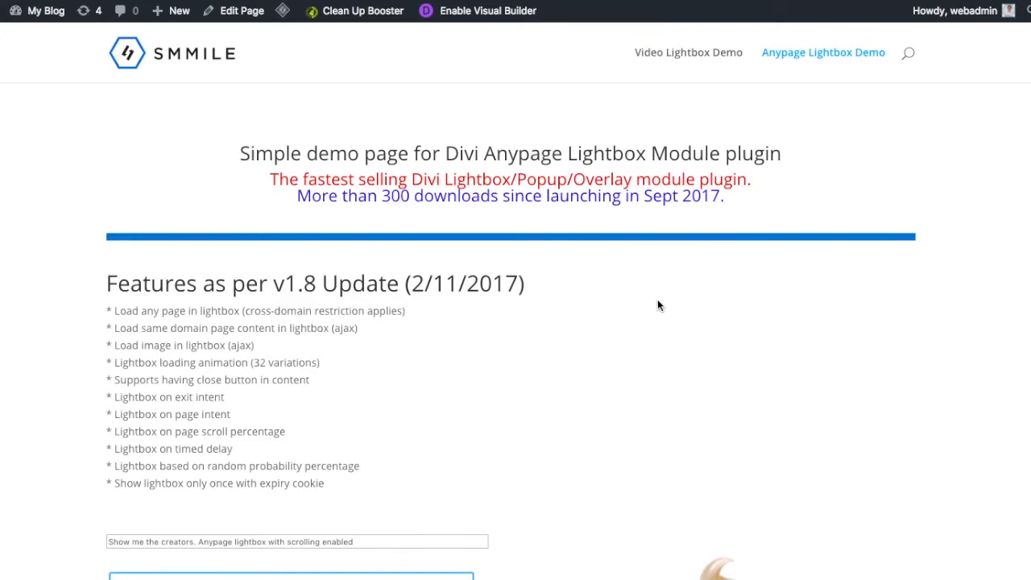
scroll("down", 3)
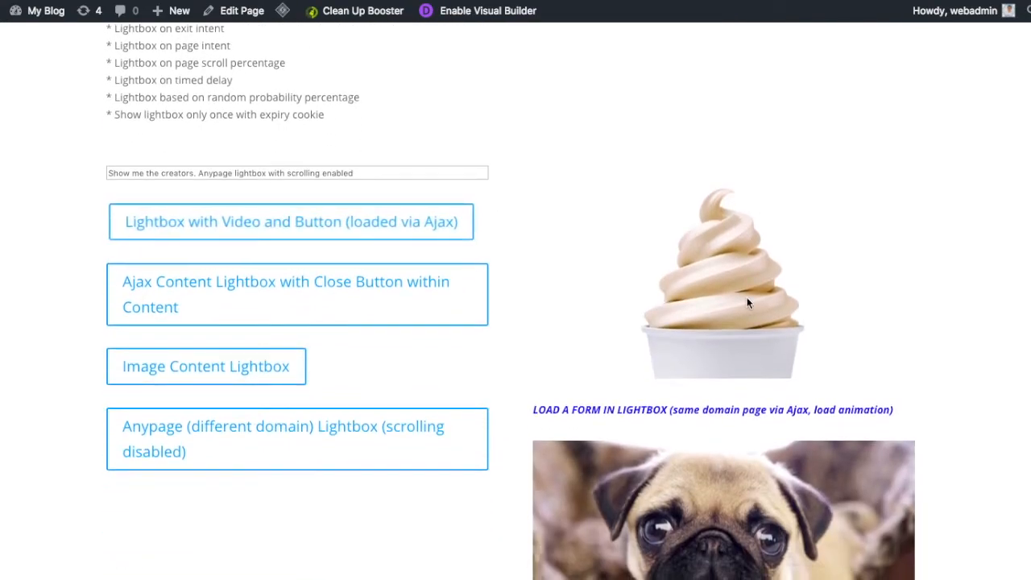
left_click(290, 221)
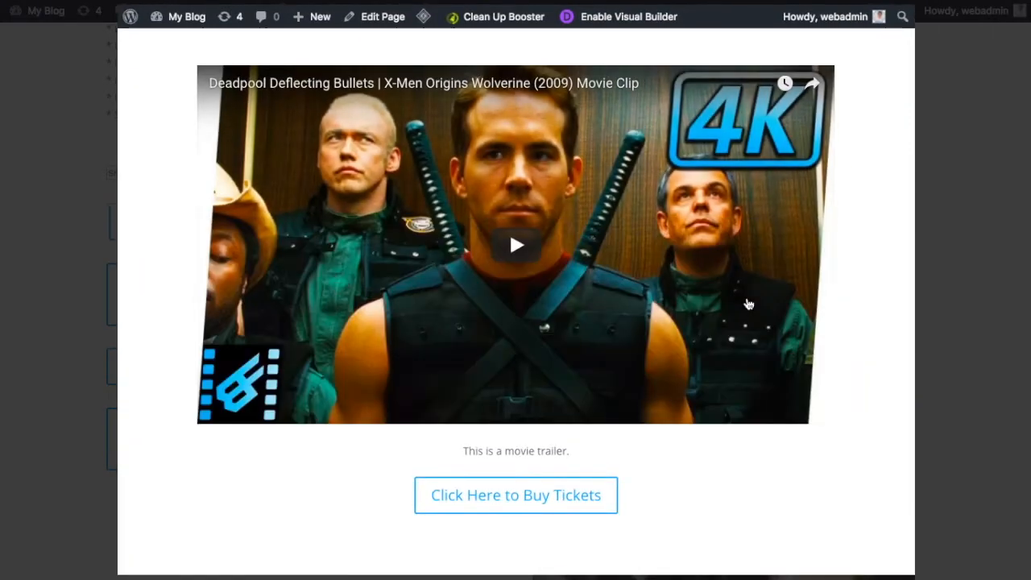
mouse_move(42, 380)
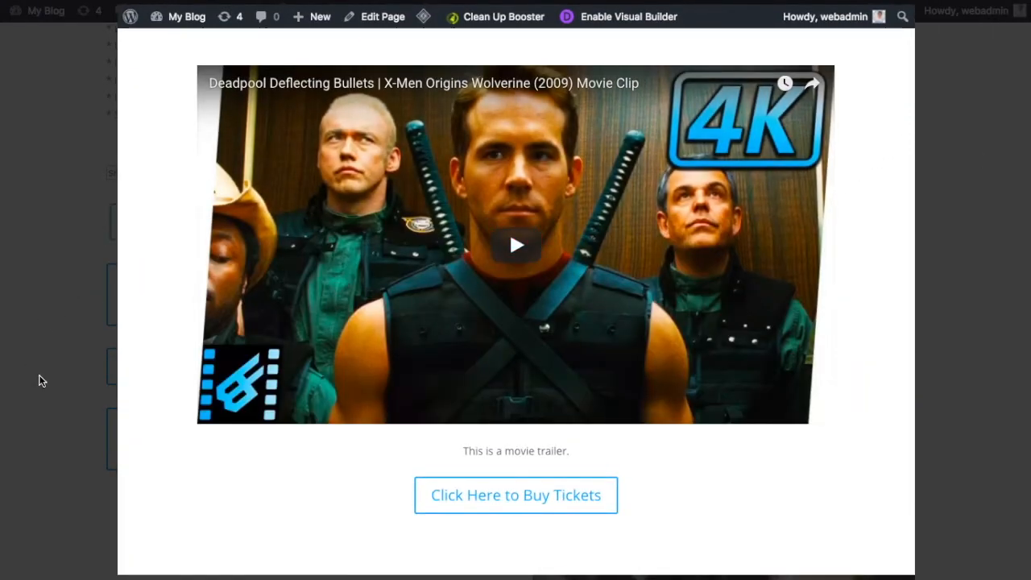
mouse_move(147, 250)
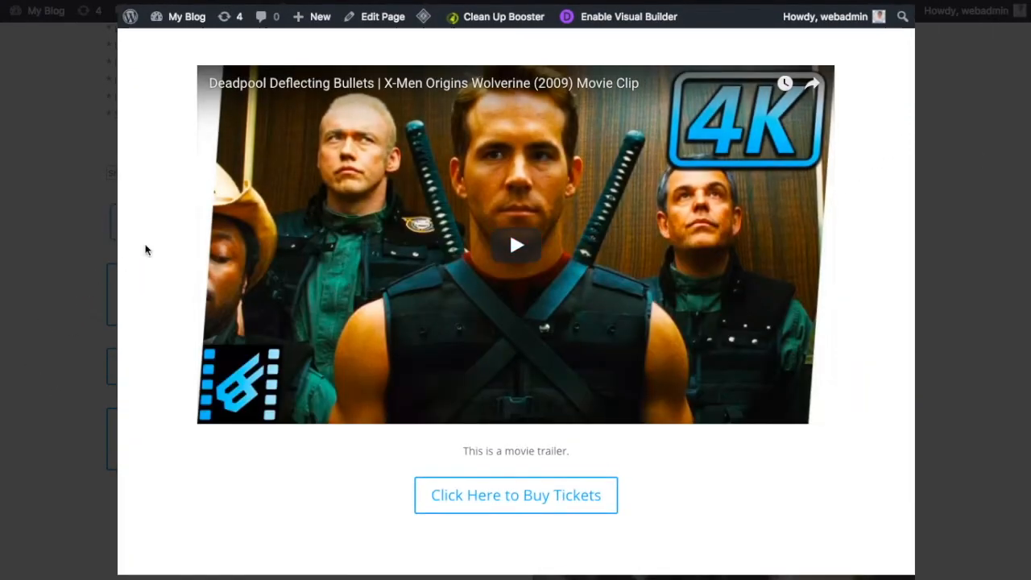
mouse_move(884, 331)
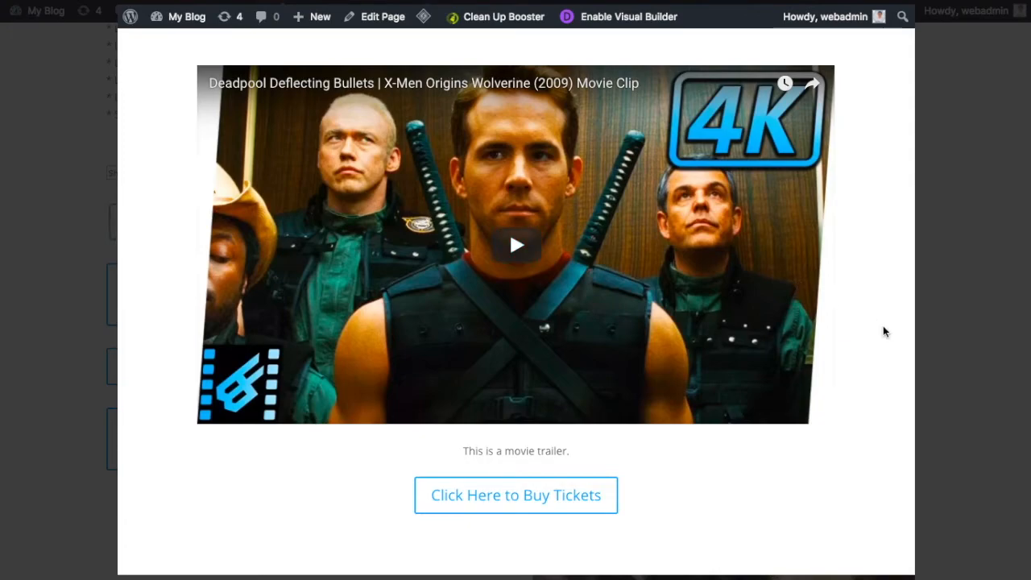
mouse_move(925, 158)
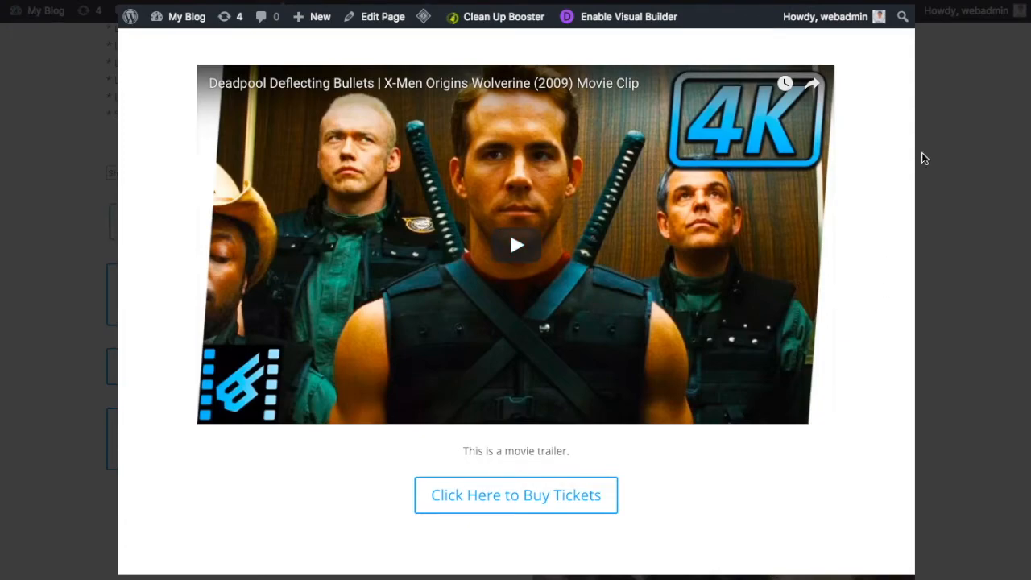
mouse_move(872, 176)
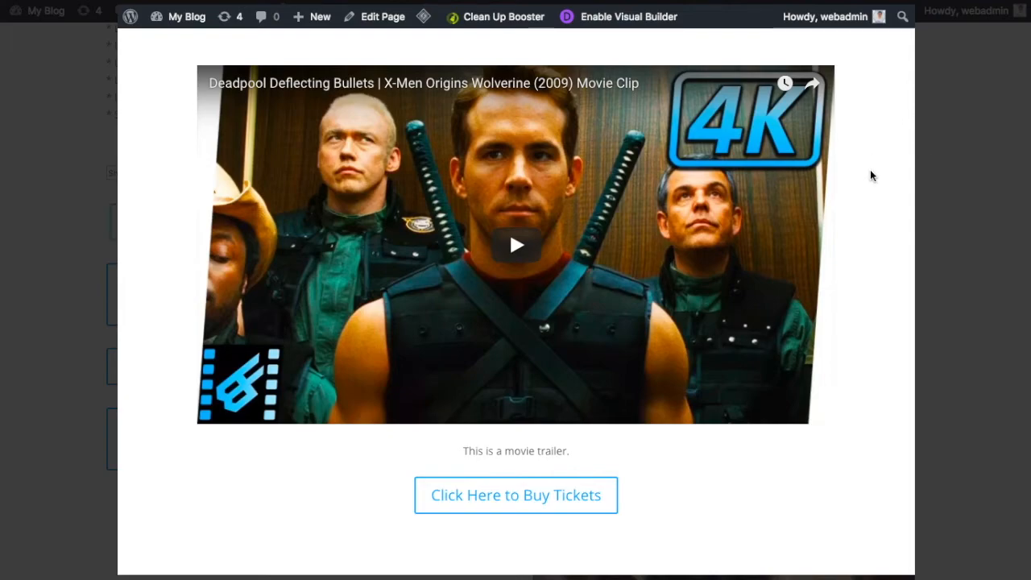
mouse_move(656, 446)
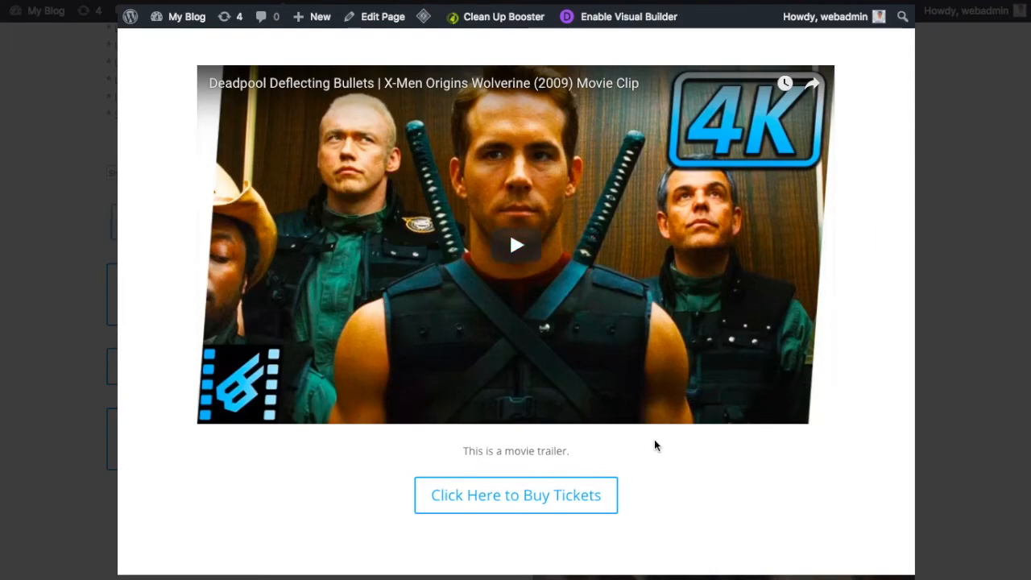
mouse_move(860, 388)
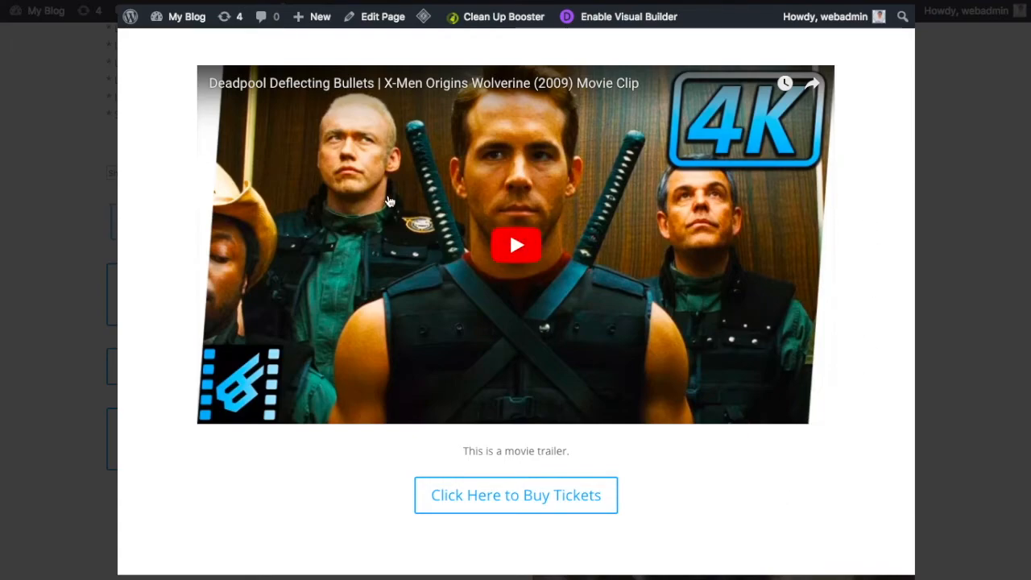
mouse_move(324, 47)
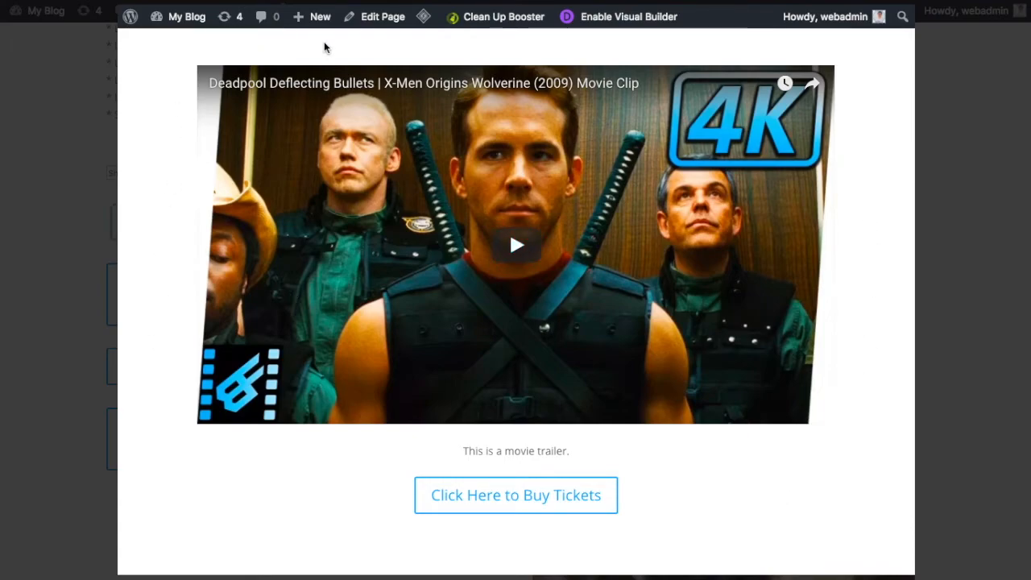
mouse_move(358, 564)
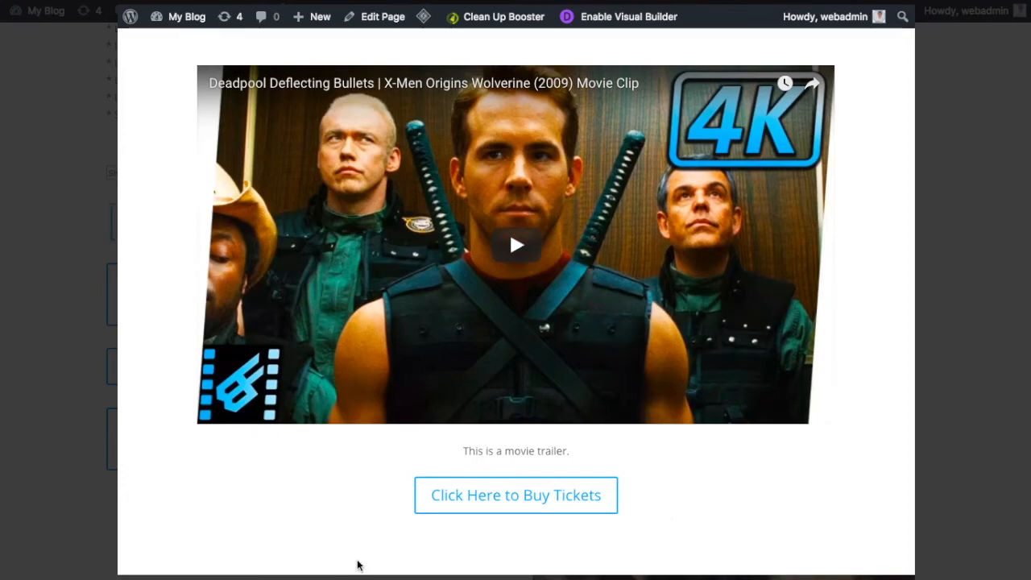
mouse_move(988, 223)
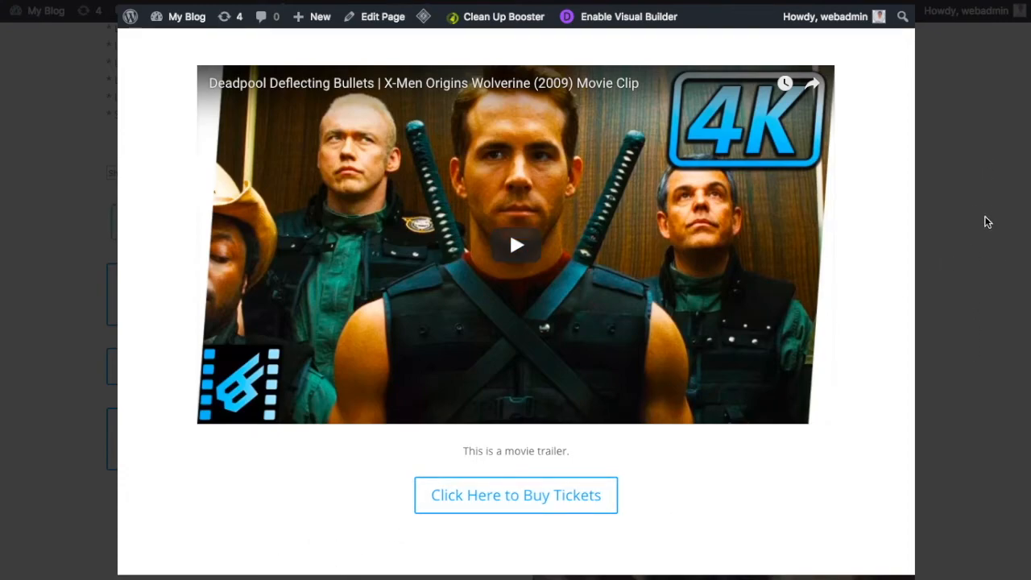
mouse_move(1005, 304)
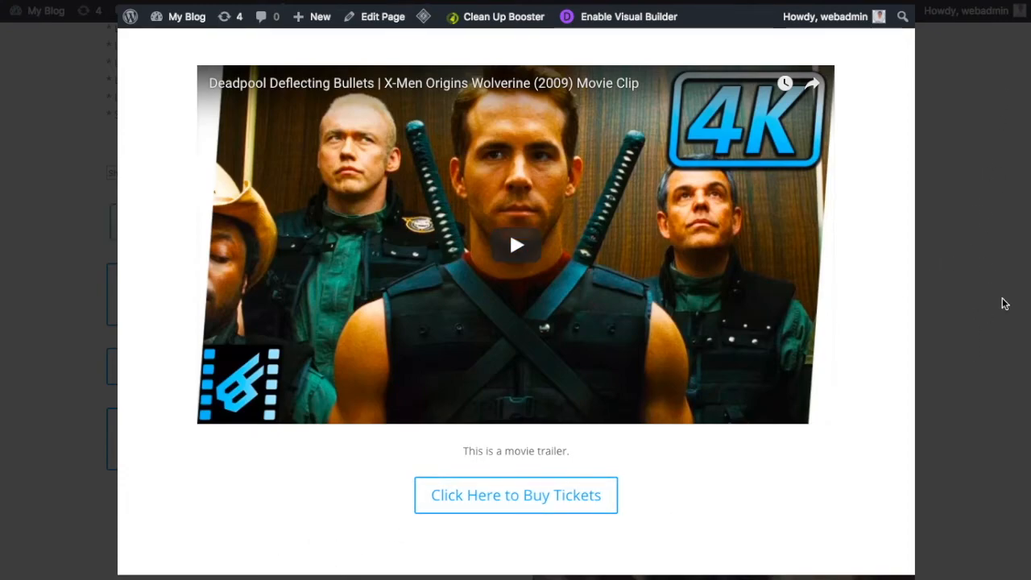
mouse_move(999, 147)
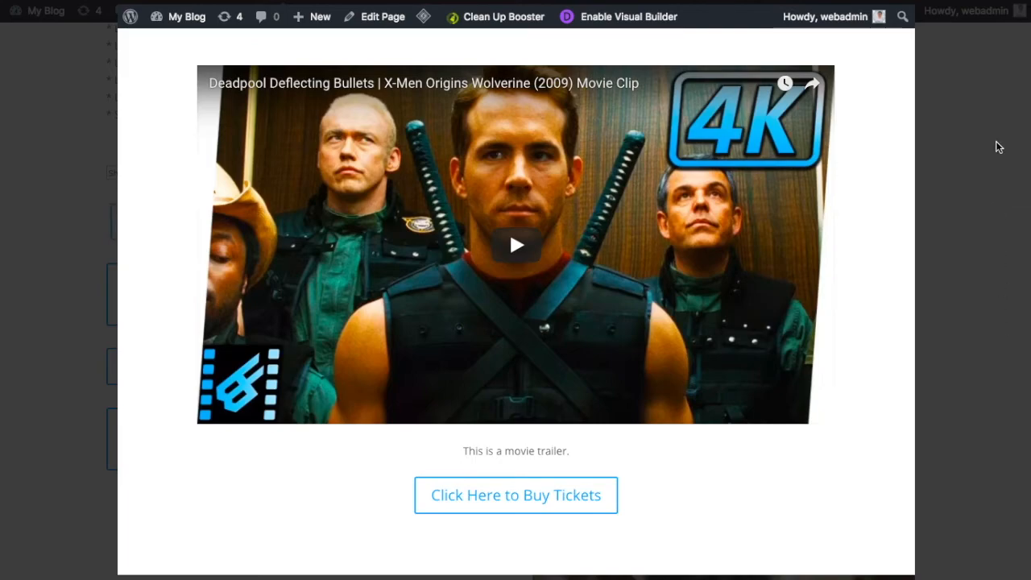
mouse_move(1005, 311)
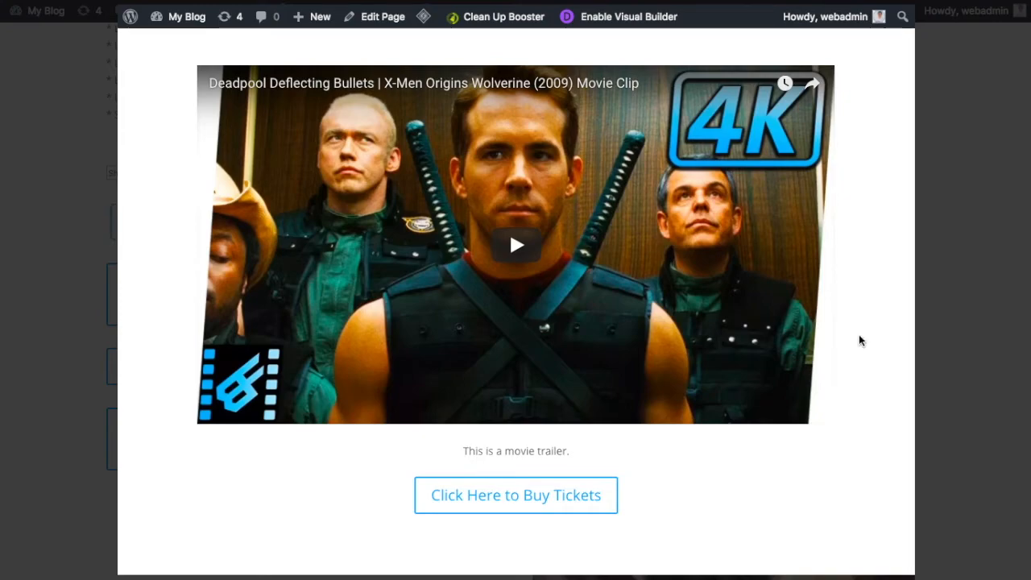
mouse_move(944, 148)
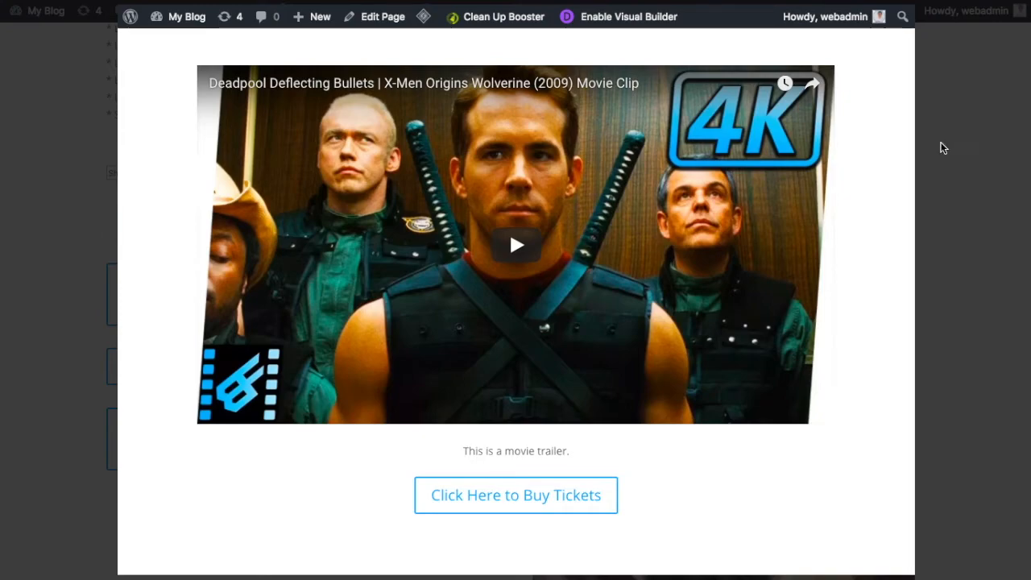
mouse_move(716, 506)
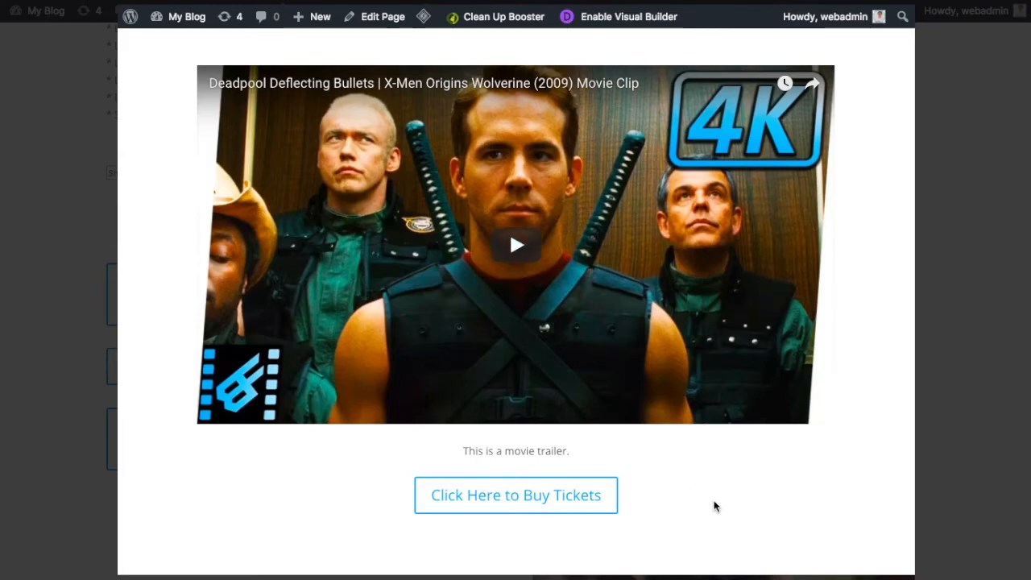
mouse_move(870, 116)
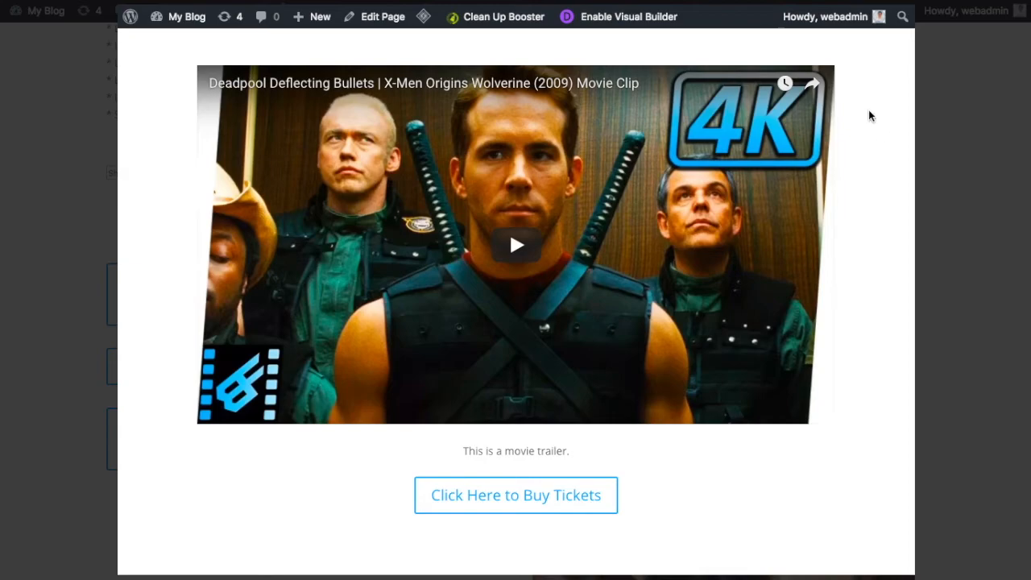
mouse_move(445, 459)
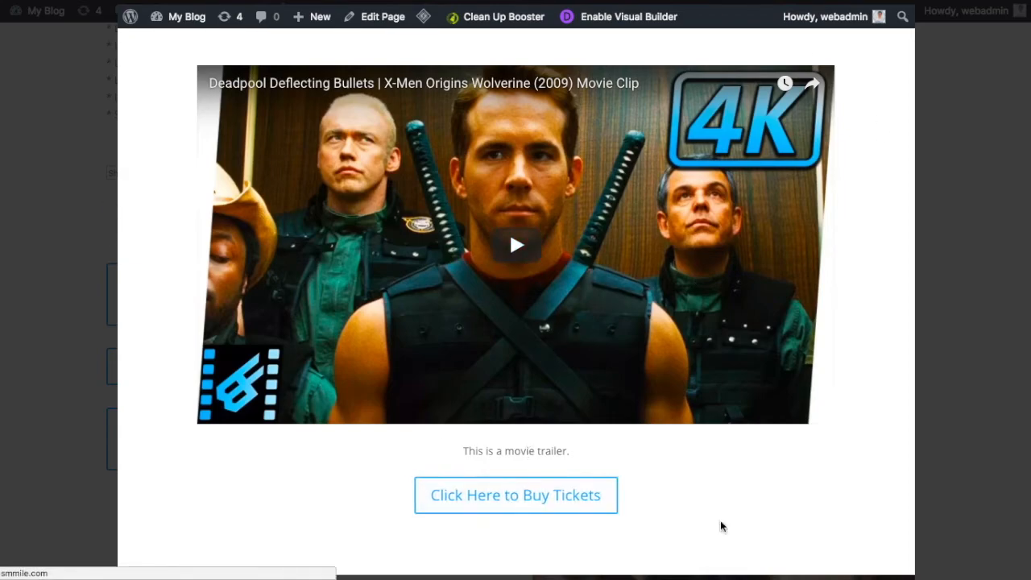
mouse_move(970, 253)
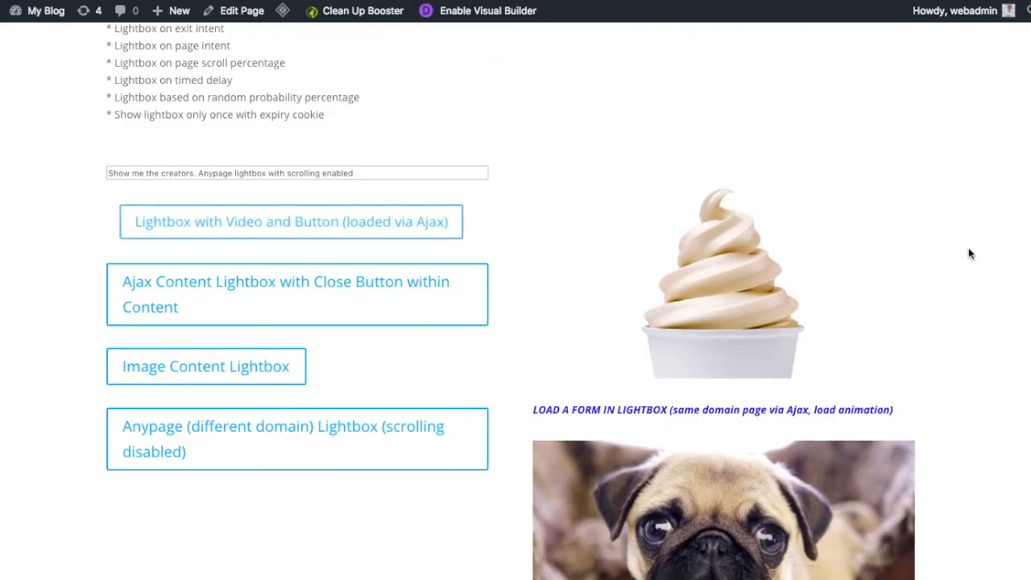
mouse_move(242, 10)
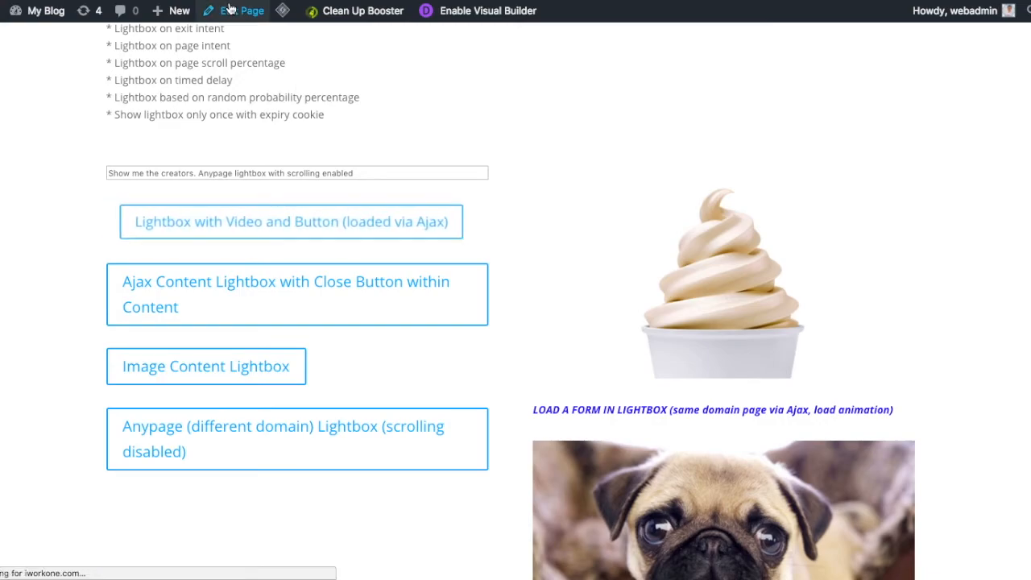
mouse_move(12, 362)
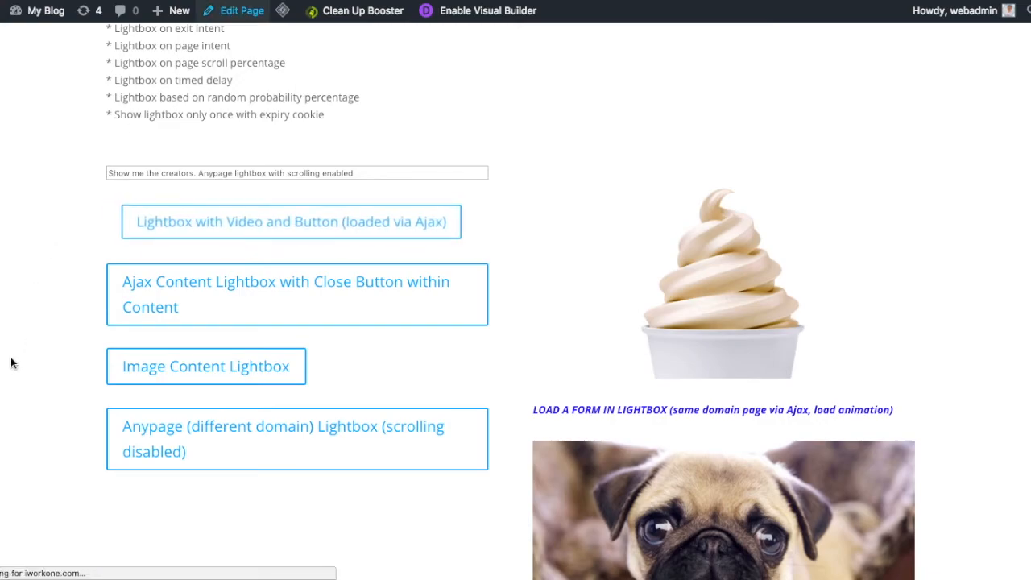
Step: Open the Anypage Lightbox Demo page for editing from the admin bar
left_click(240, 10)
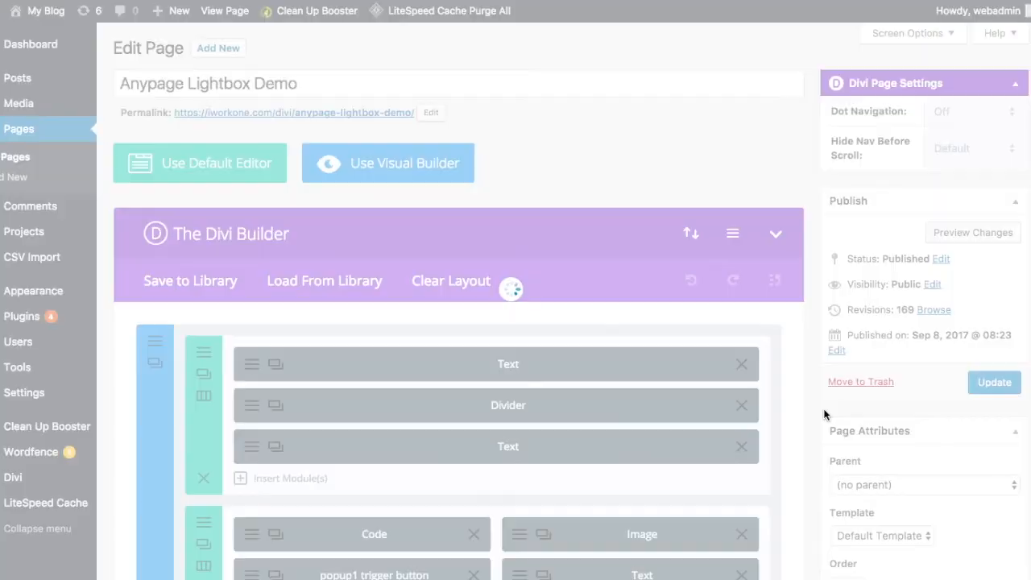
scroll("down", 3)
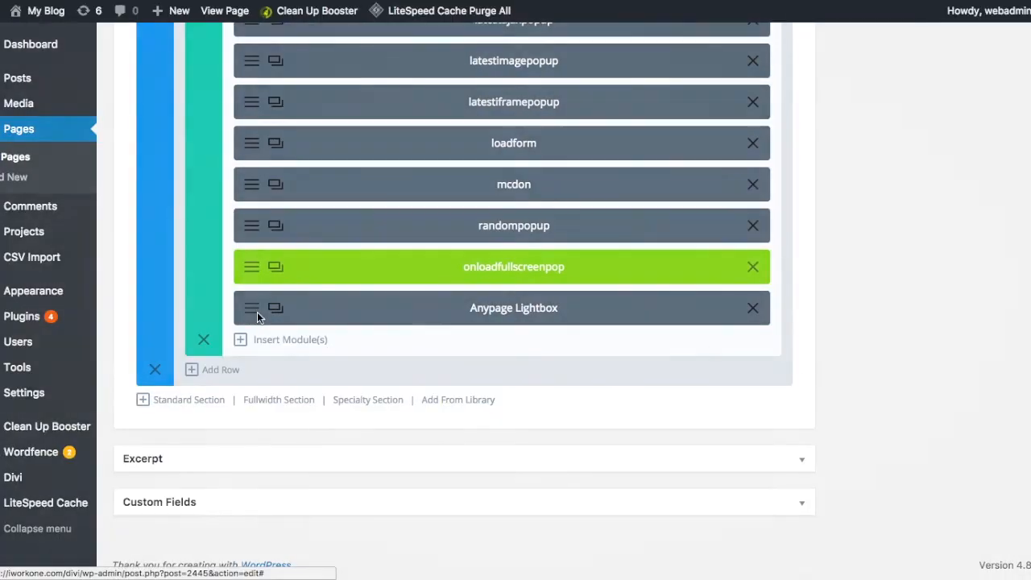
left_click(252, 307)
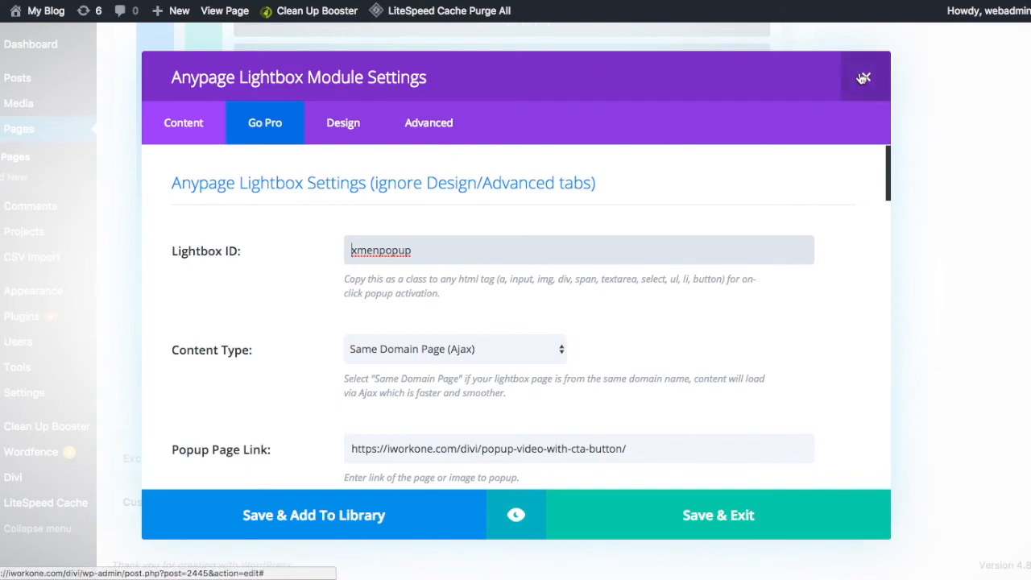
left_click(862, 77)
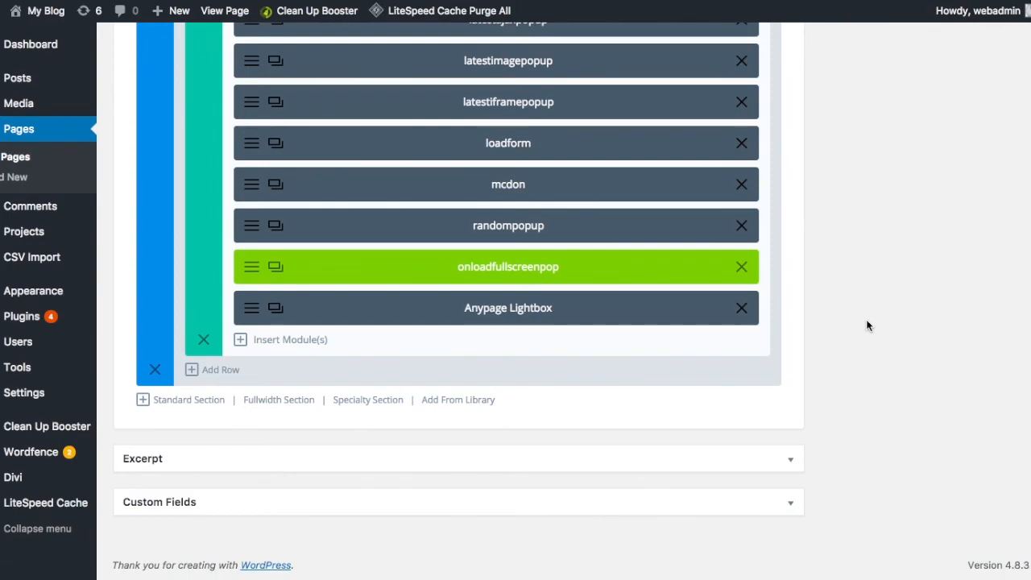
mouse_move(526, 313)
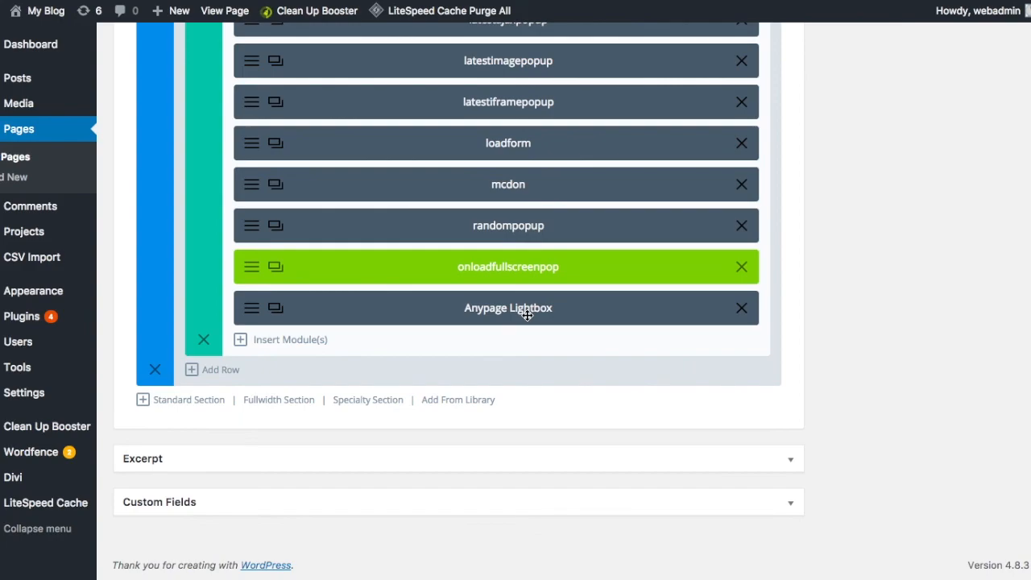
mouse_move(265, 322)
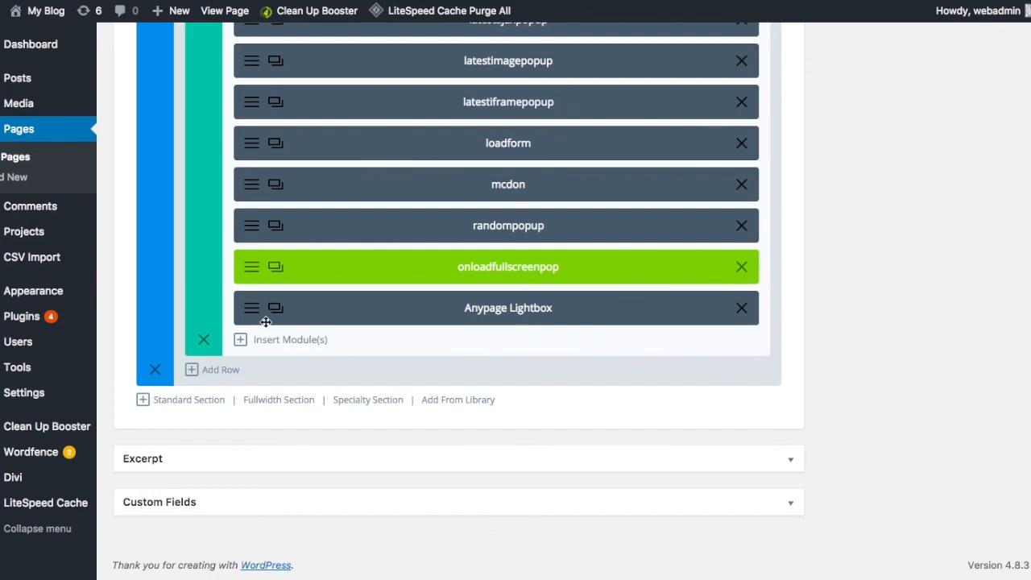
mouse_move(251, 308)
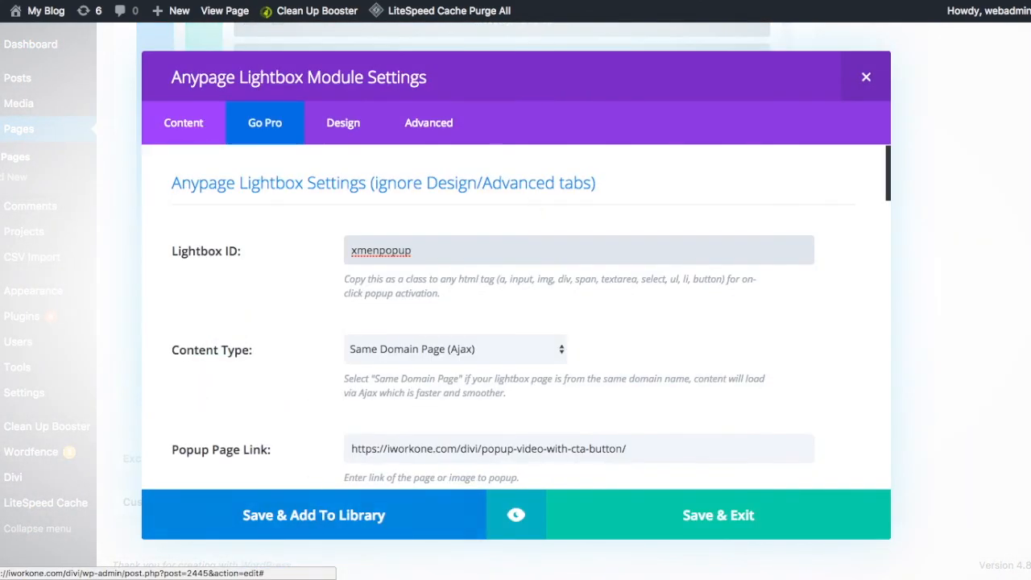
left_click(866, 77)
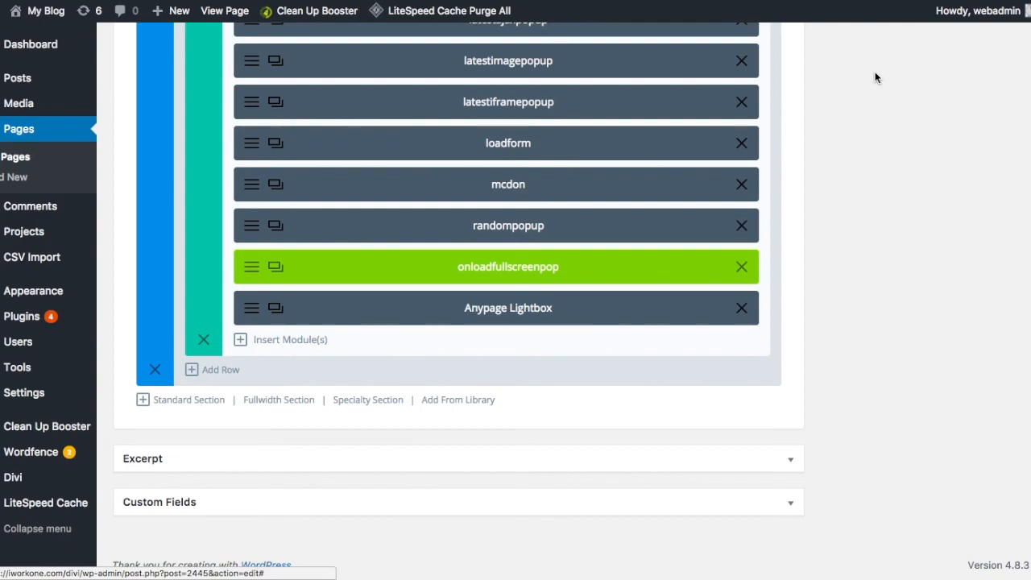
scroll("up", 3)
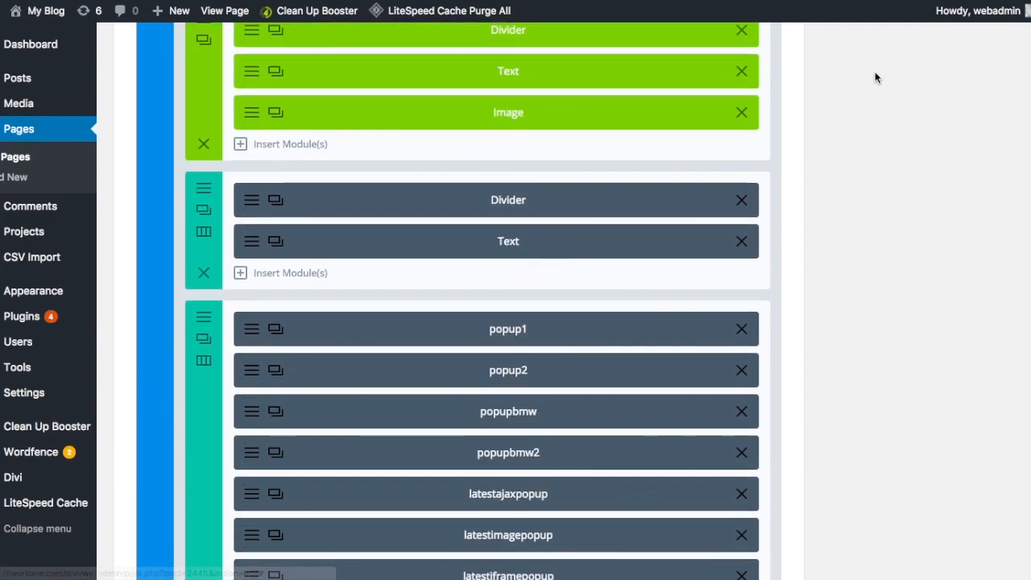